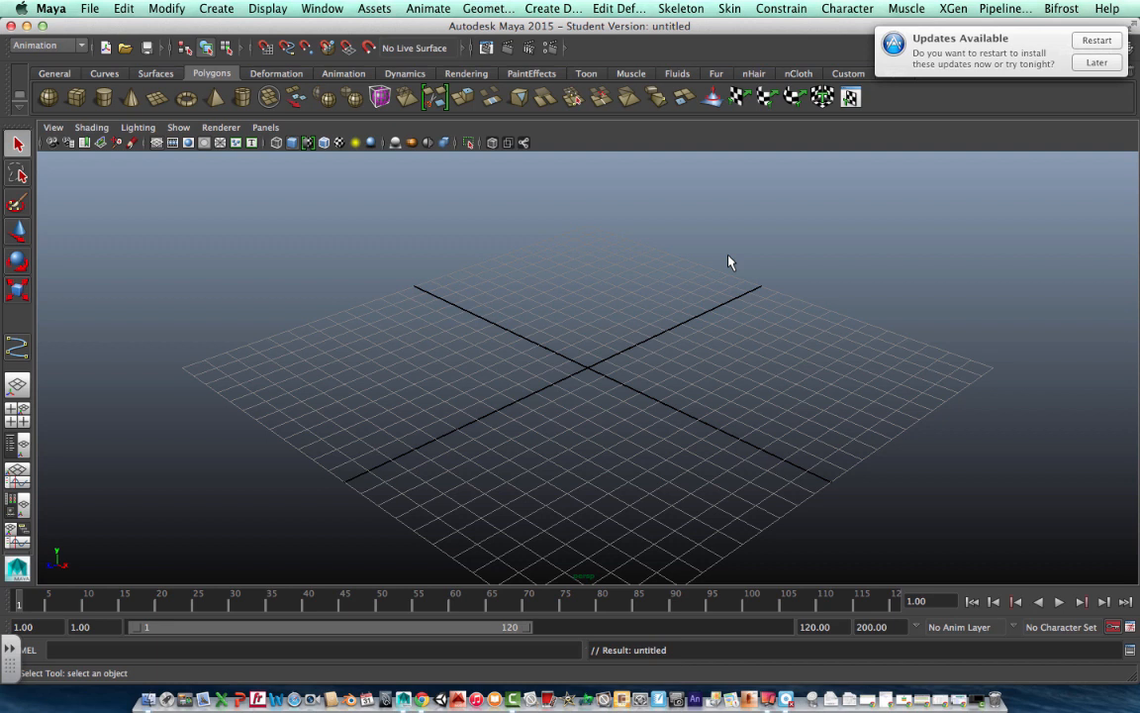
pyautogui.moveTo(261, 148)
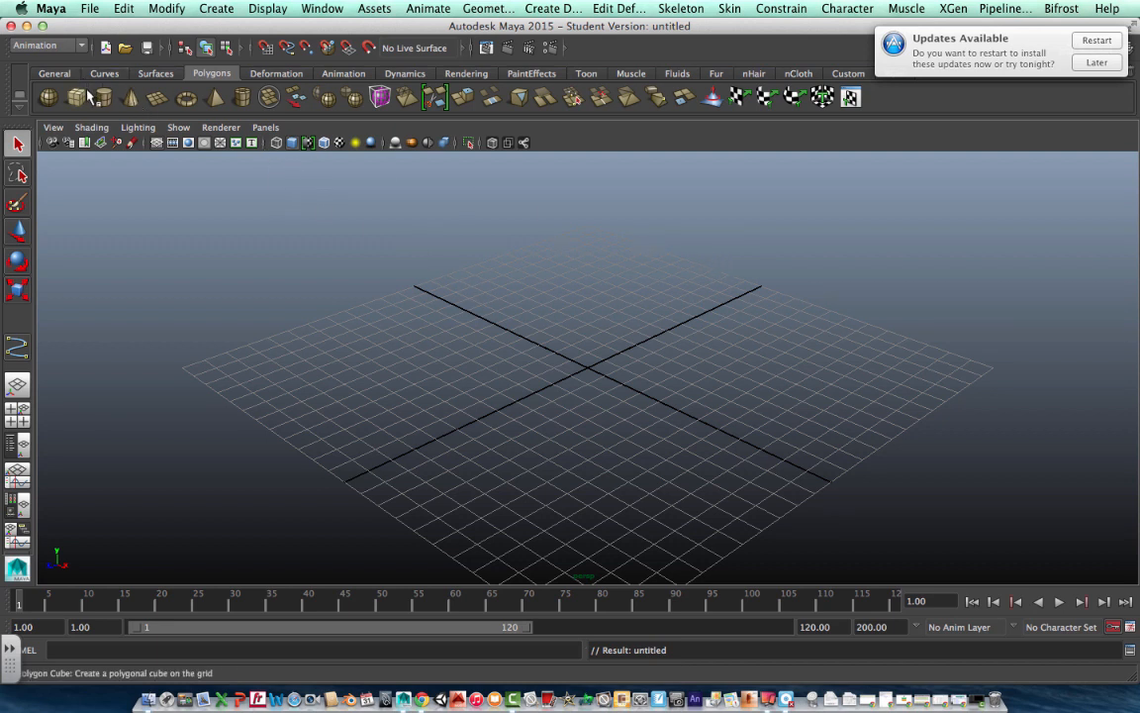
# - Draw two tall polygon cubes on the grid, one on the left and one on the right
pyautogui.click(48, 95)
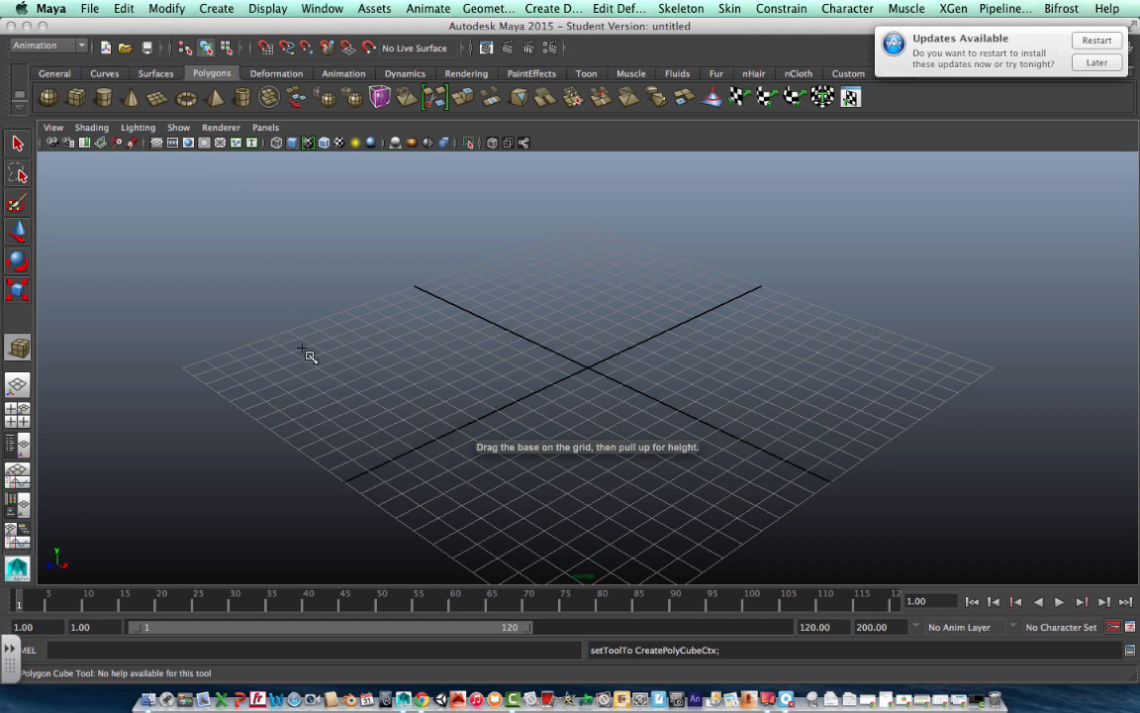
pyautogui.moveTo(281, 357); pyautogui.dragTo(340, 380)
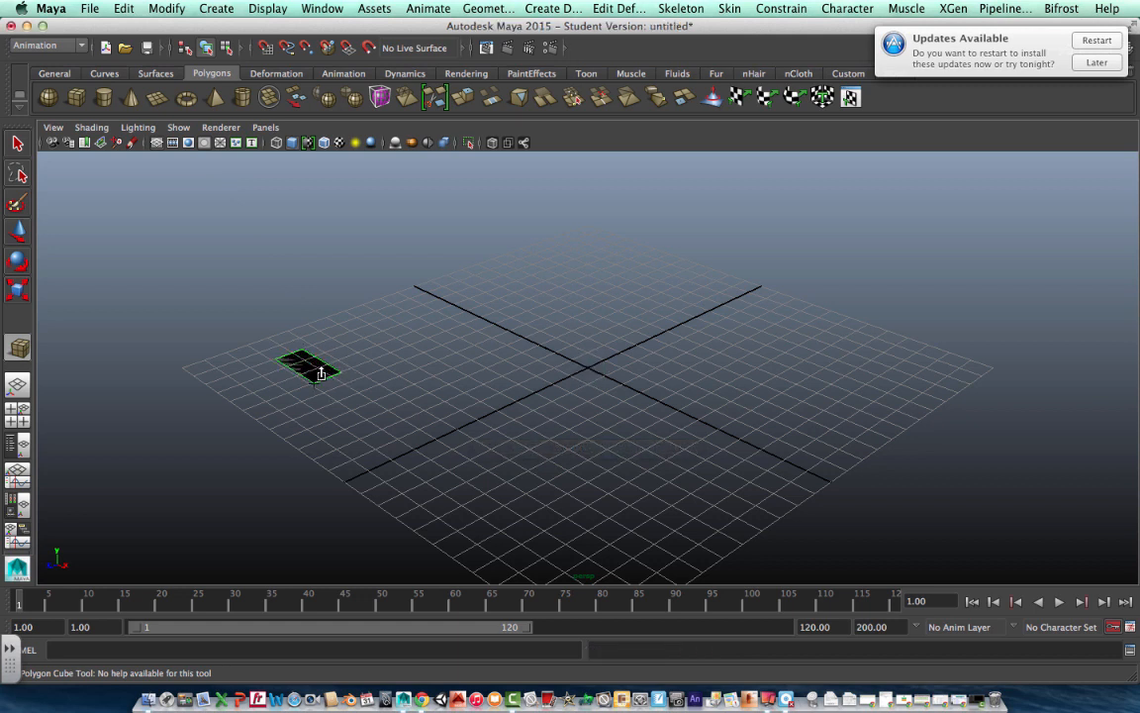
pyautogui.moveTo(312, 372); pyautogui.dragTo(315, 250)
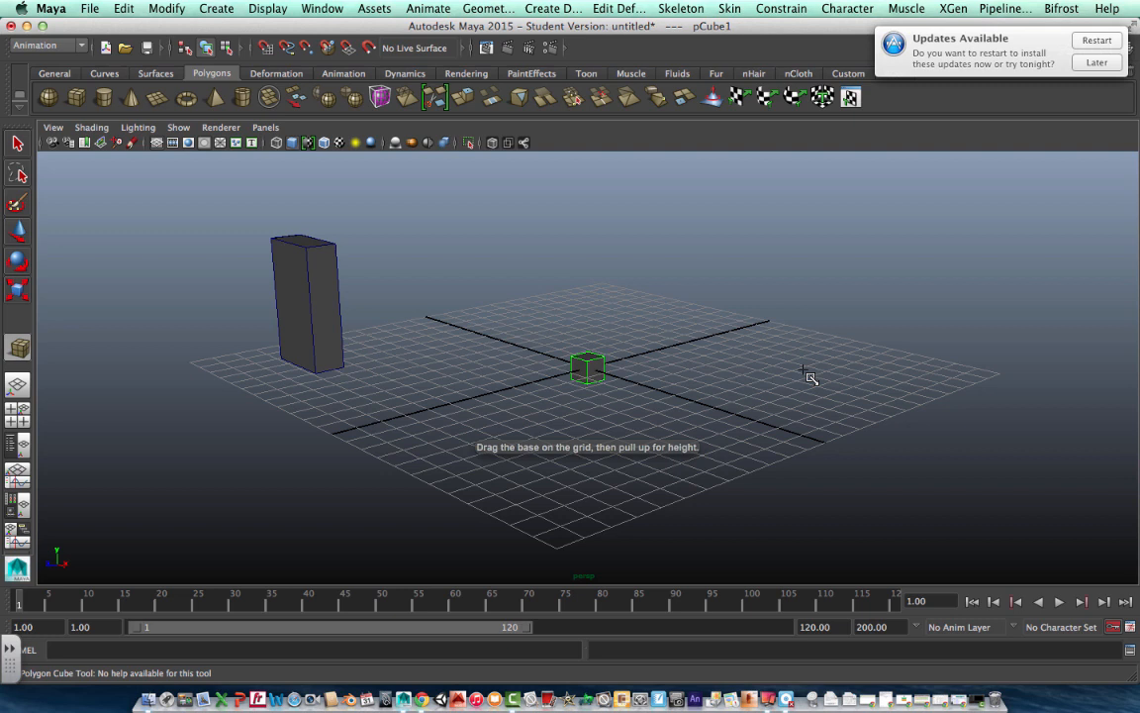
pyautogui.moveTo(586, 366); pyautogui.dragTo(841, 384)
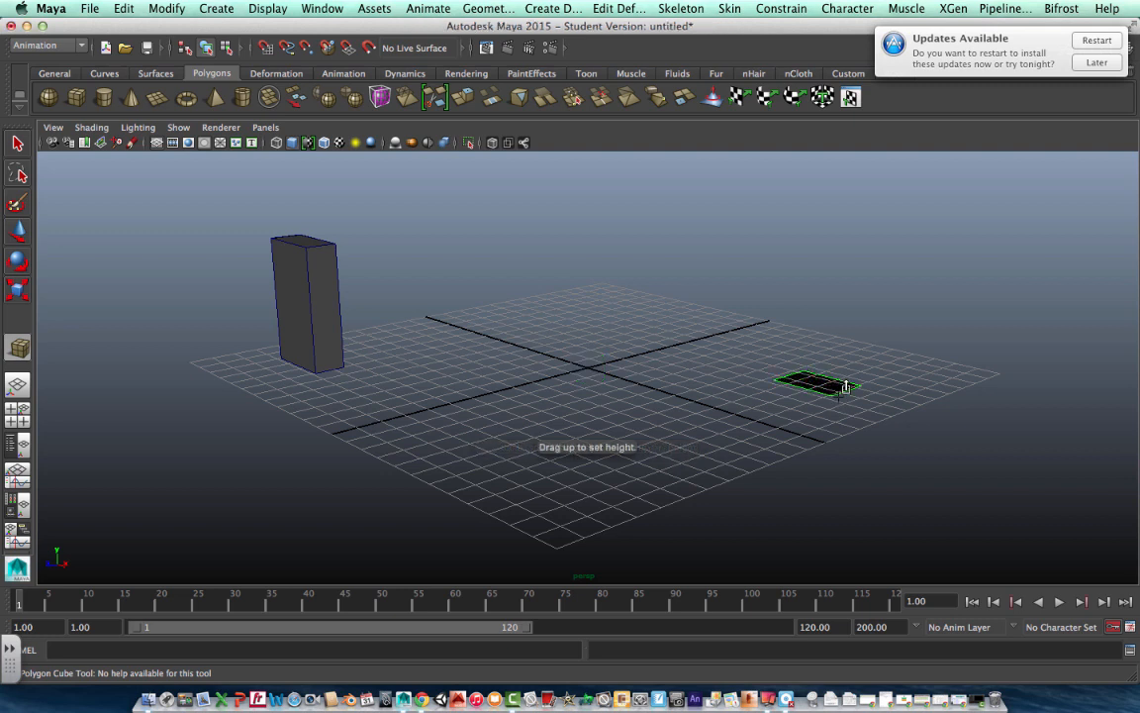
pyautogui.moveTo(842, 386); pyautogui.dragTo(841, 253)
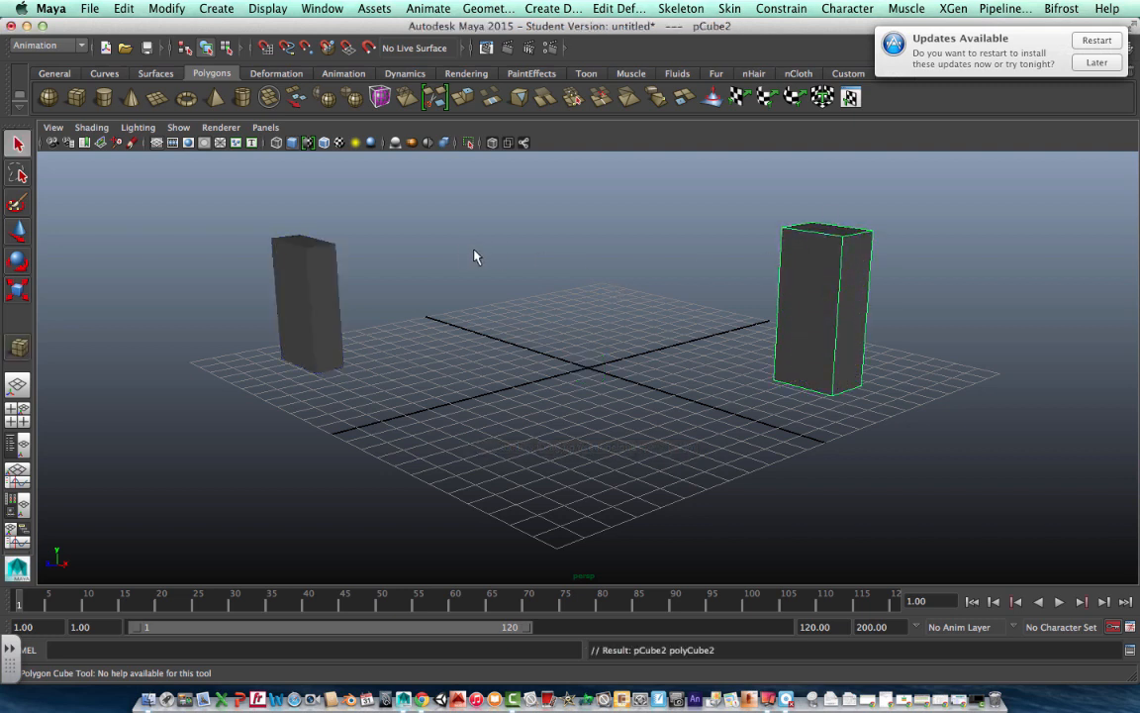
pyautogui.moveTo(103, 95)
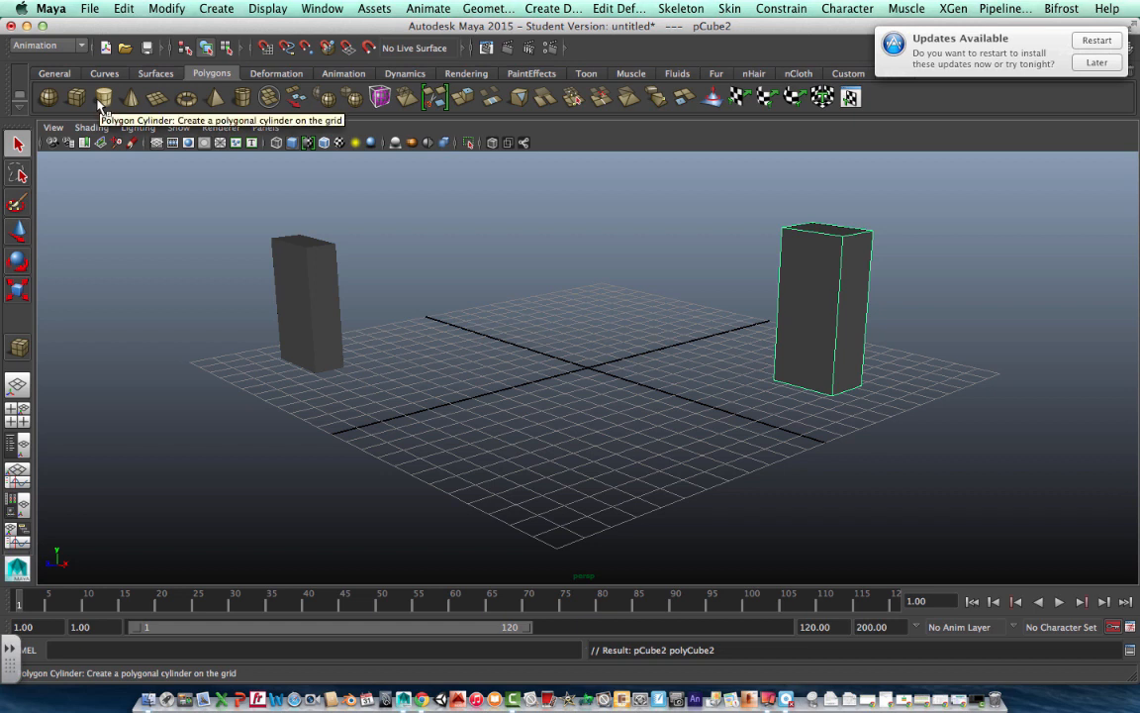
# - Start the Polygon Cylinder tool to add cylindrical buildings at the grid centre
pyautogui.click(103, 95)
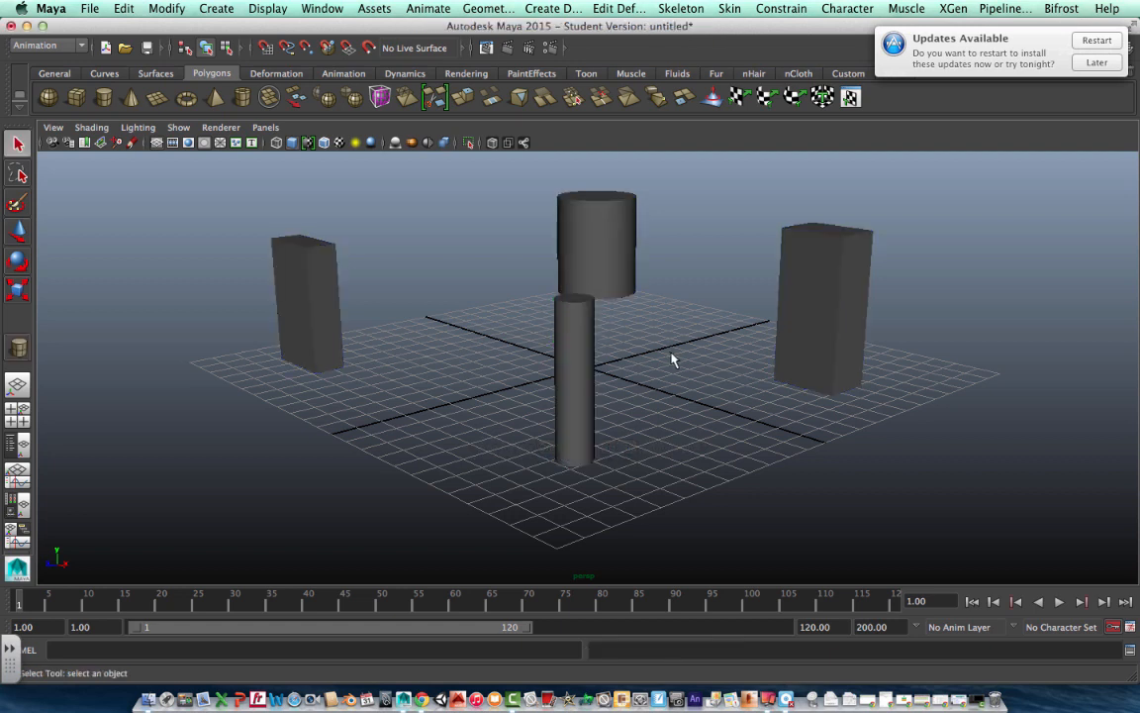
pyautogui.moveTo(644, 444)
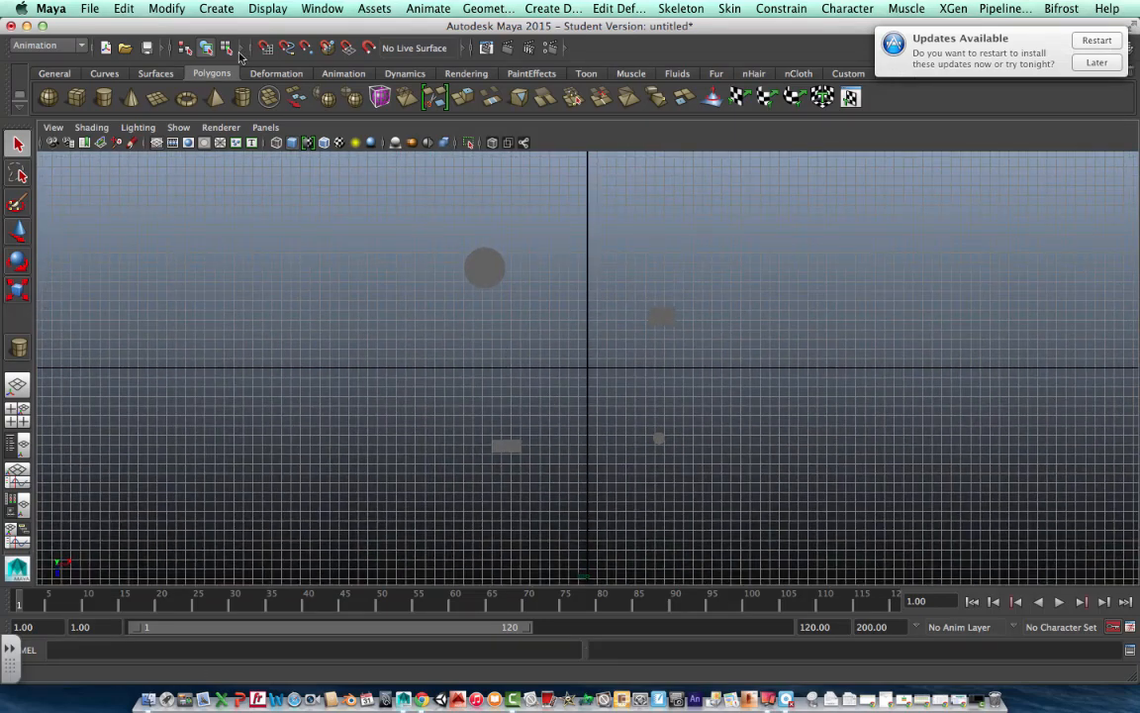
# - Use the CV Curve Tool to place control points winding the path around the buildings
pyautogui.click(216, 8)
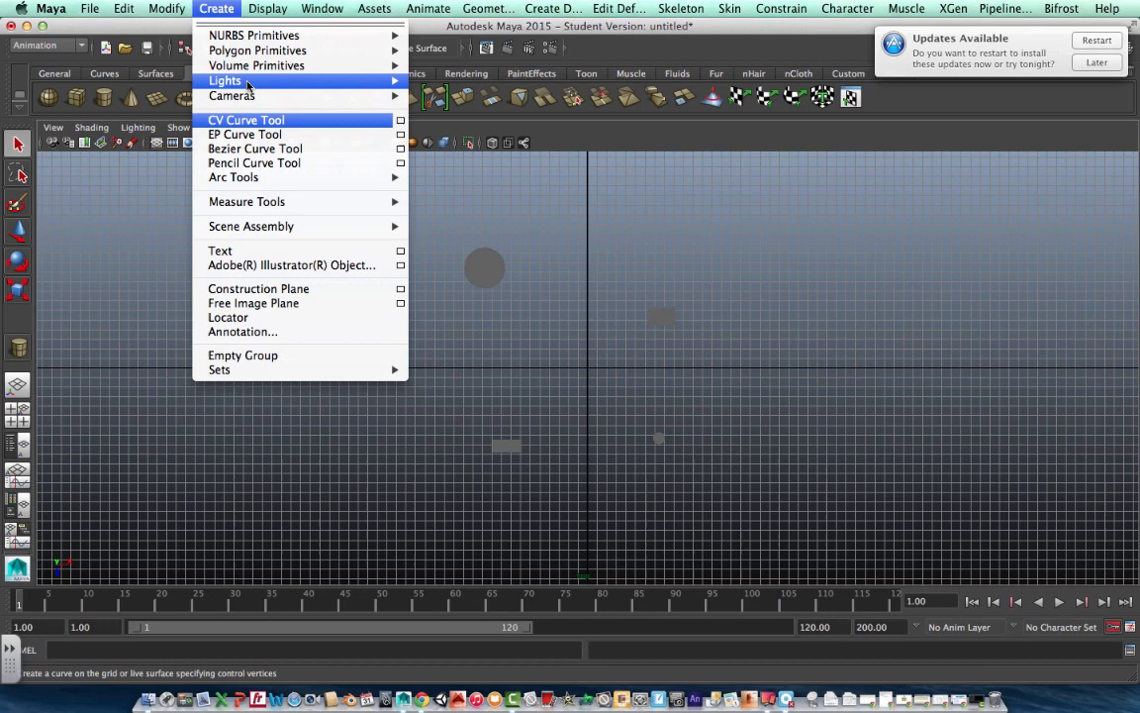
pyautogui.click(245, 120)
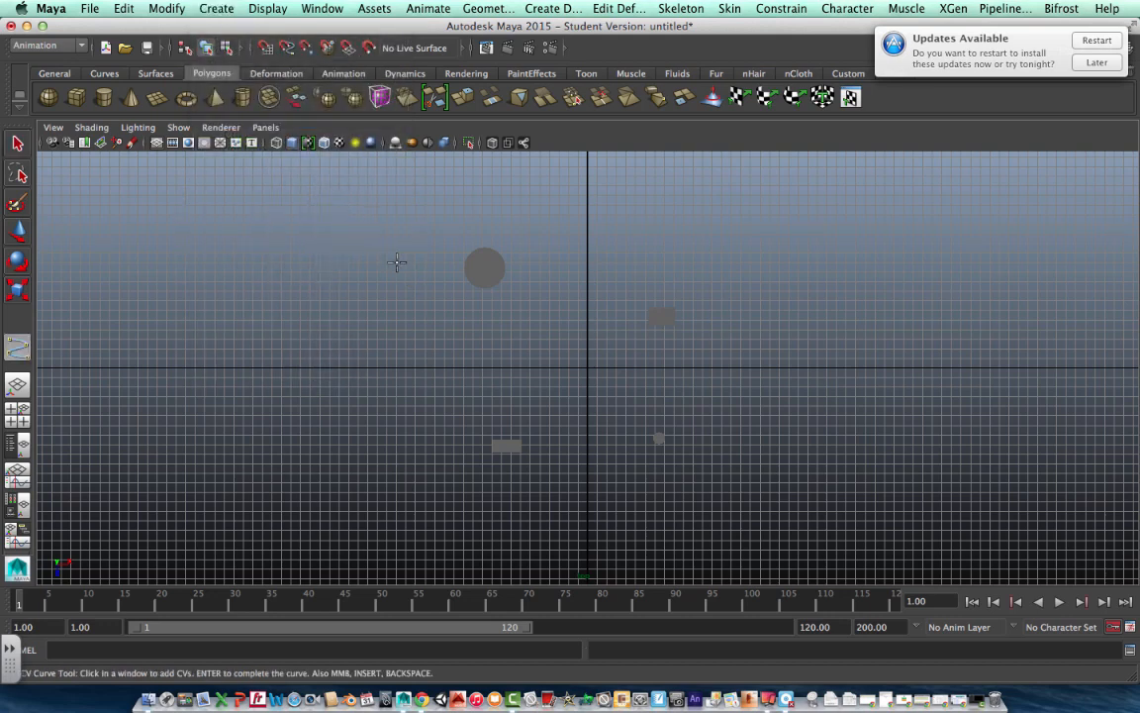
pyautogui.moveTo(451, 238)
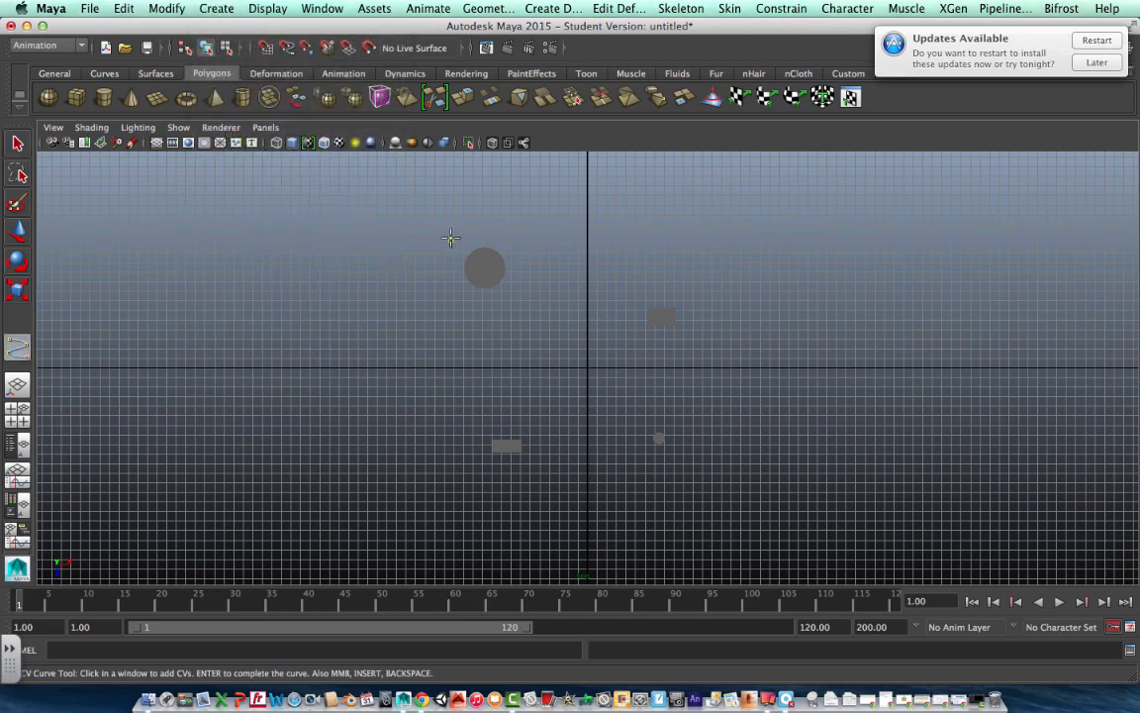
pyautogui.click(416, 305)
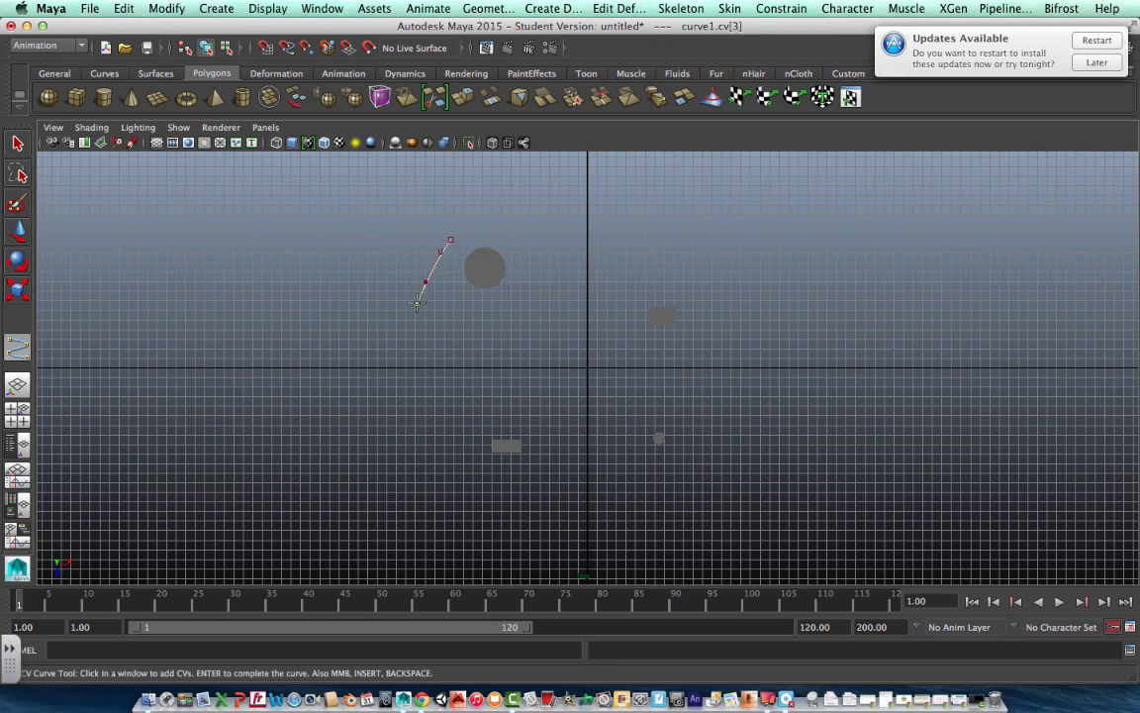
pyautogui.click(416, 416)
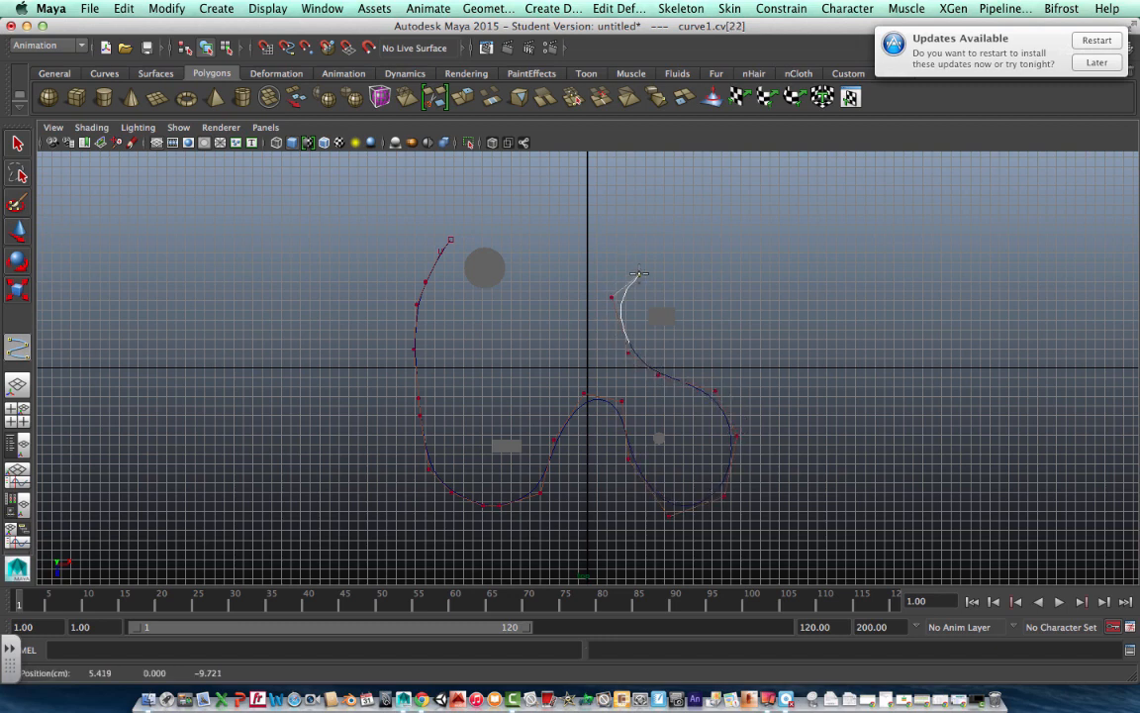
pyautogui.click(703, 348)
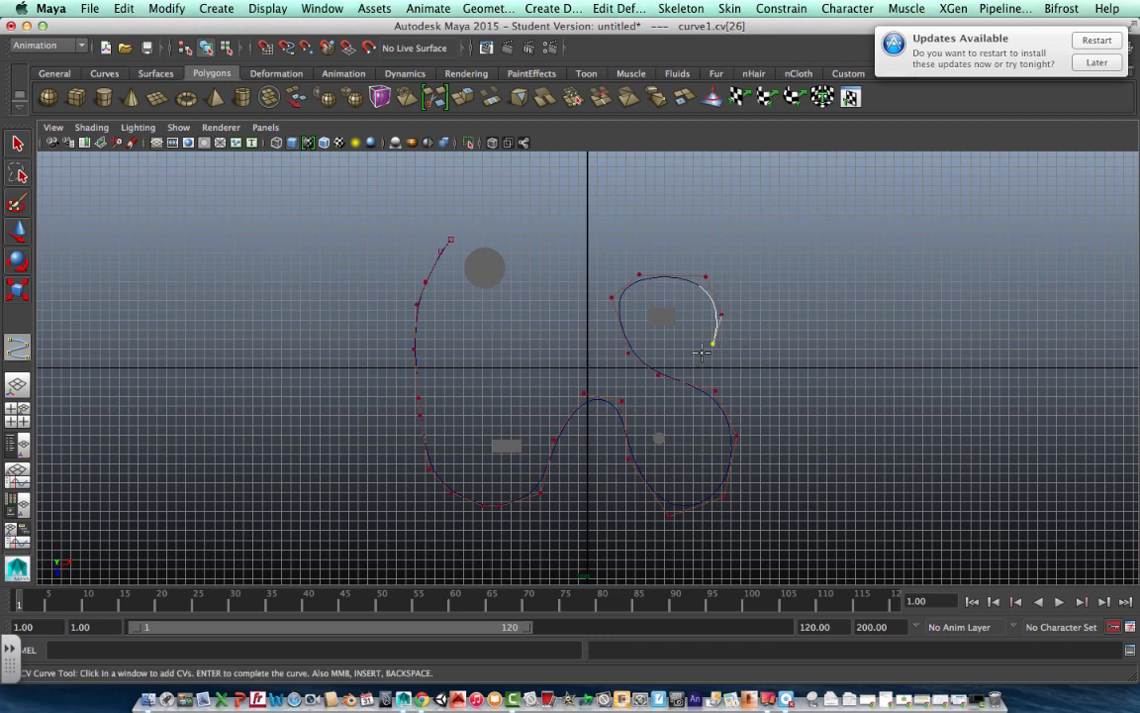
pyautogui.click(574, 313)
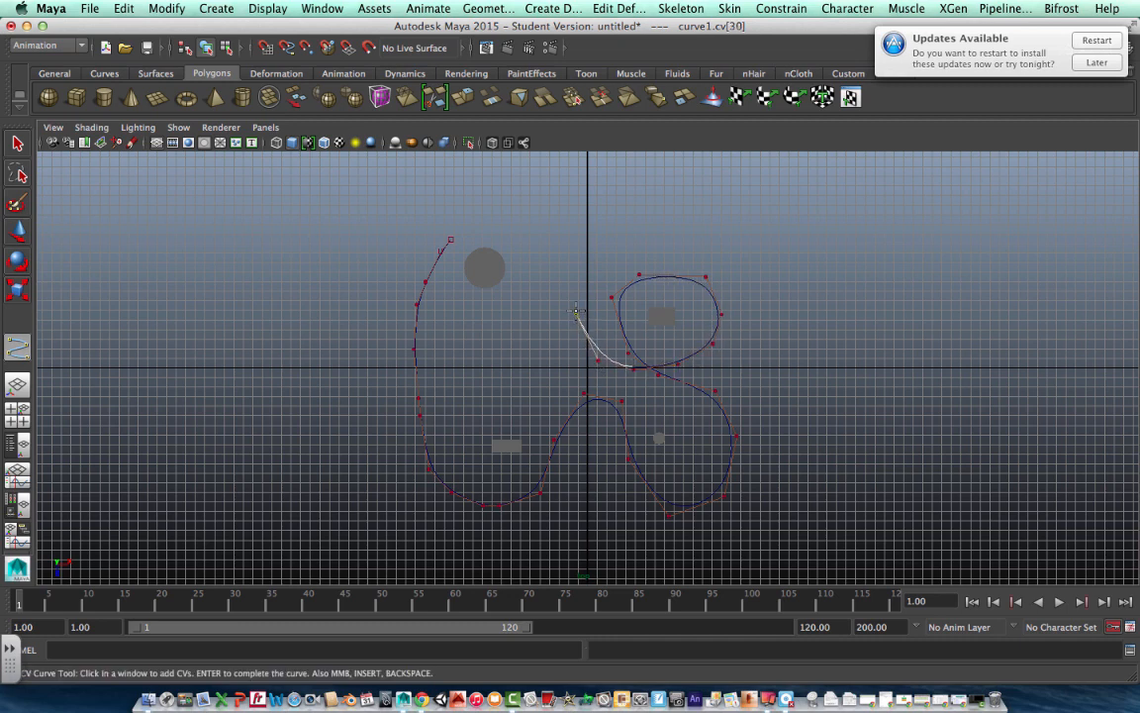
pyautogui.click(495, 226)
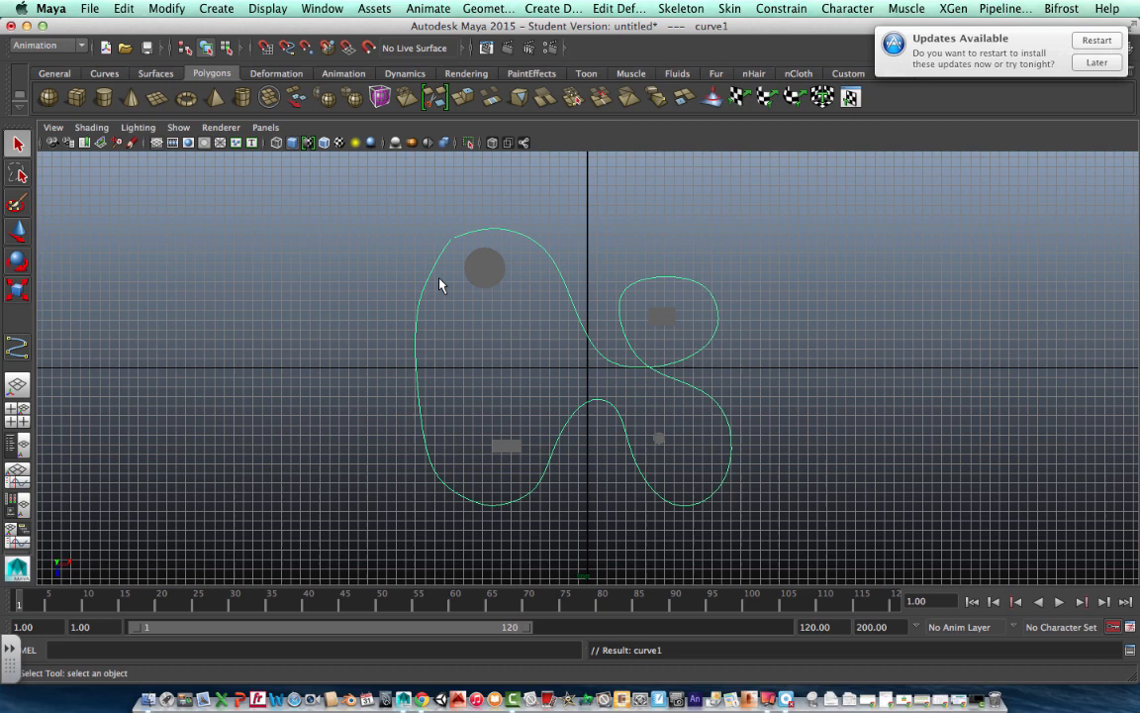
pyautogui.moveTo(392, 241)
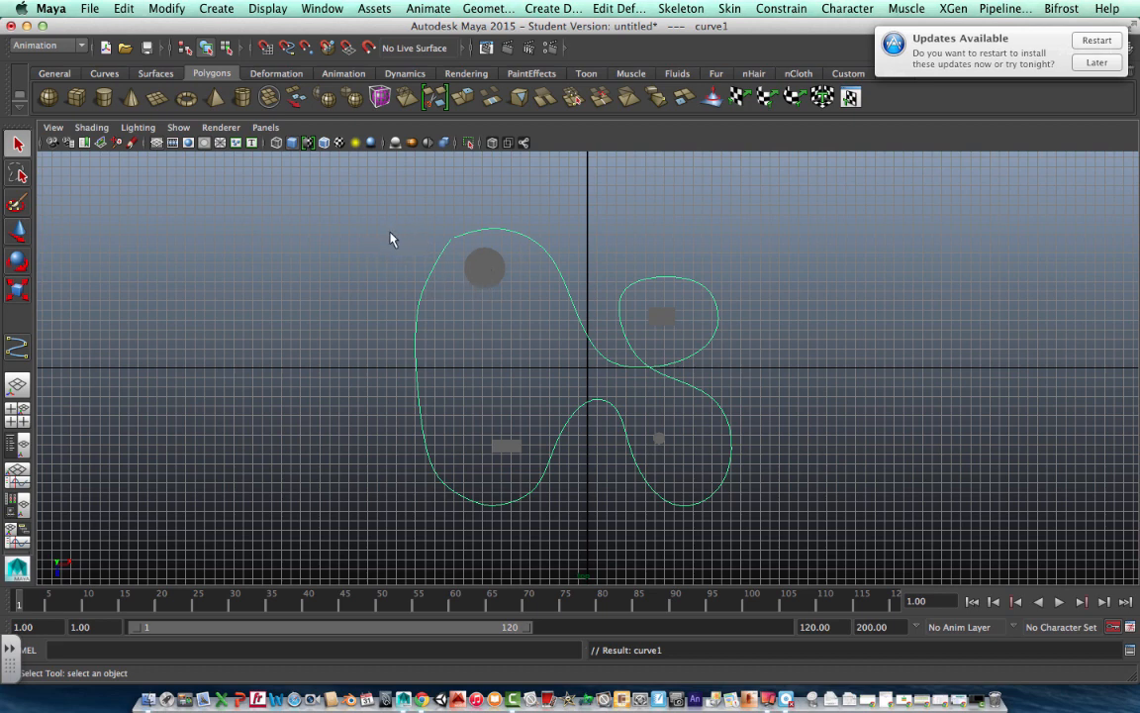
pyautogui.moveTo(344, 213)
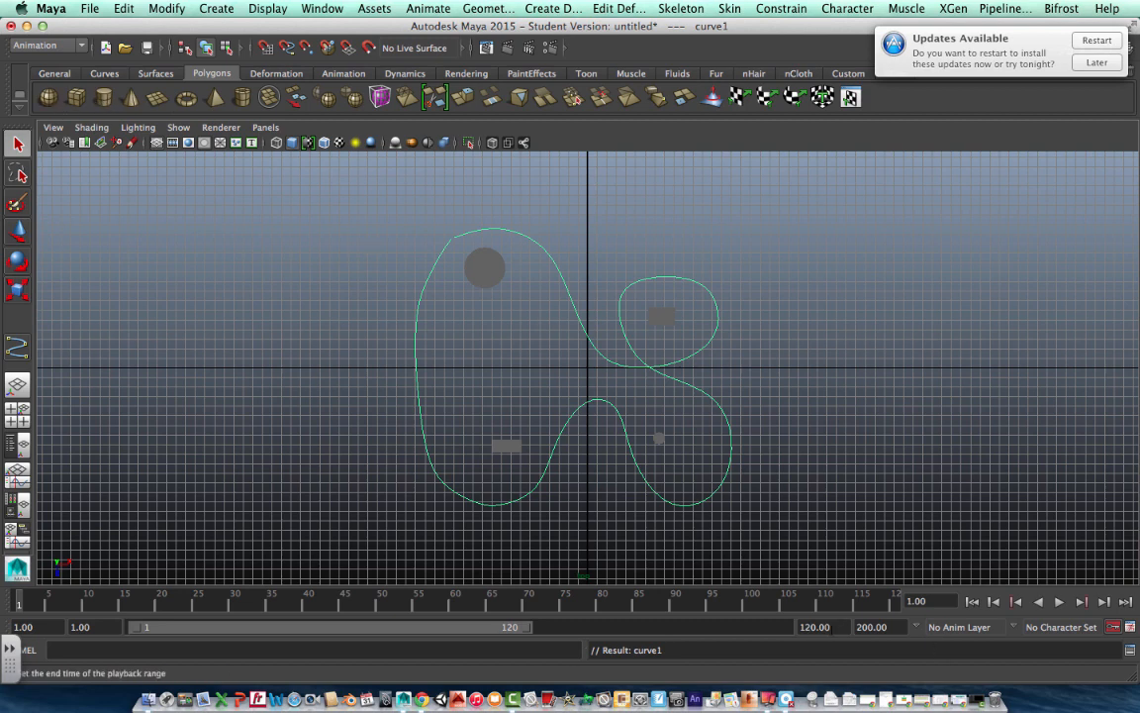
# - Set the playback range end time to frame 600
pyautogui.click(823, 626)
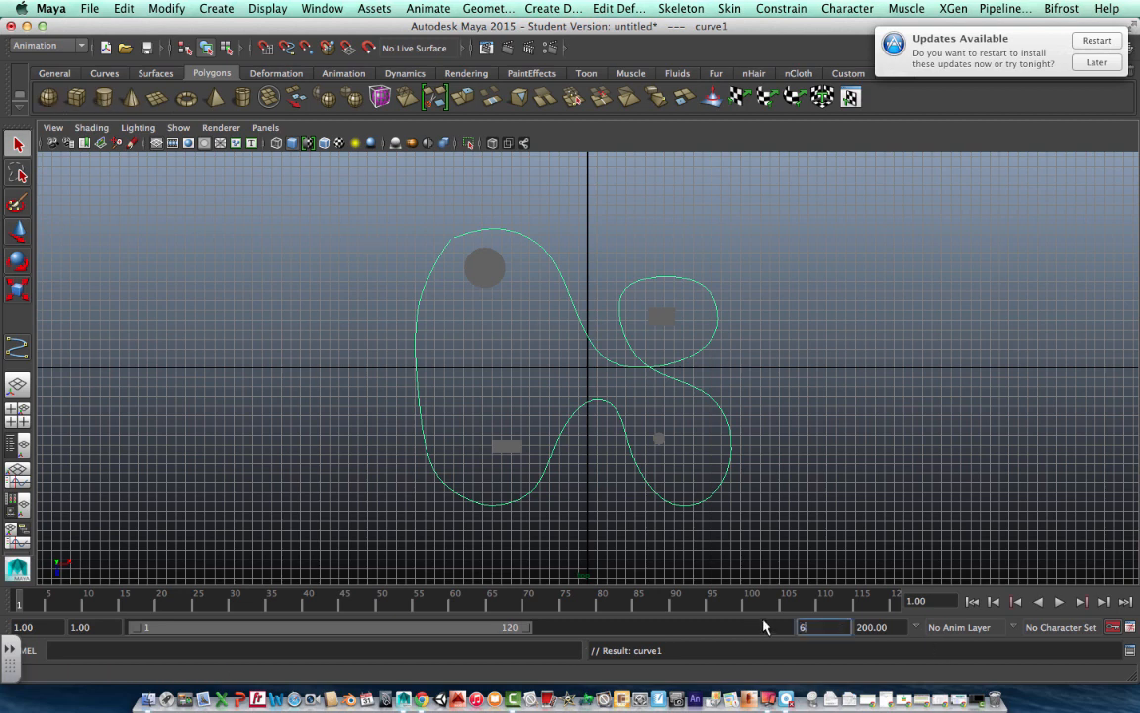
pyautogui.write('600.00')
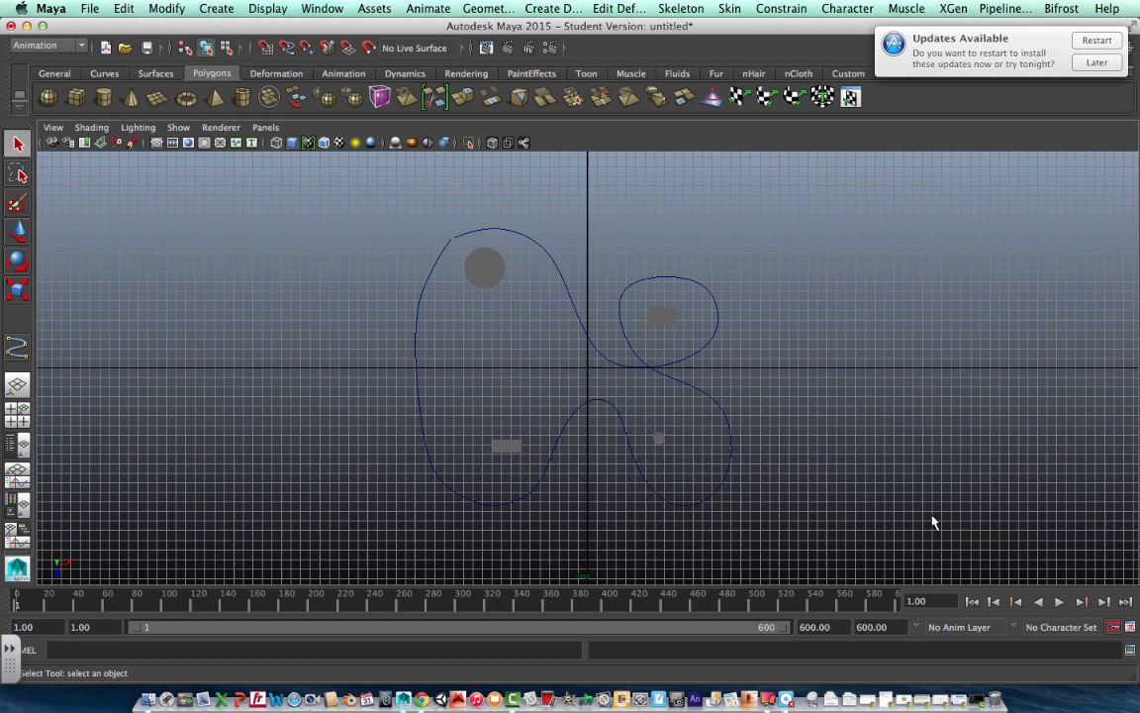
pyautogui.moveTo(51, 95)
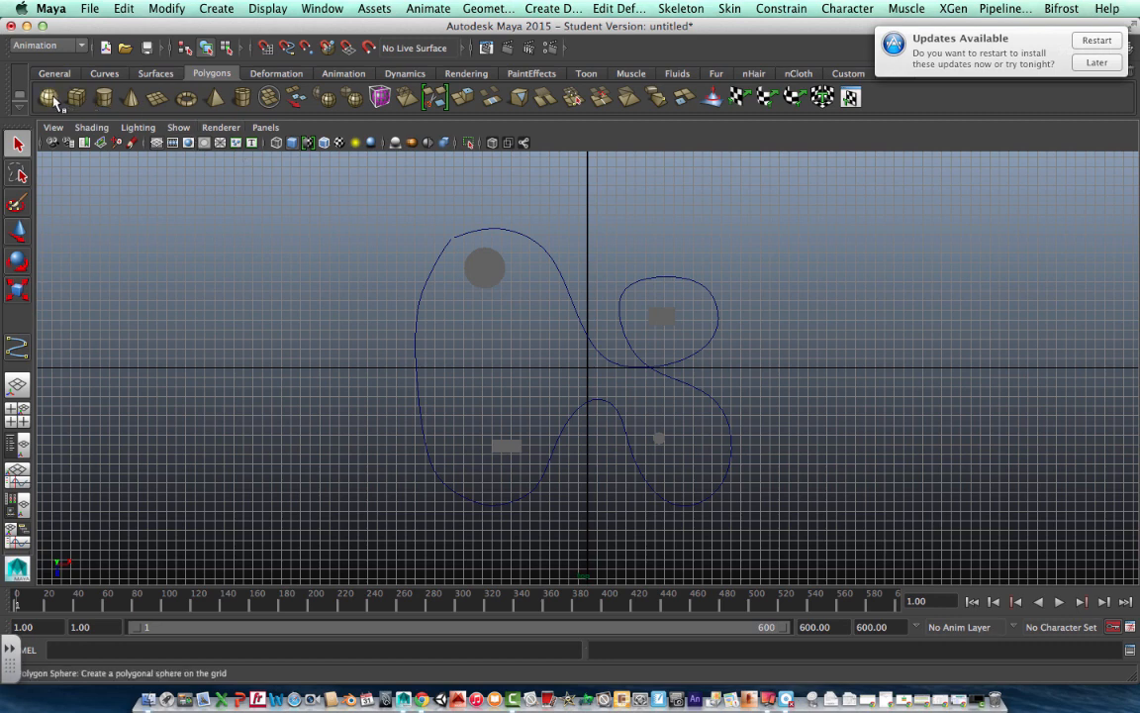
# - Place a small polygon sphere on the grid left of the path and select it
pyautogui.click(50, 95)
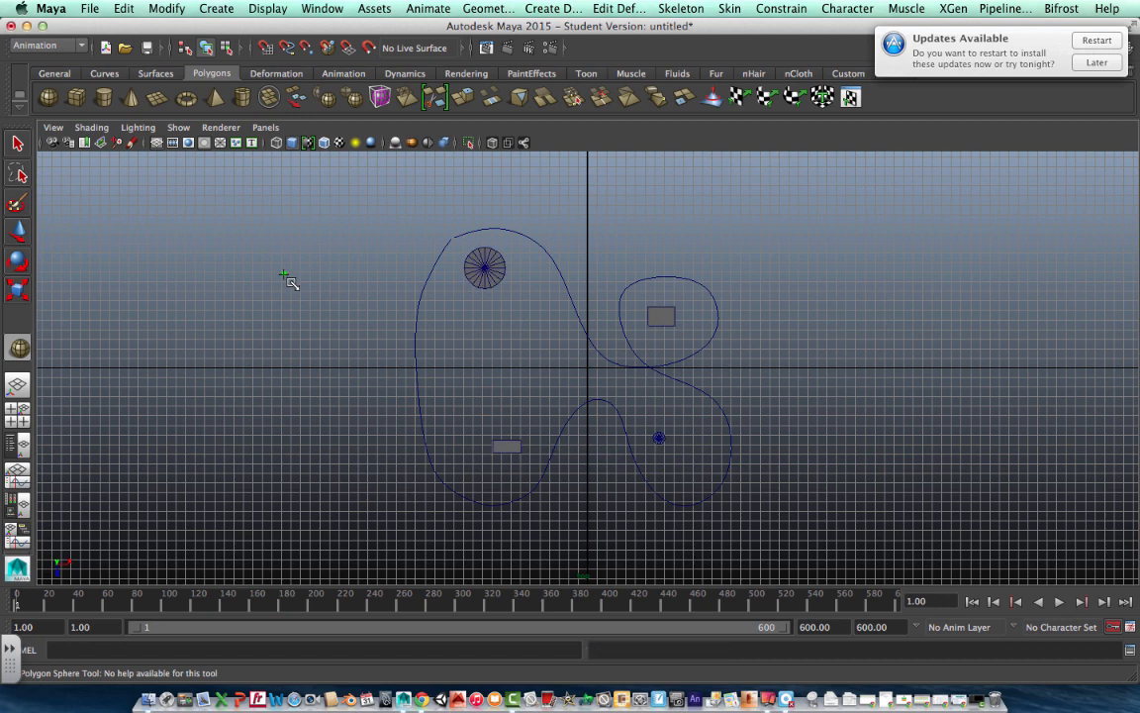
pyautogui.click(286, 273)
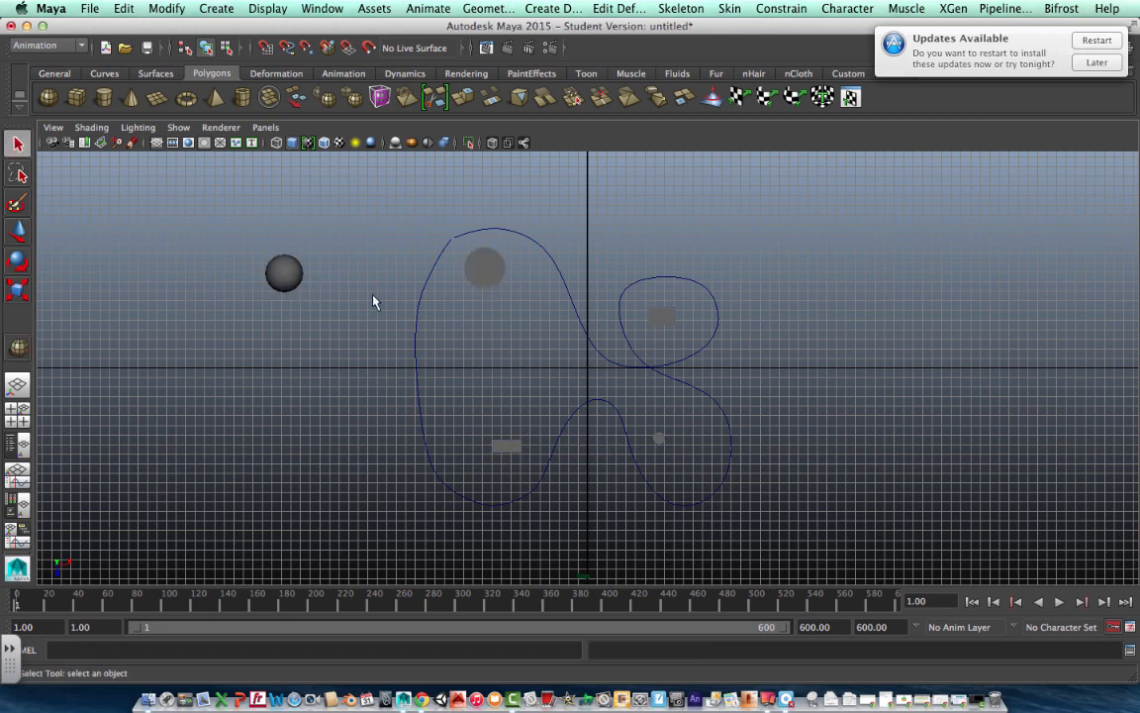
pyautogui.moveTo(317, 285)
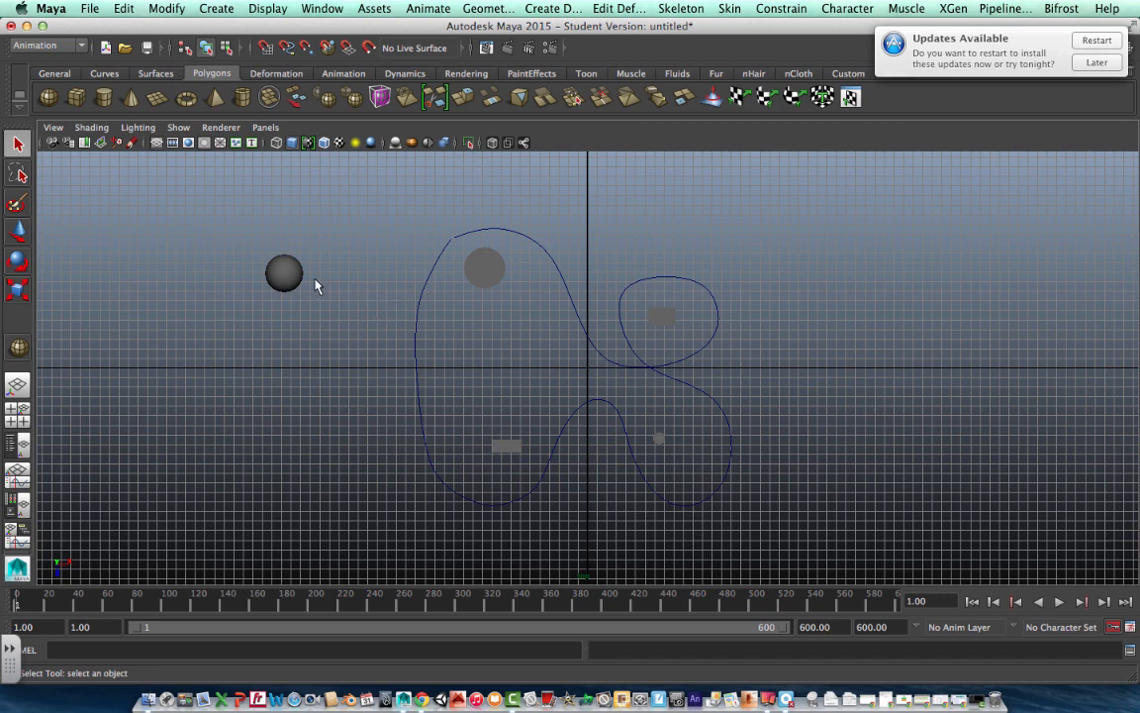
pyautogui.click(285, 273)
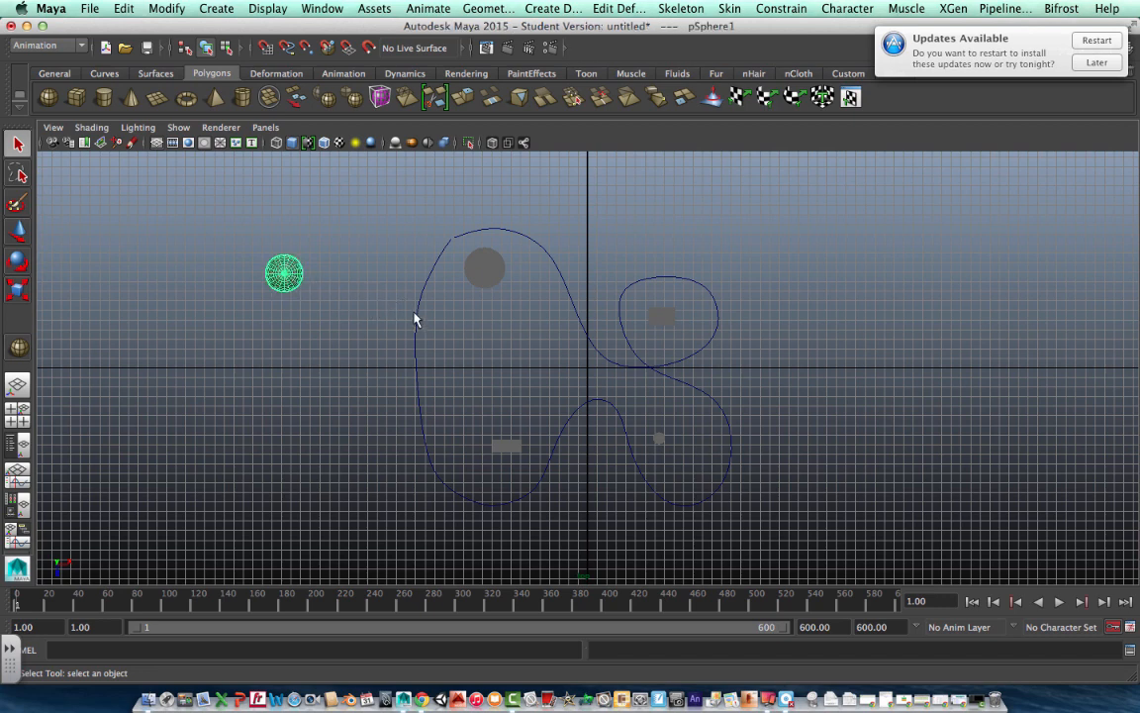
pyautogui.moveTo(423, 312)
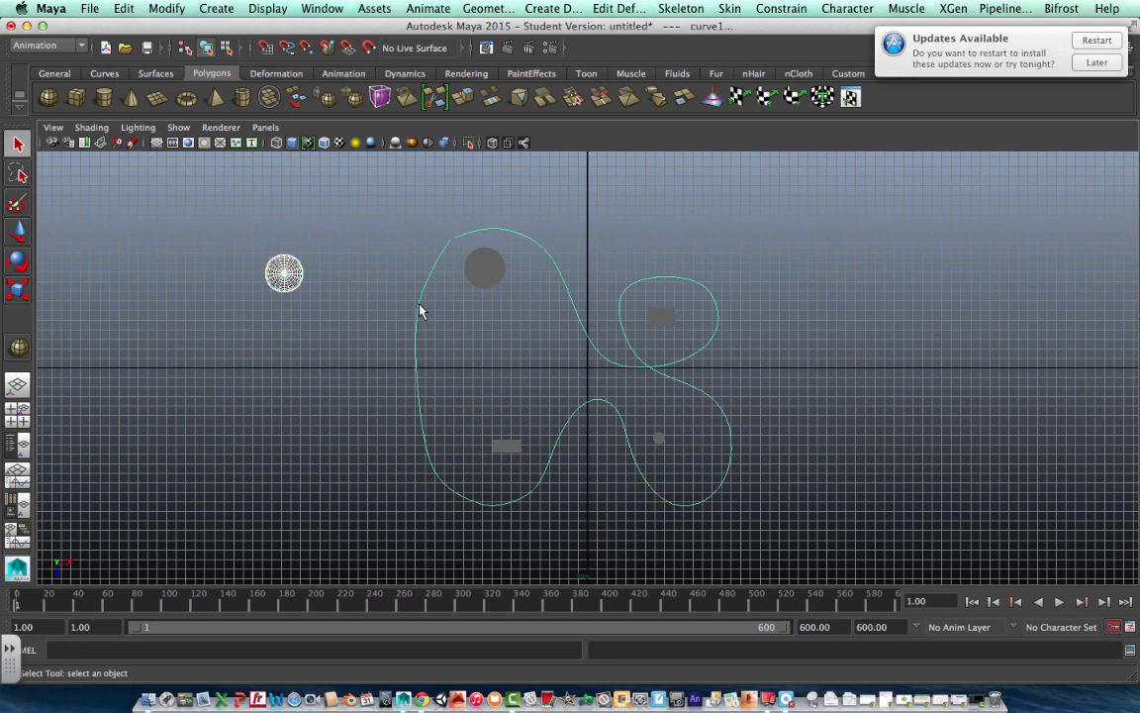
pyautogui.moveTo(412, 297)
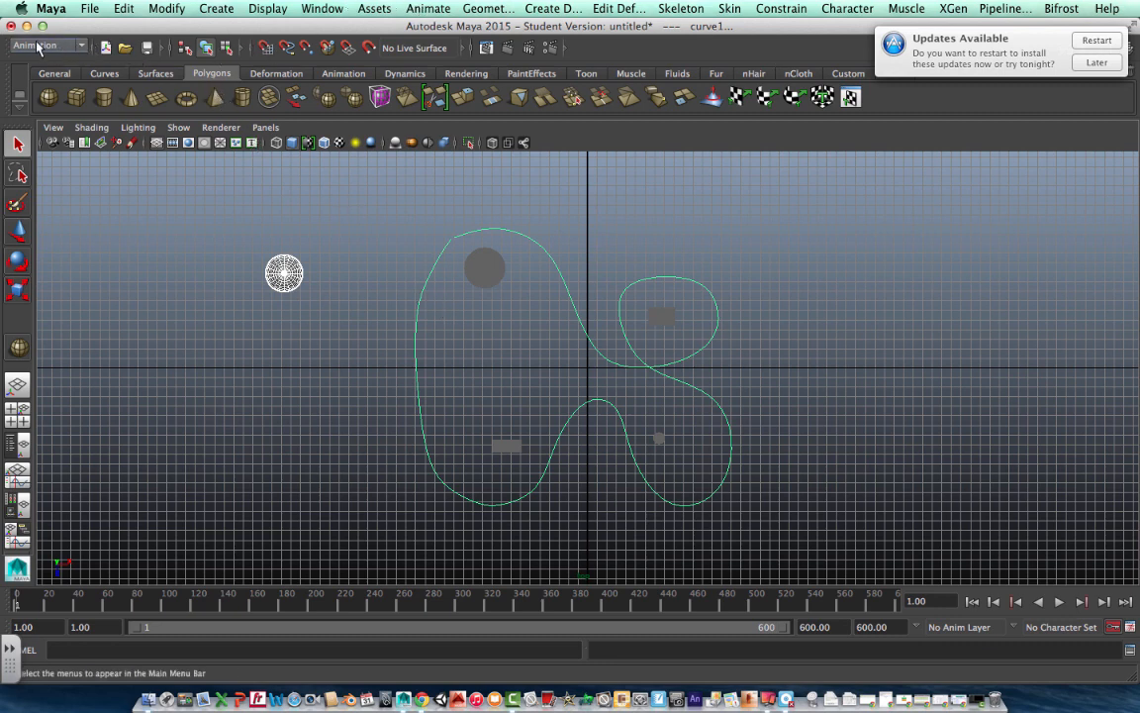
# - Bring up the Animate menu to reach the Motion Paths commands
pyautogui.click(428, 8)
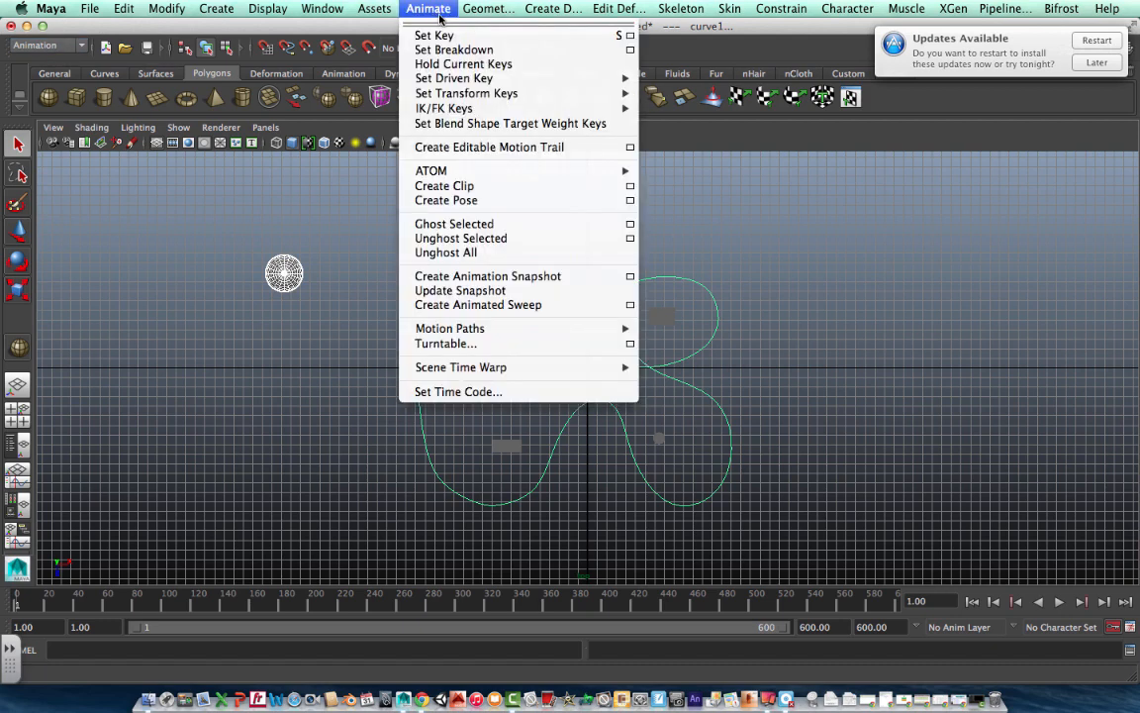
pyautogui.moveTo(451, 329)
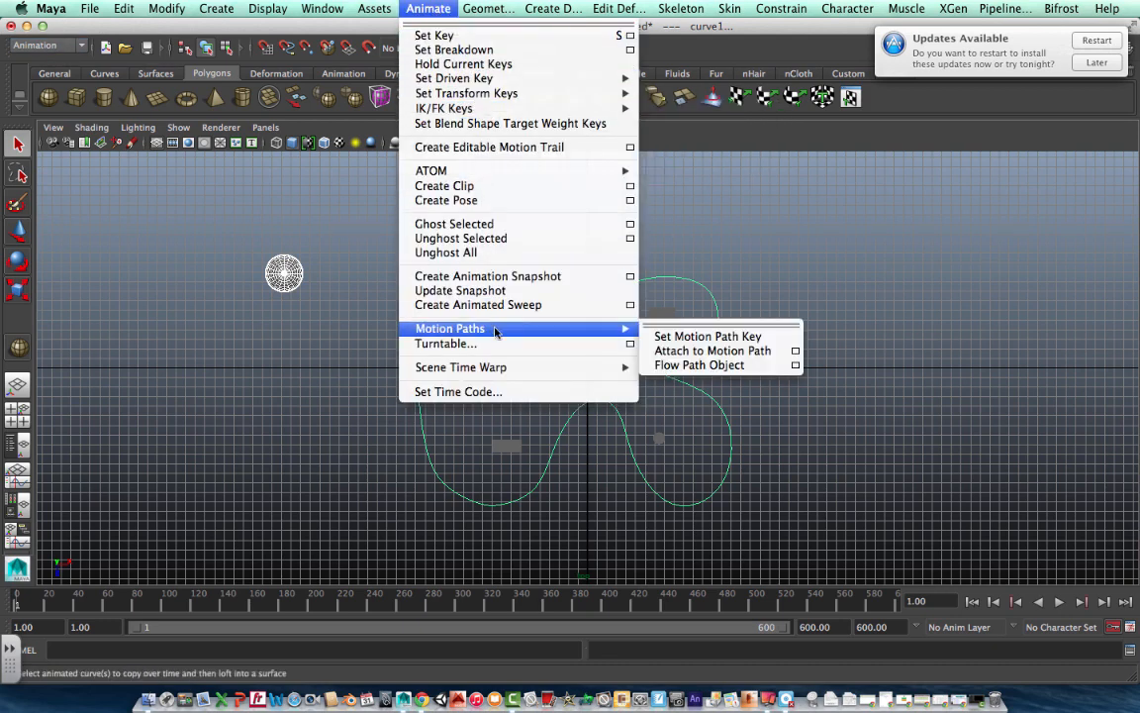
pyautogui.moveTo(644, 348)
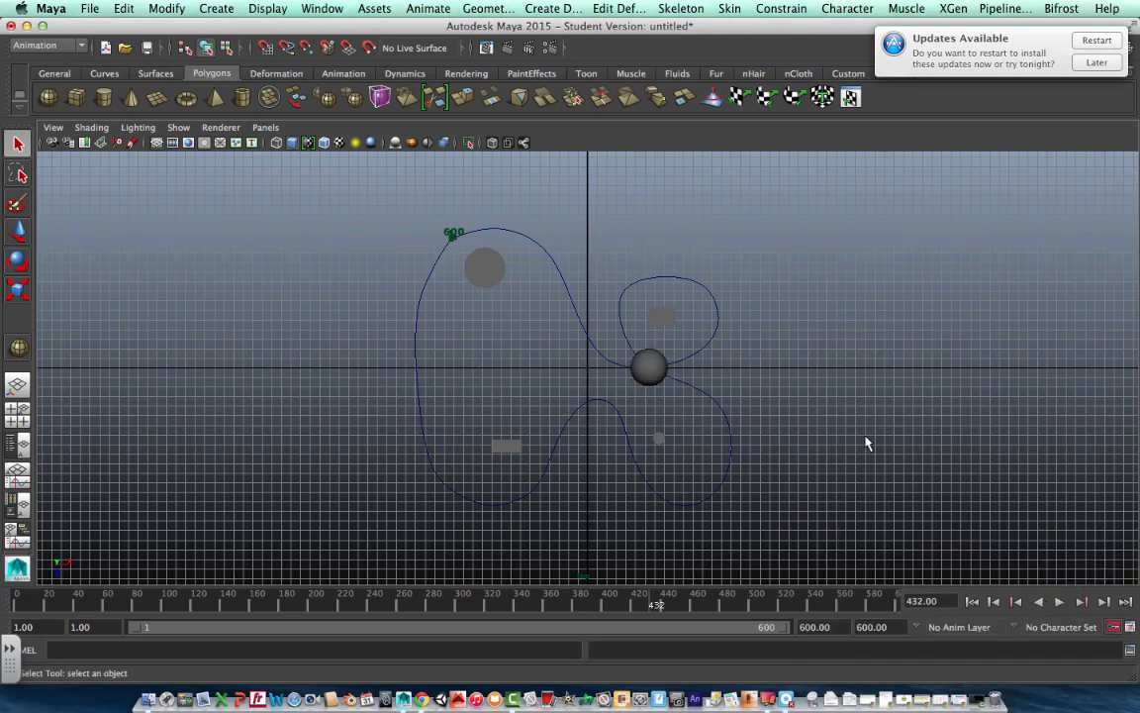
# - Return to frame 188 with the sphere on the left side of the path
pyautogui.press('space')
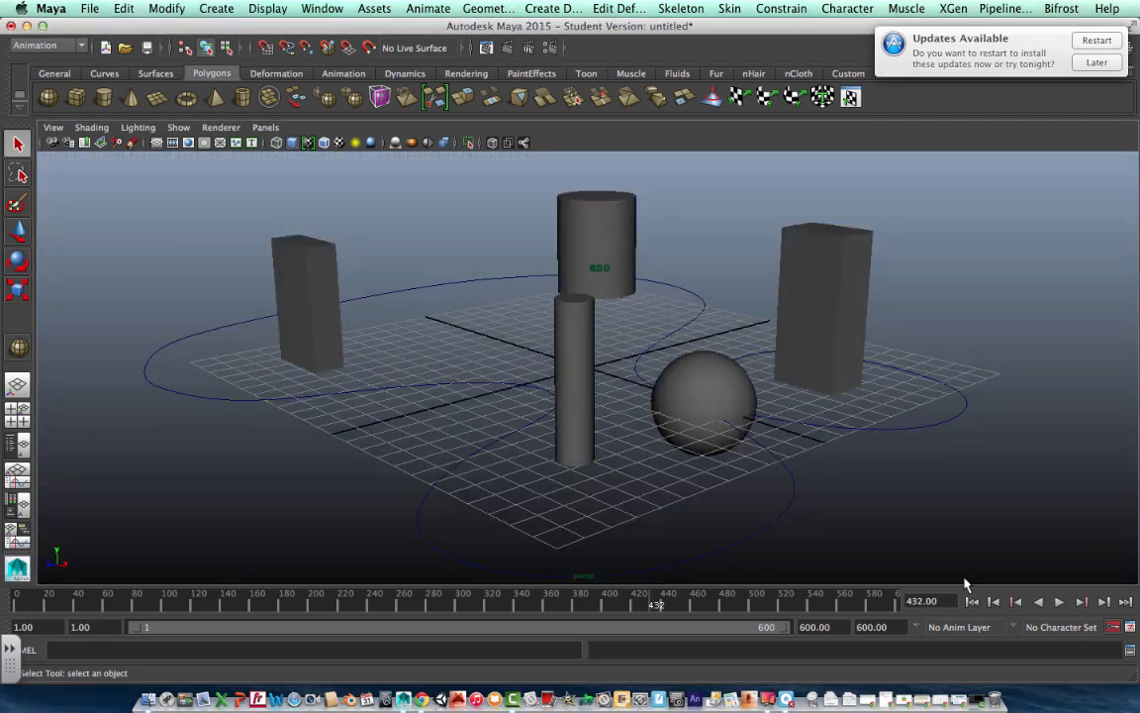
pyautogui.click(1059, 602)
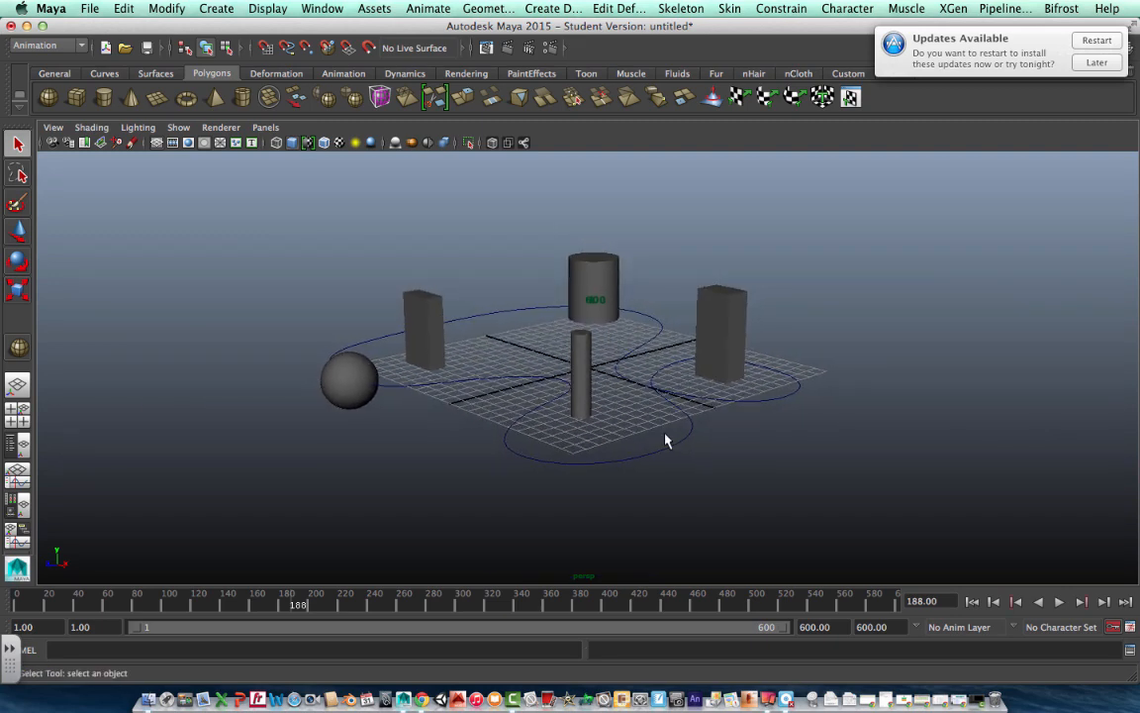
pyautogui.moveTo(613, 416)
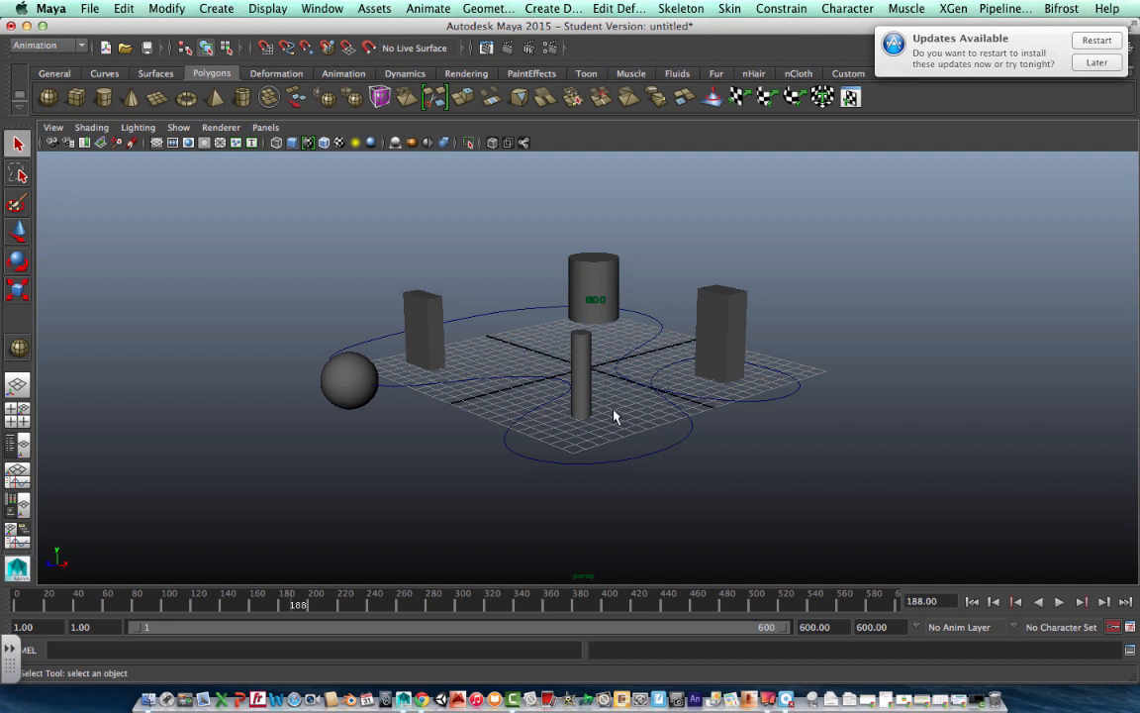
pyautogui.moveTo(439, 269)
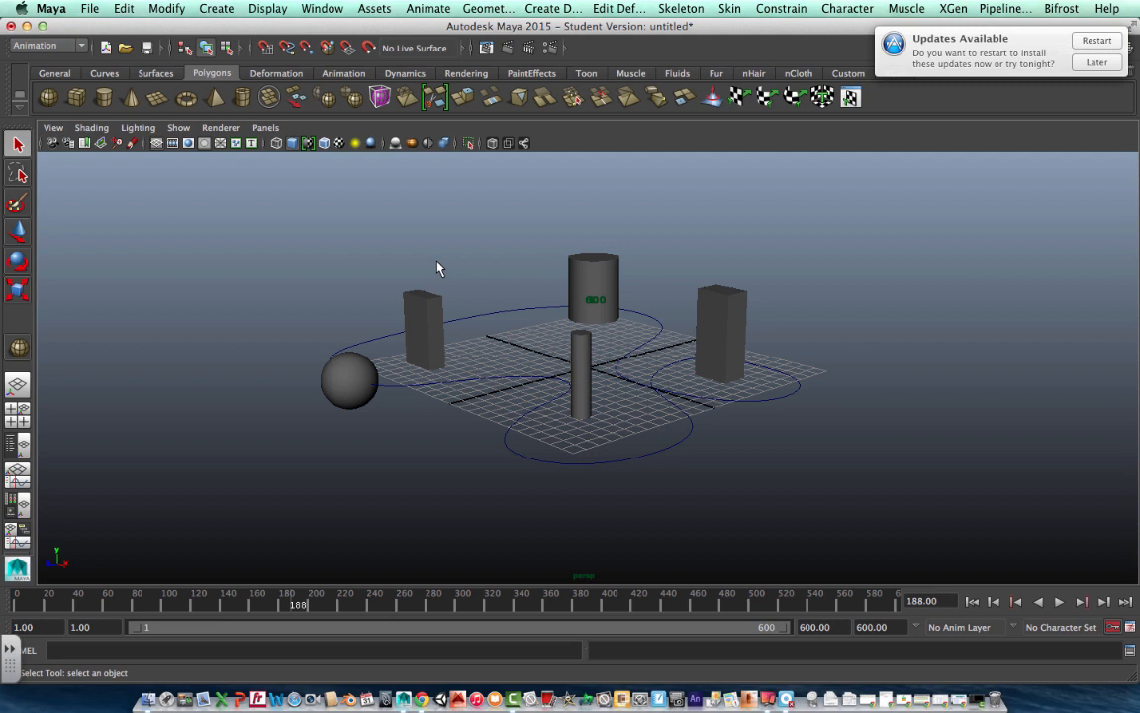
pyautogui.moveTo(361, 113)
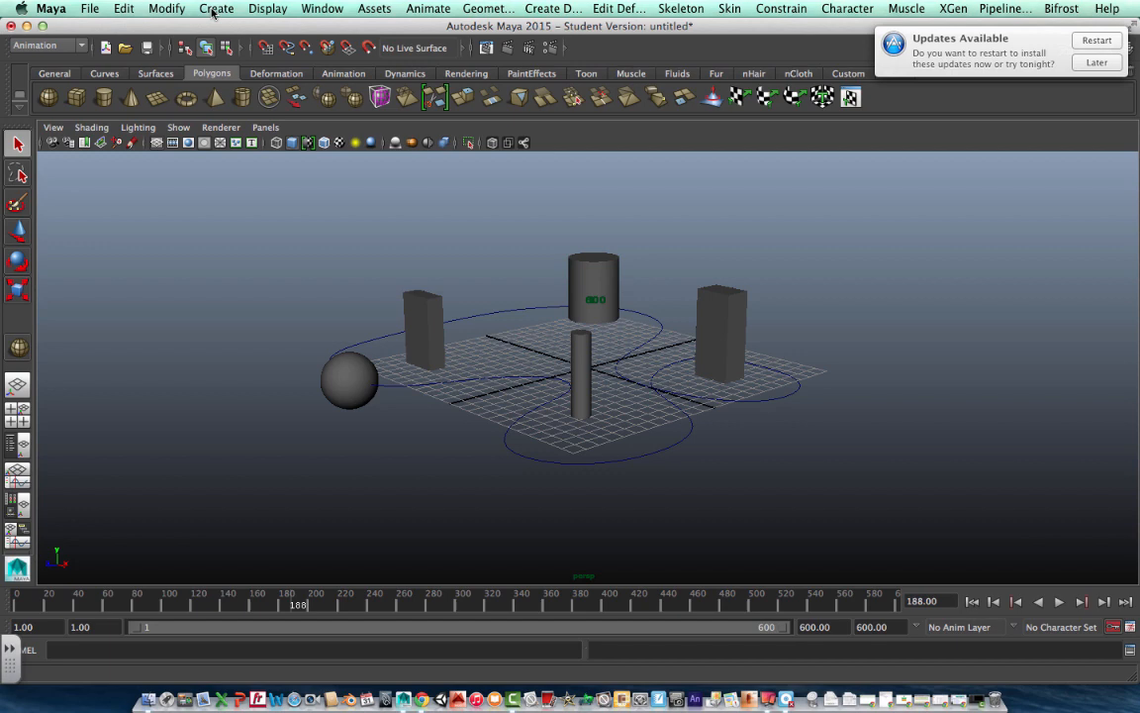
# - Create a Camera and Aim rig and move it to the scene's lower left
pyautogui.click(215, 8)
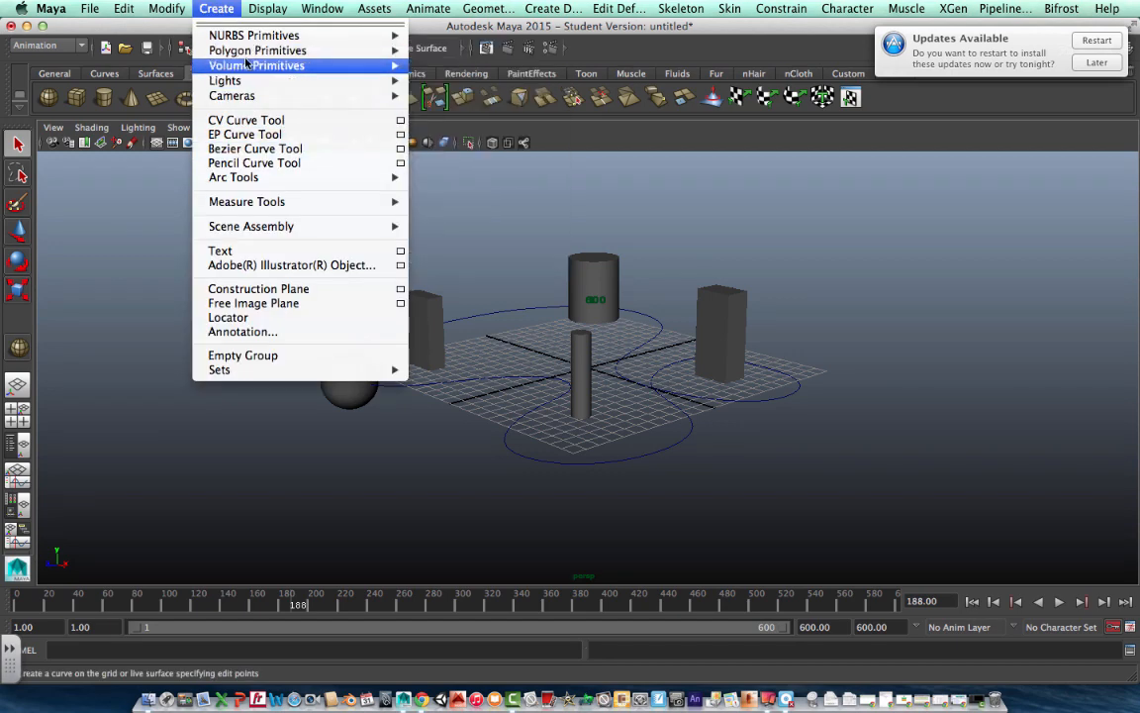
pyautogui.moveTo(232, 95)
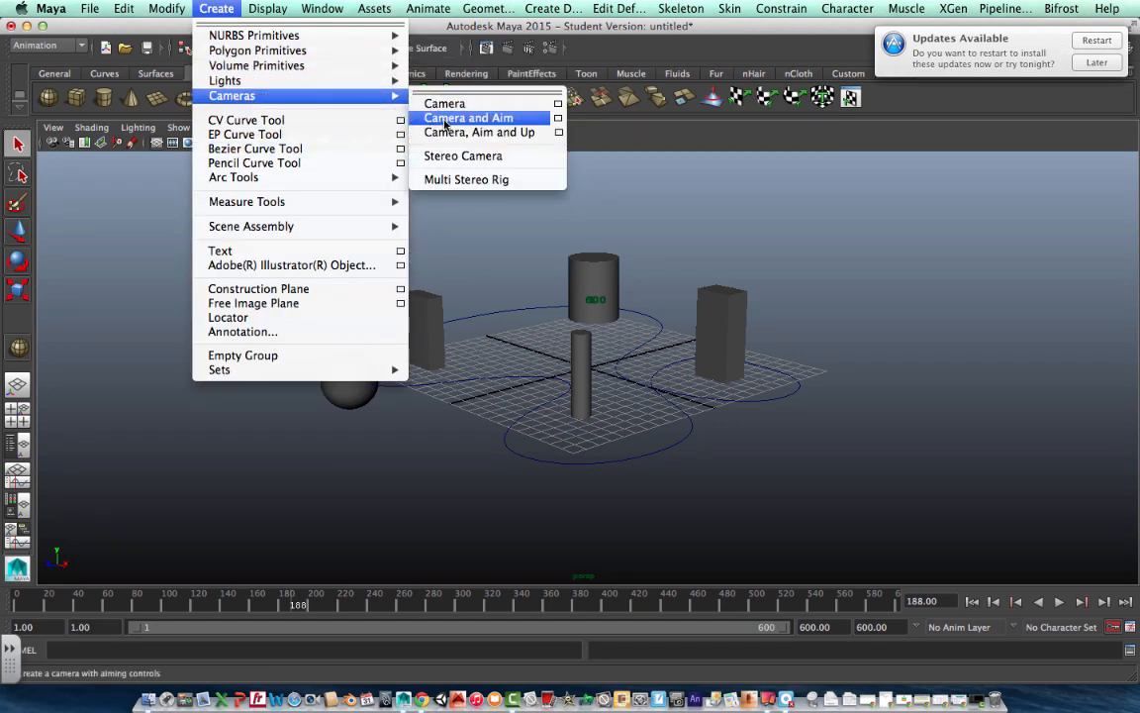
pyautogui.click(467, 119)
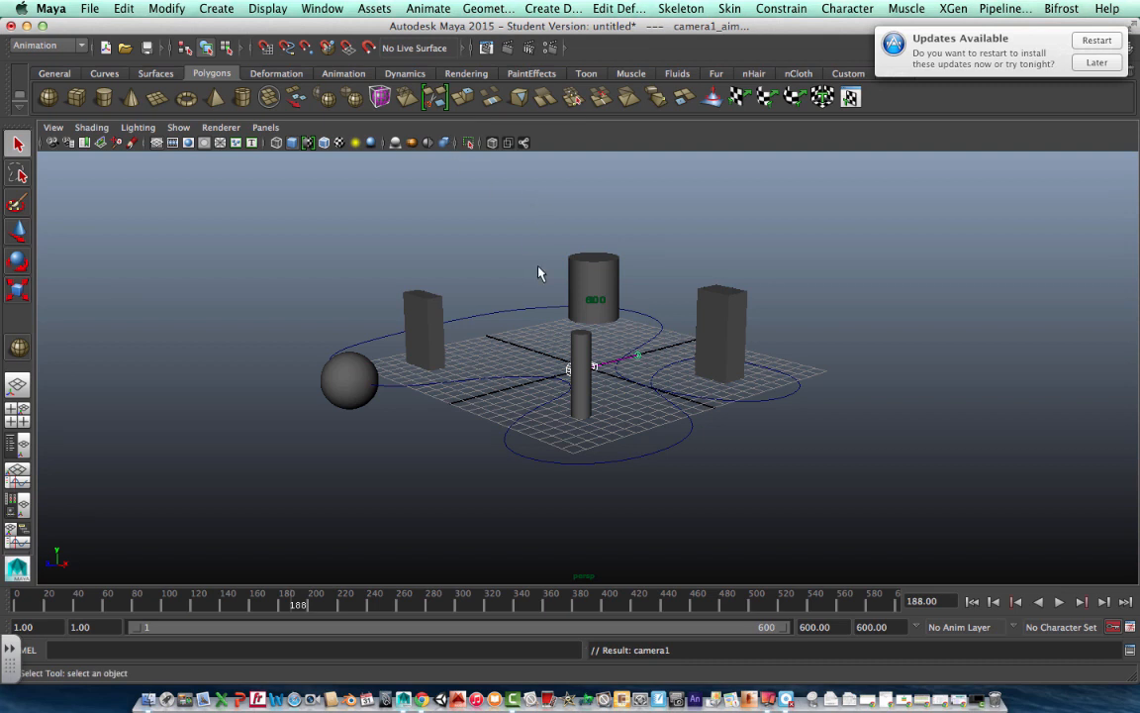
pyautogui.moveTo(622, 366)
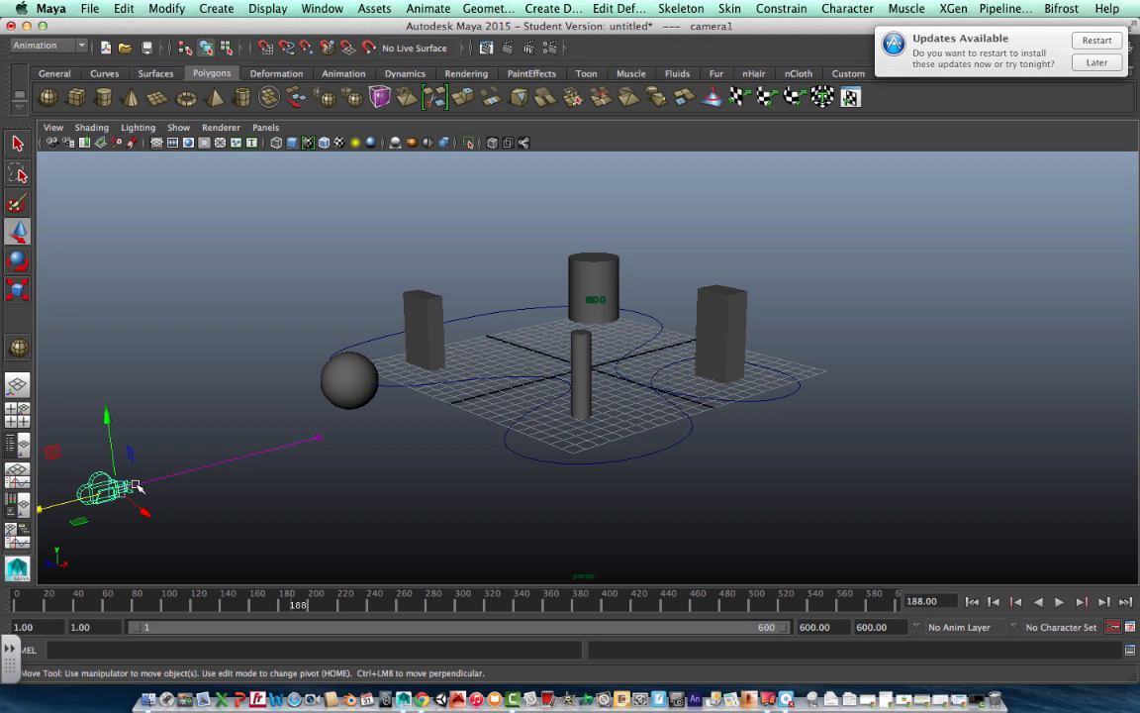
pyautogui.moveTo(109, 485); pyautogui.dragTo(194, 472)
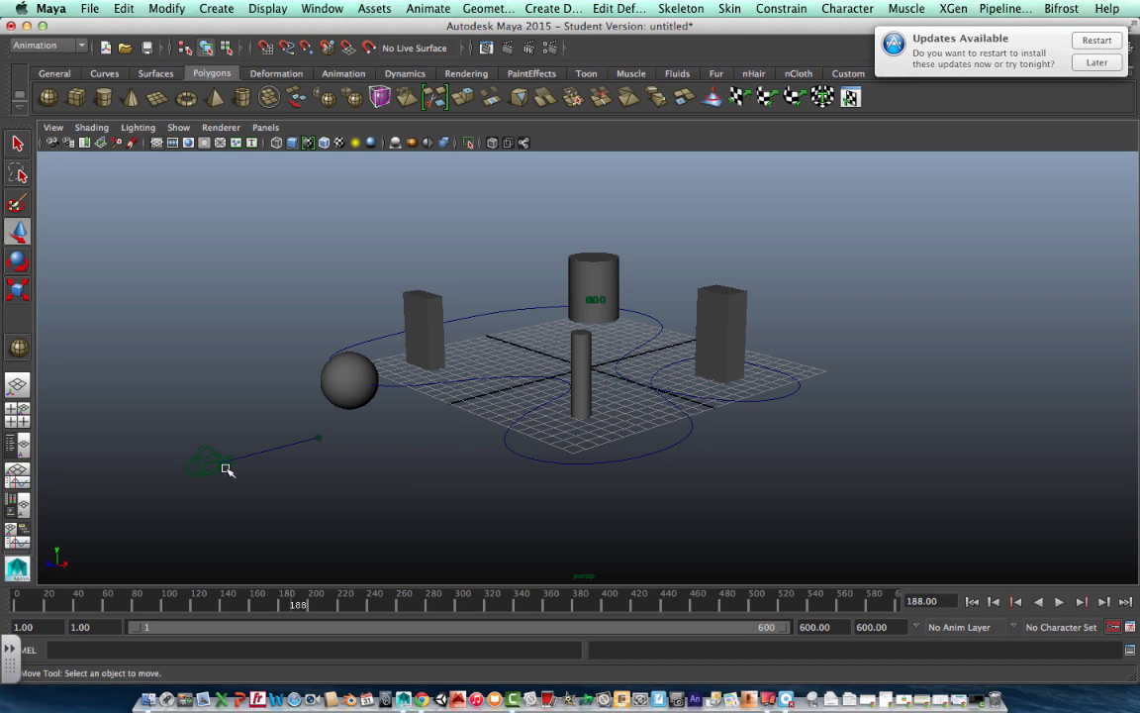
pyautogui.moveTo(214, 471)
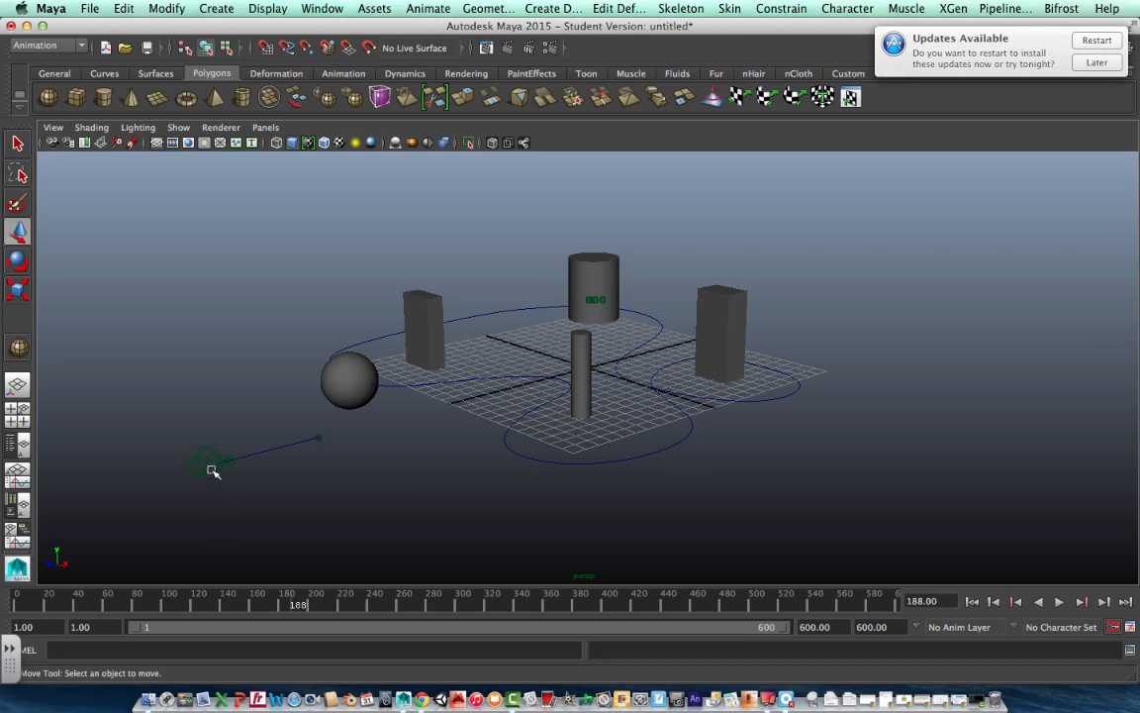
# - Attach camera1_aim to curve1 as a motion path, then clear the selection
pyautogui.click(205, 468)
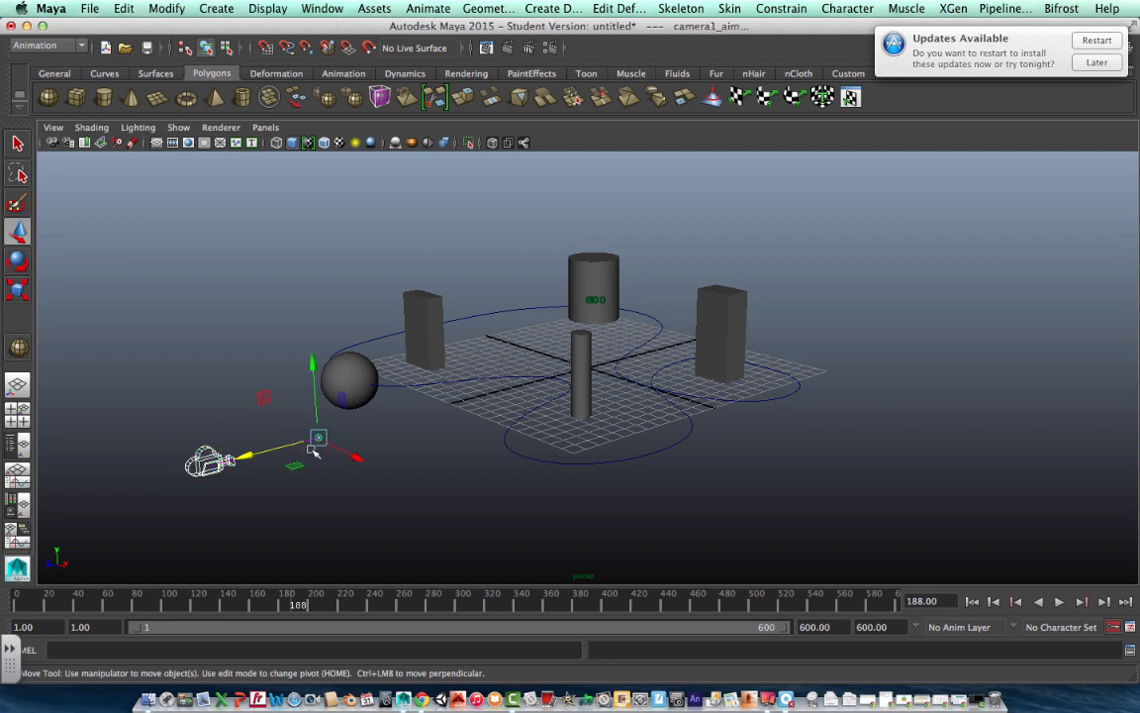
pyautogui.moveTo(451, 399)
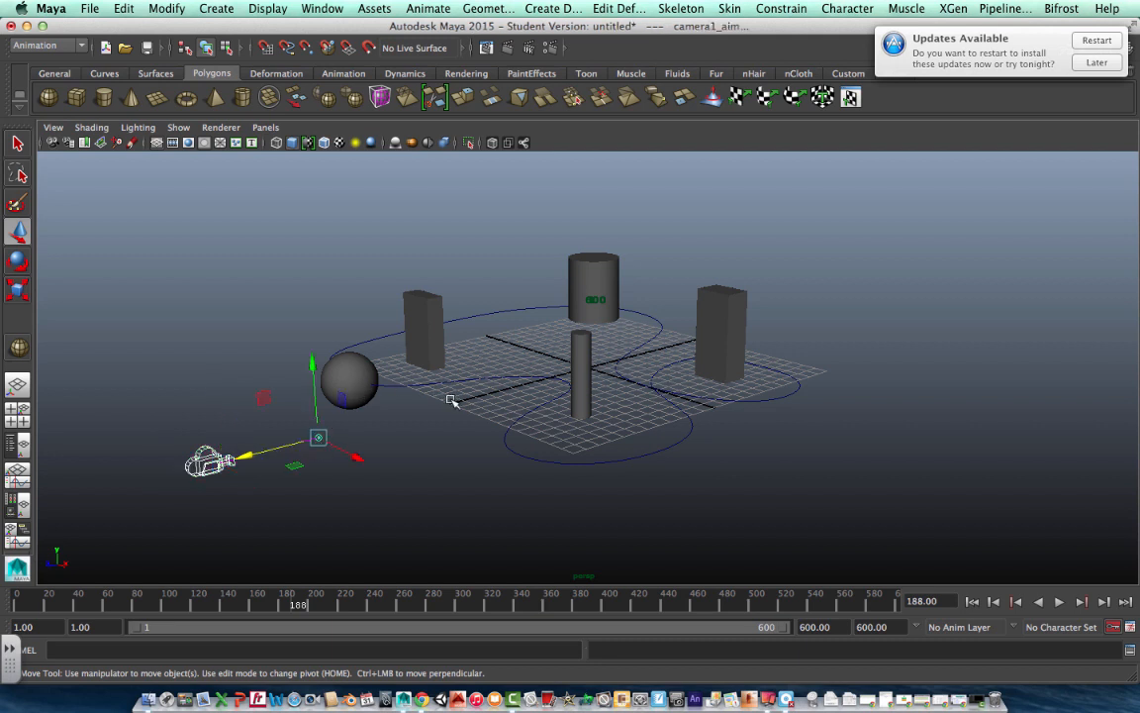
pyautogui.moveTo(429, 384)
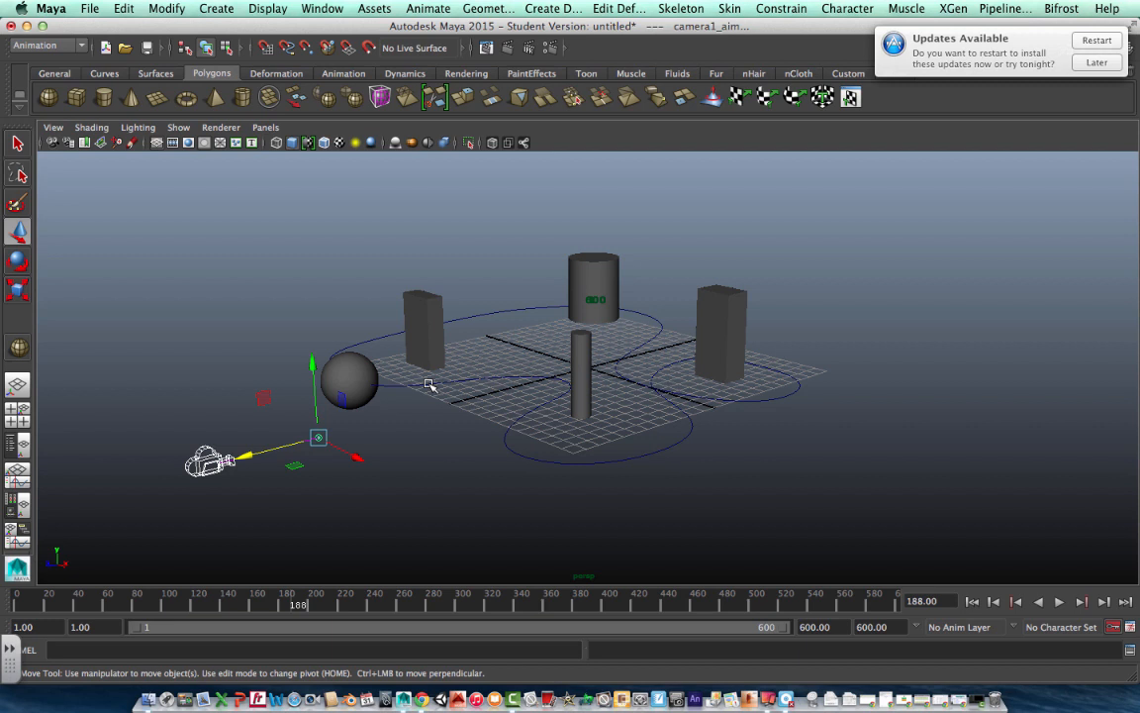
pyautogui.click(586, 369)
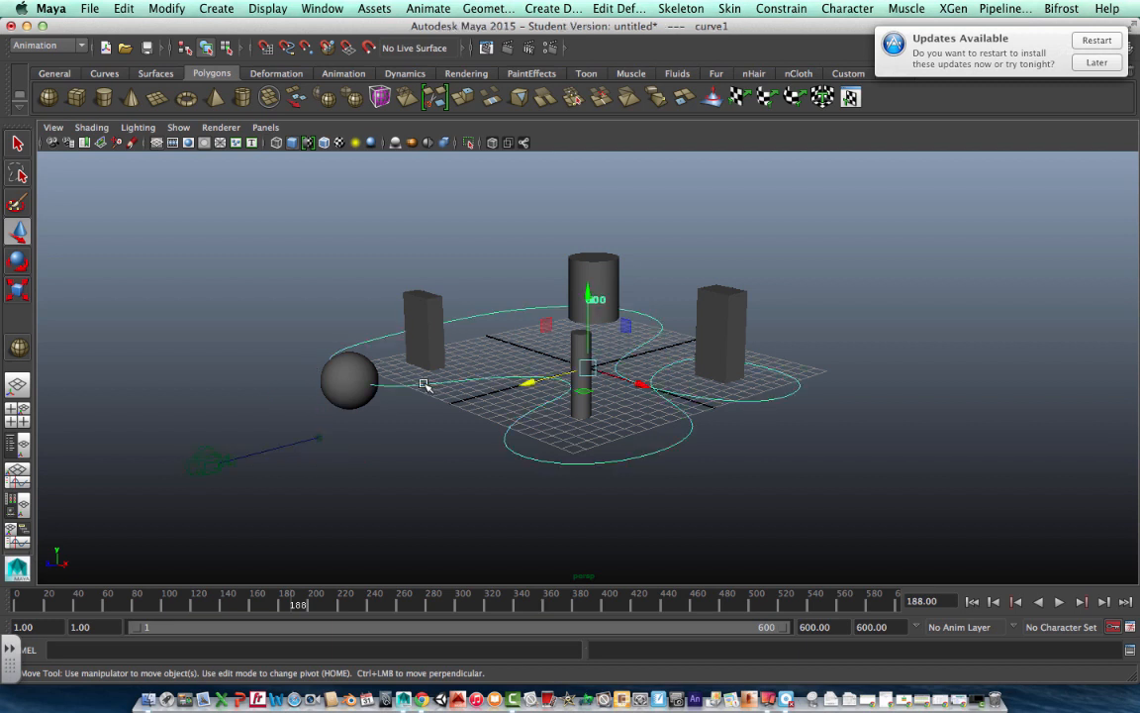
pyautogui.moveTo(355, 473)
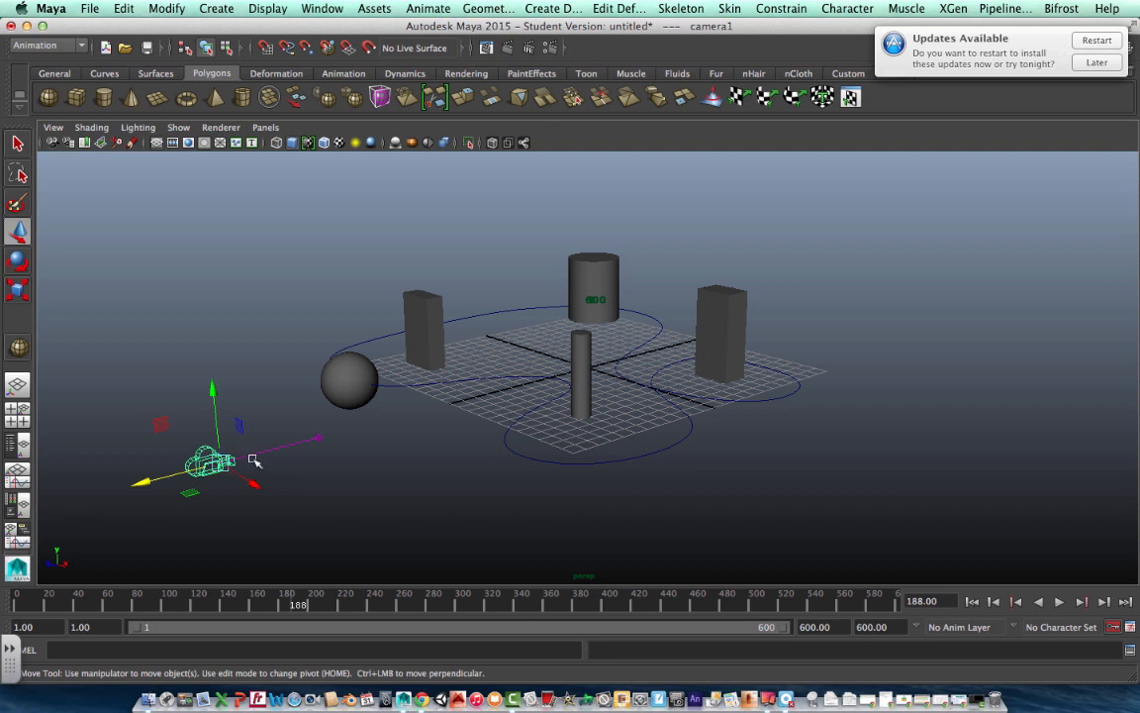
pyautogui.moveTo(321, 438)
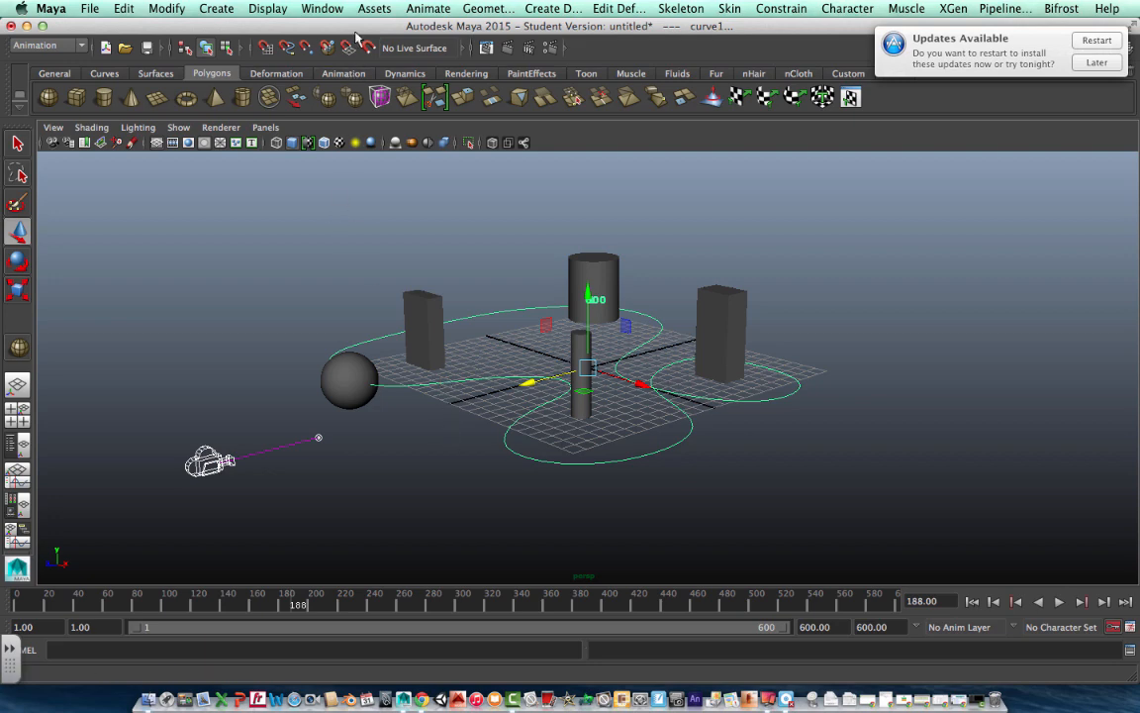
pyautogui.click(428, 8)
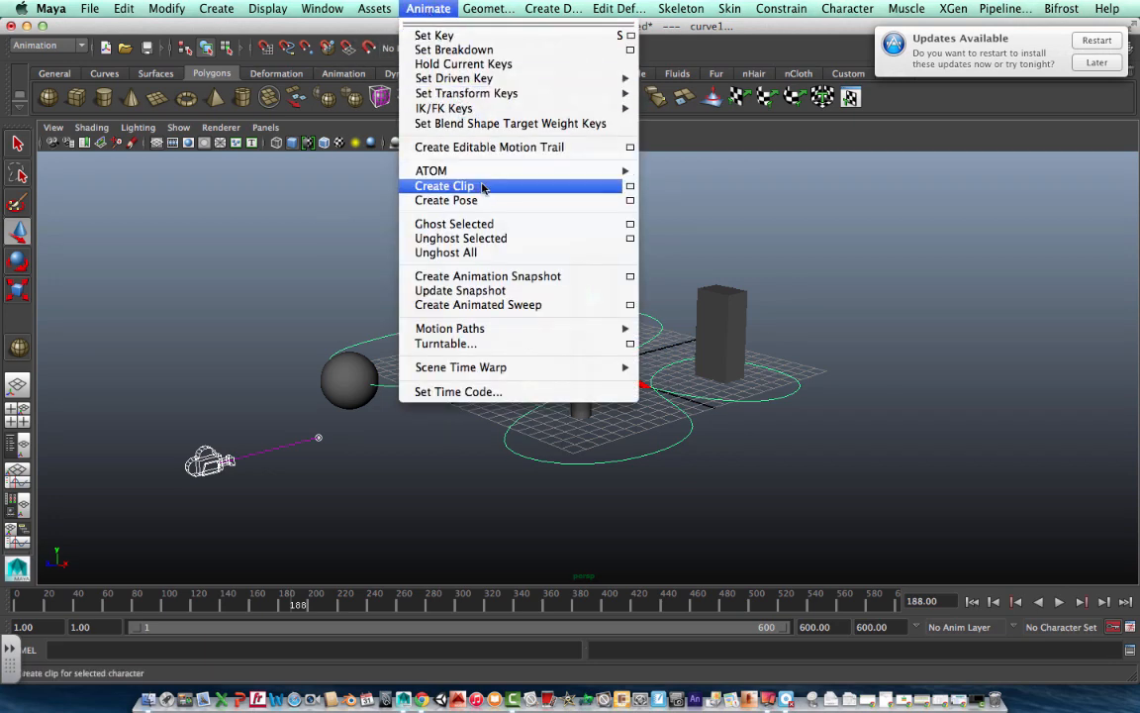
pyautogui.moveTo(451, 329)
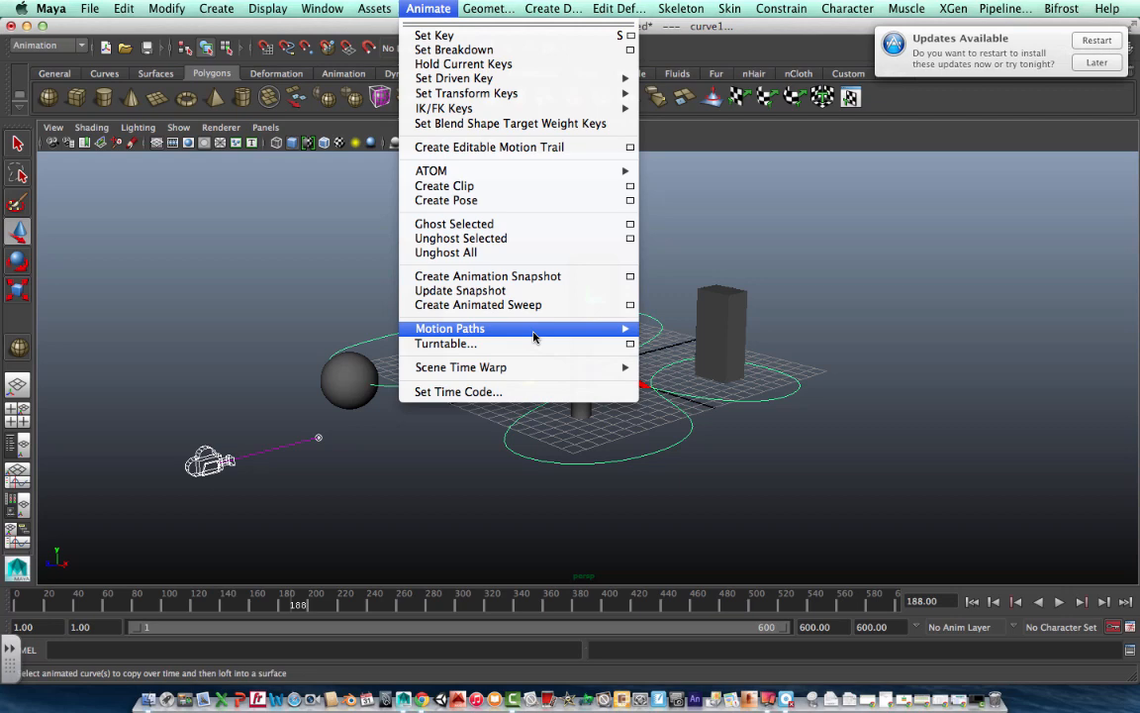
pyautogui.click(451, 328)
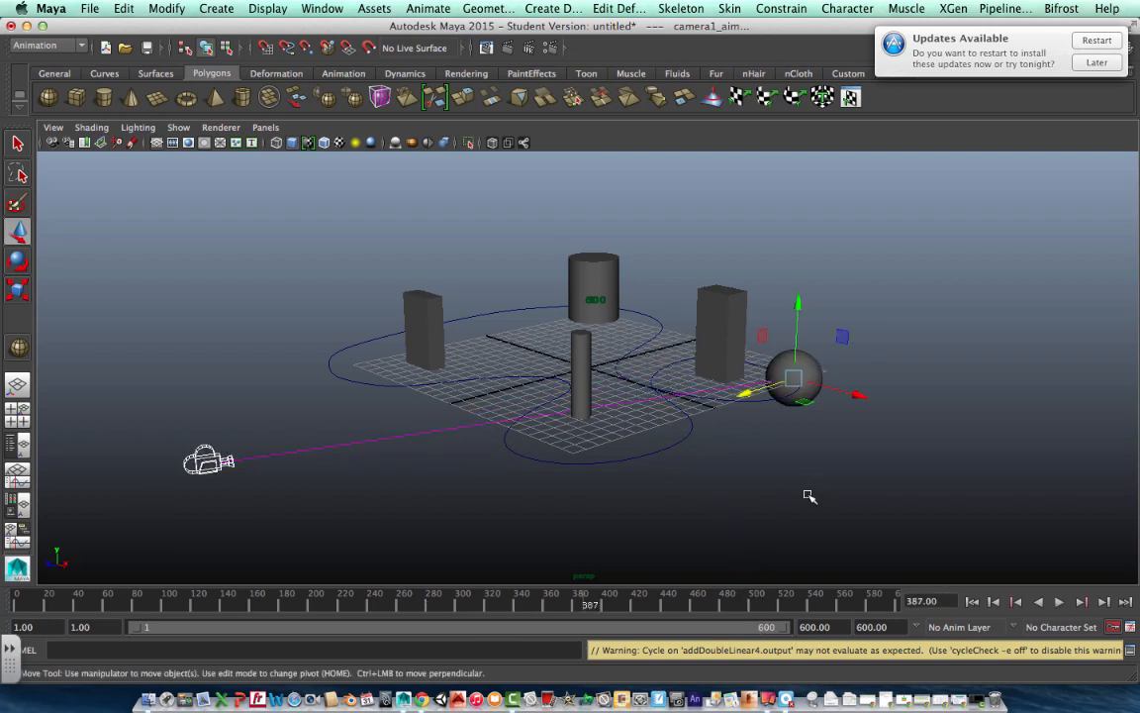
pyautogui.click(1059, 602)
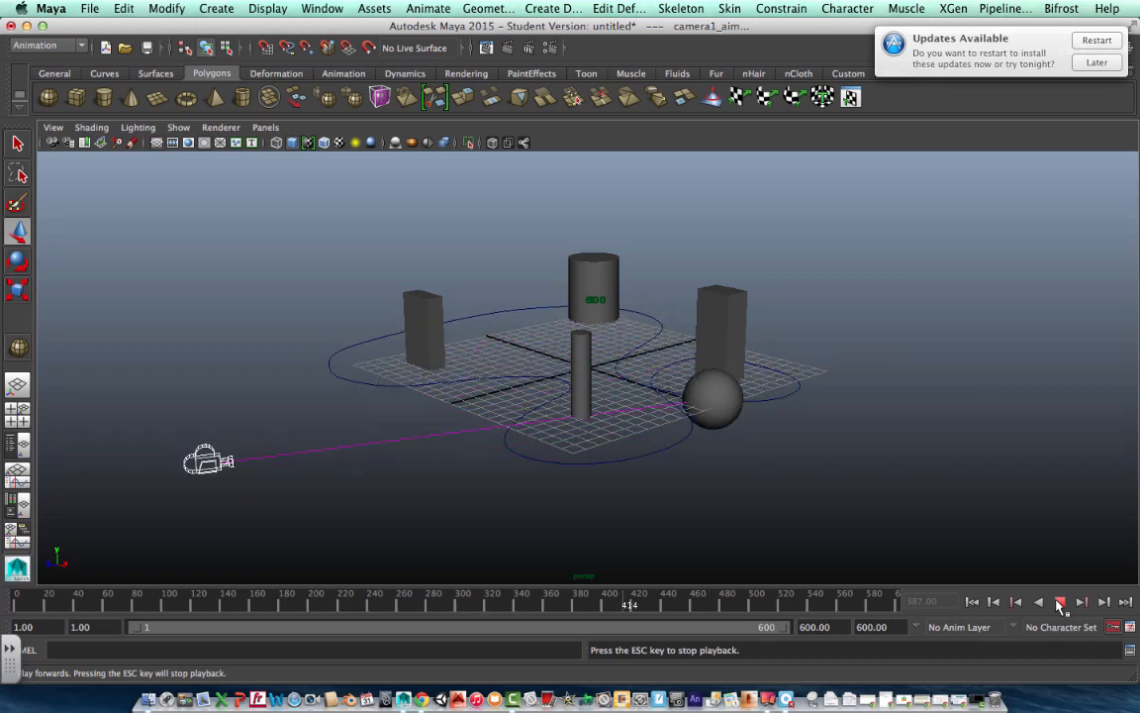
pyautogui.click(1057, 602)
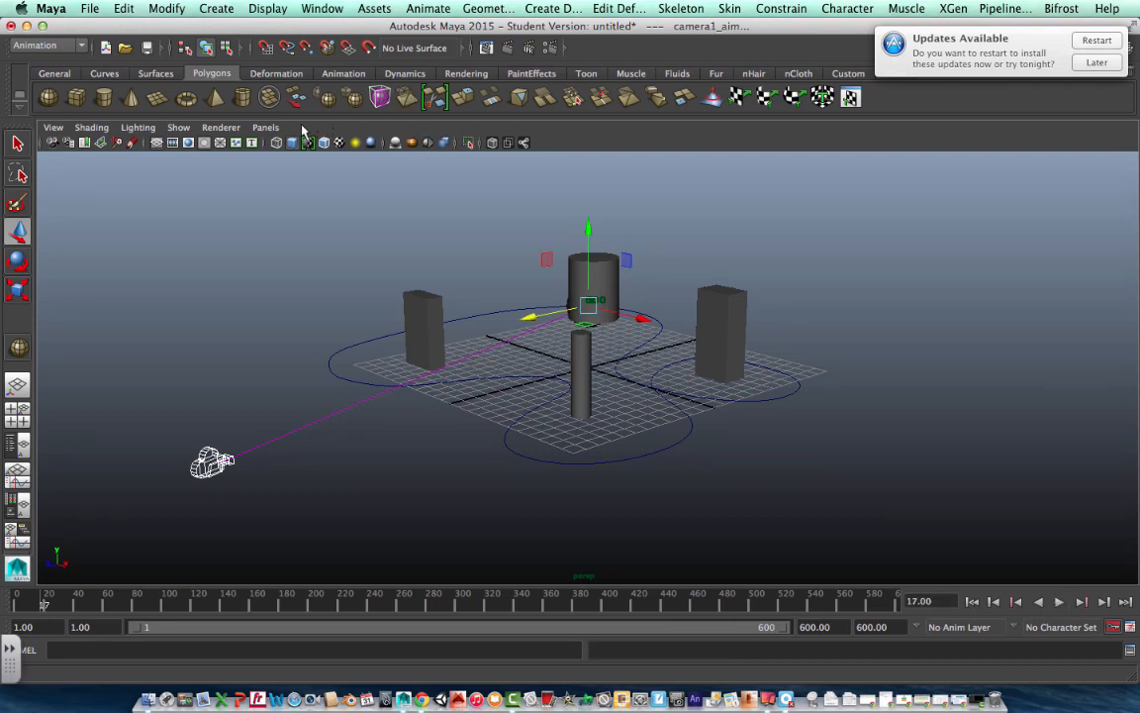
pyautogui.click(265, 126)
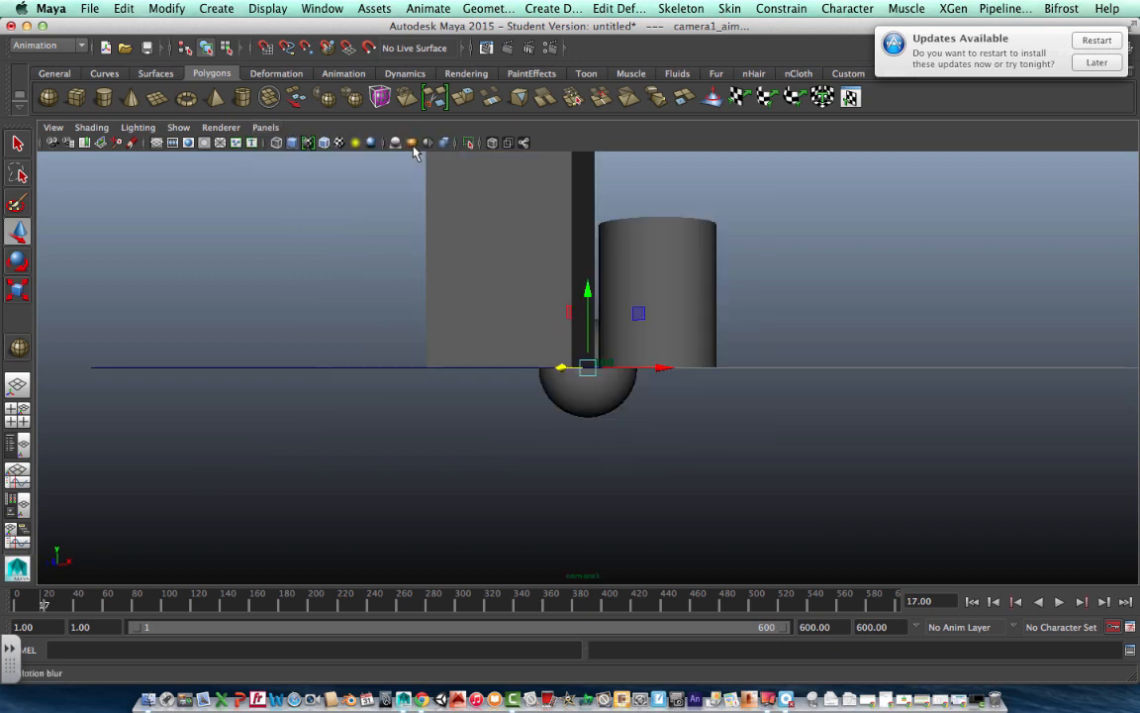
pyautogui.click(1059, 601)
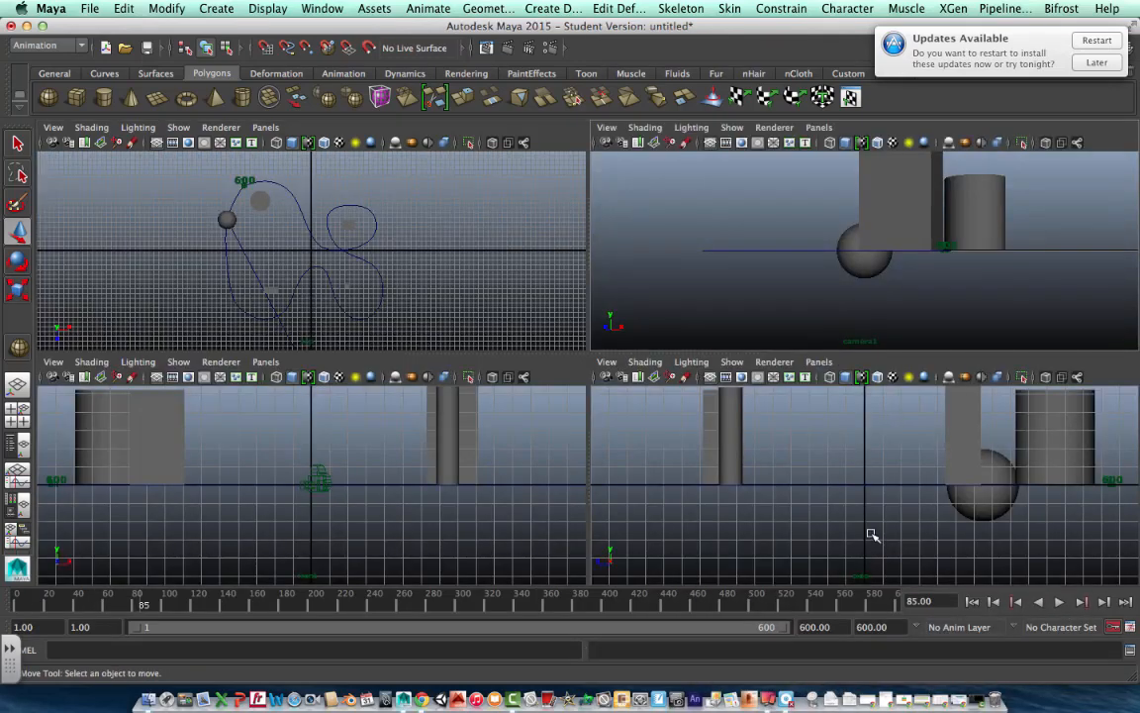
pyautogui.moveTo(677, 206)
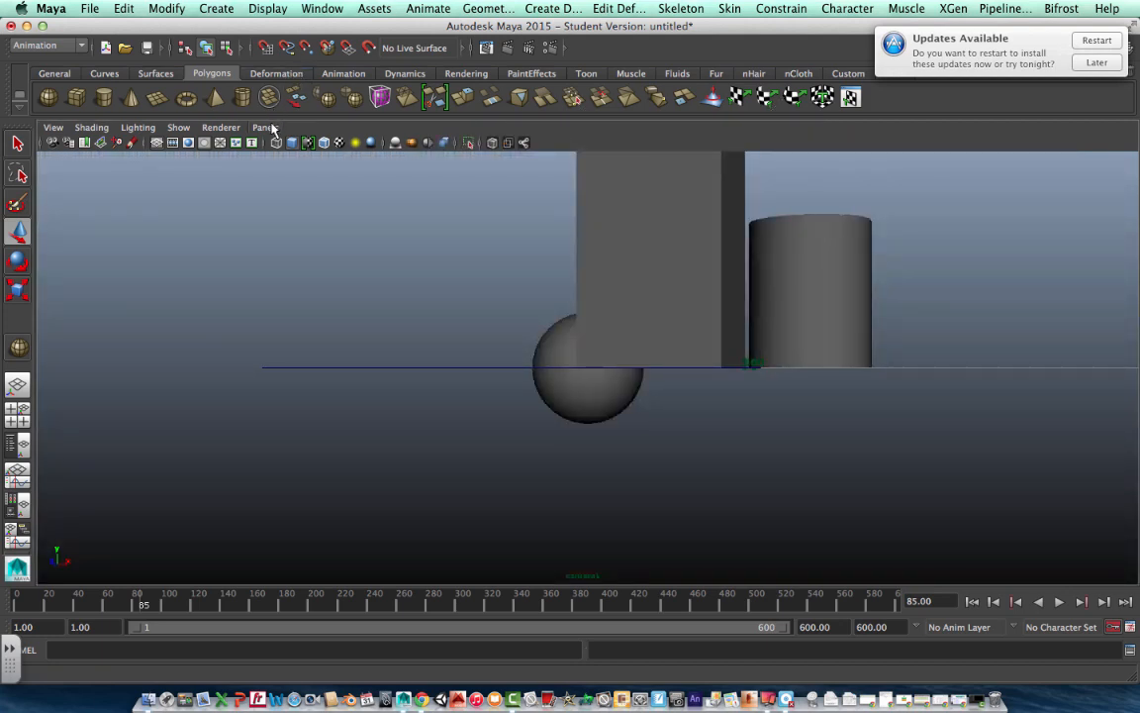
pyautogui.click(265, 126)
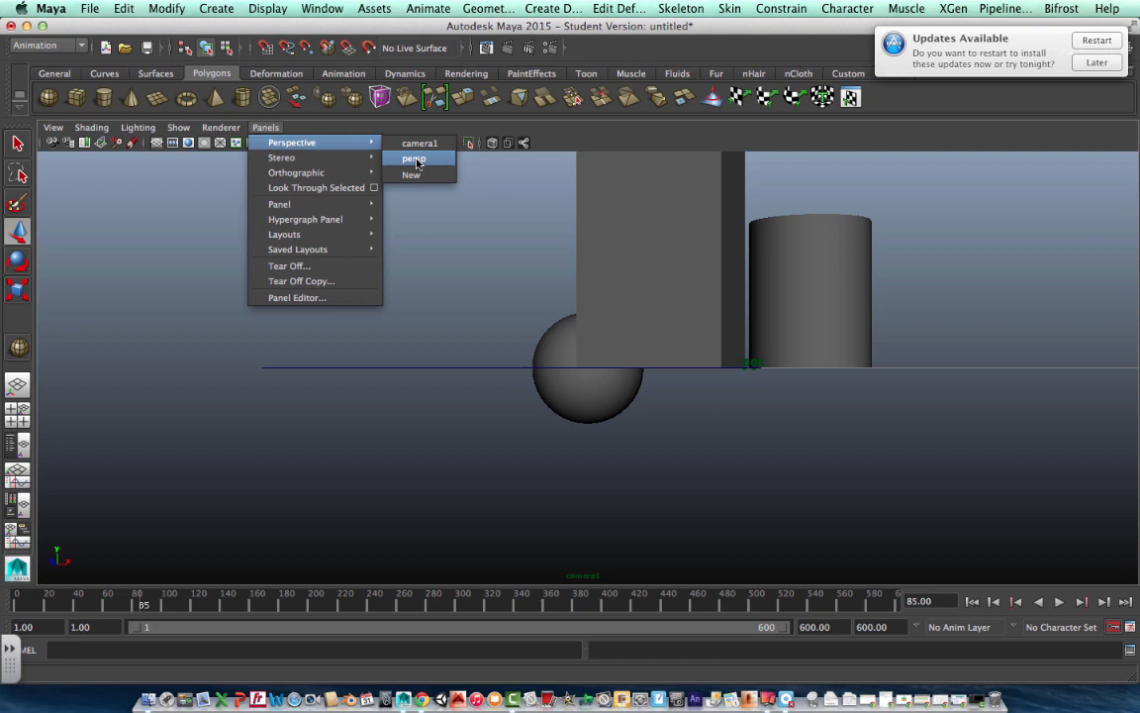
pyautogui.click(414, 158)
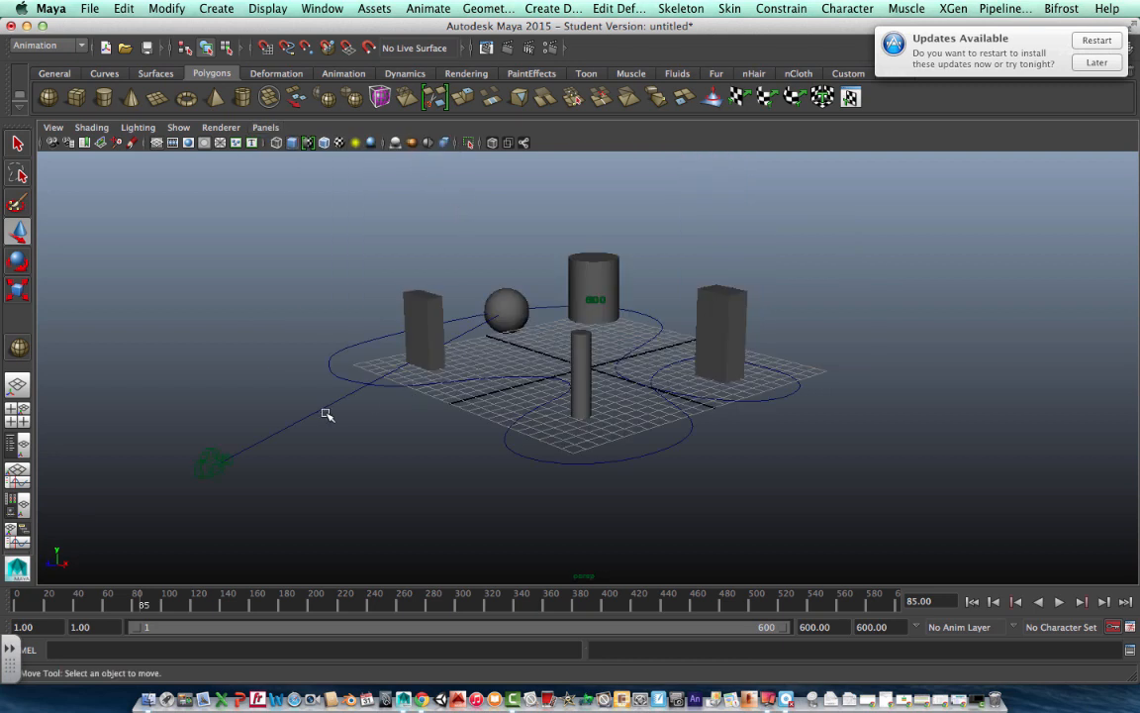
pyautogui.moveTo(134, 618)
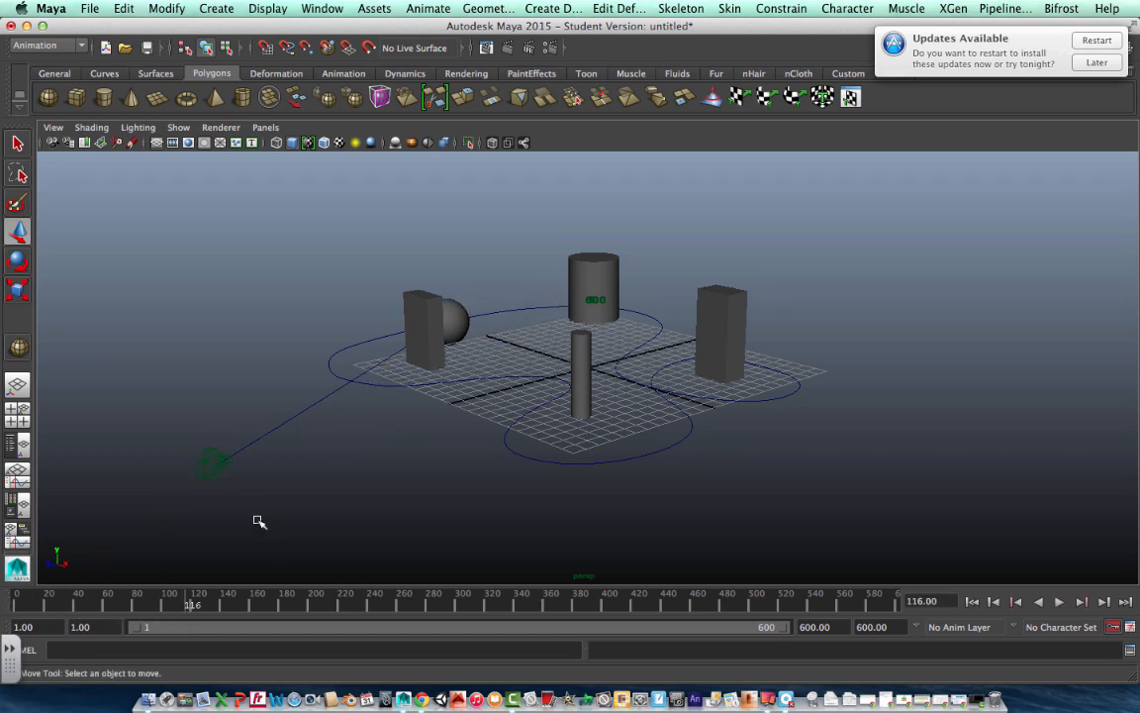
pyautogui.moveTo(216, 467)
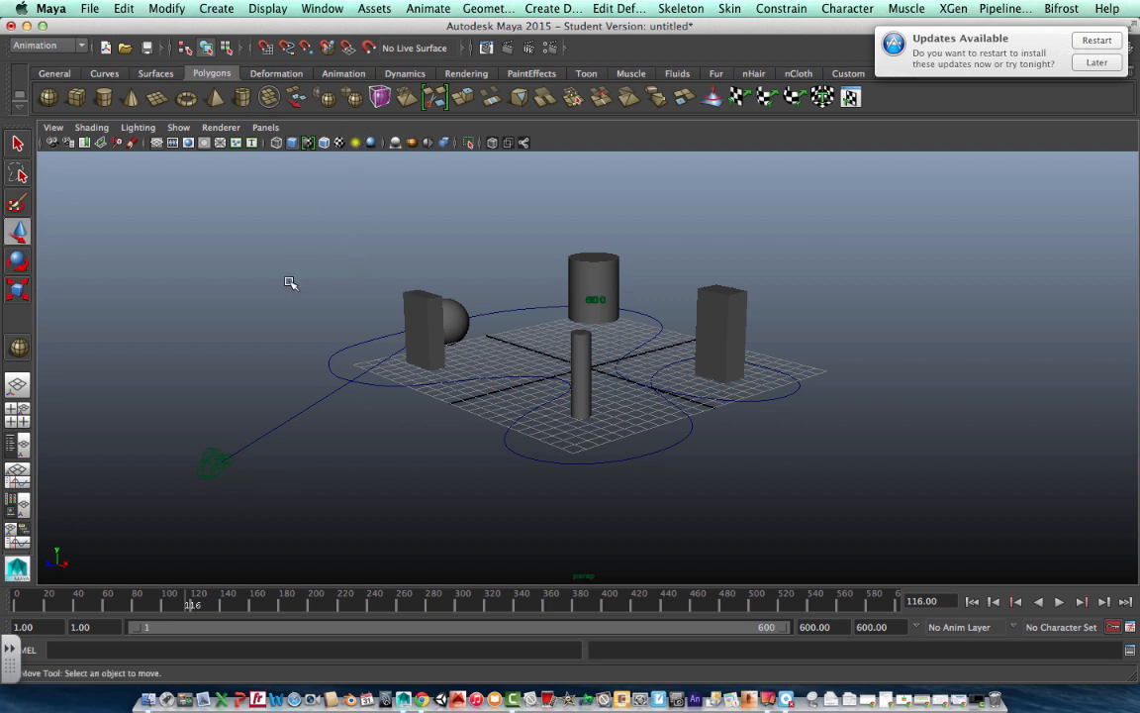
# - Move camera1 to positions above the cylinder, lower right and beside the right building, keying each
pyautogui.click(210, 465)
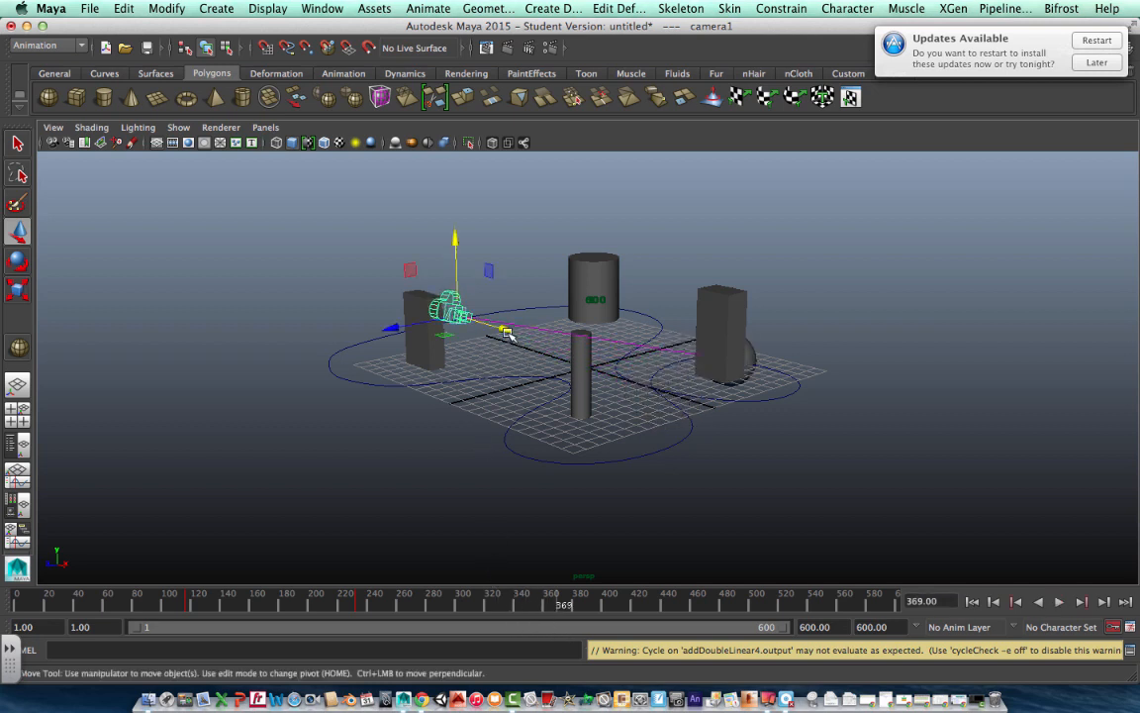
pyautogui.moveTo(456, 317); pyautogui.dragTo(808, 416)
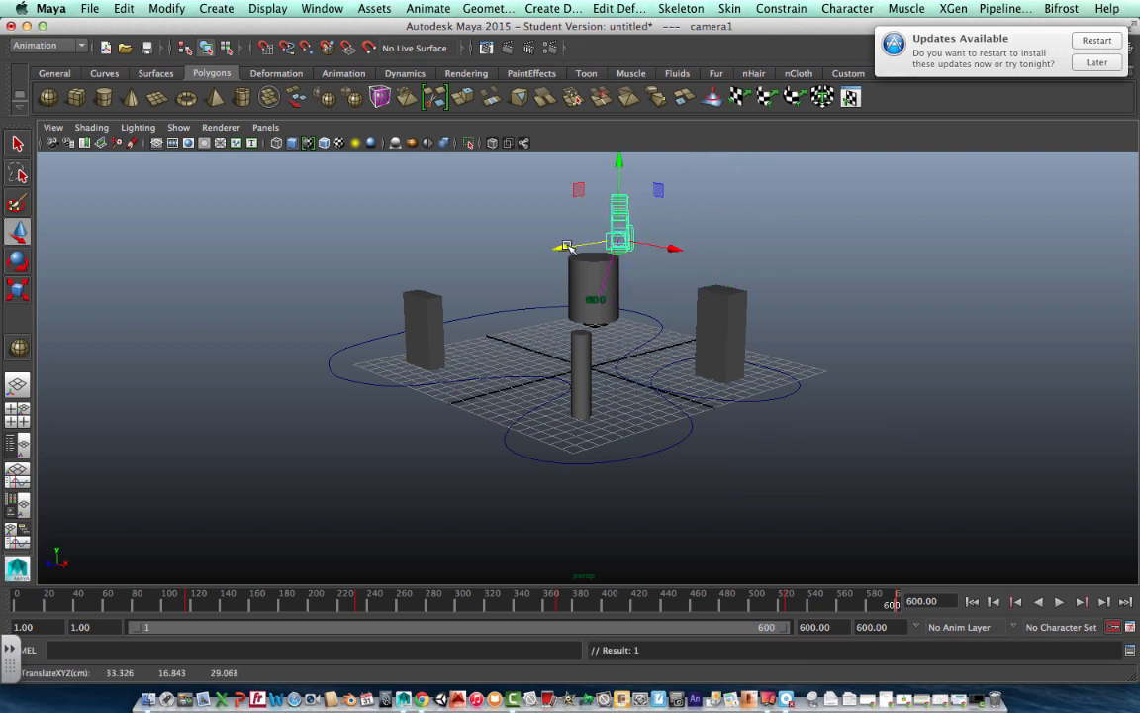
pyautogui.moveTo(564, 247); pyautogui.dragTo(542, 249)
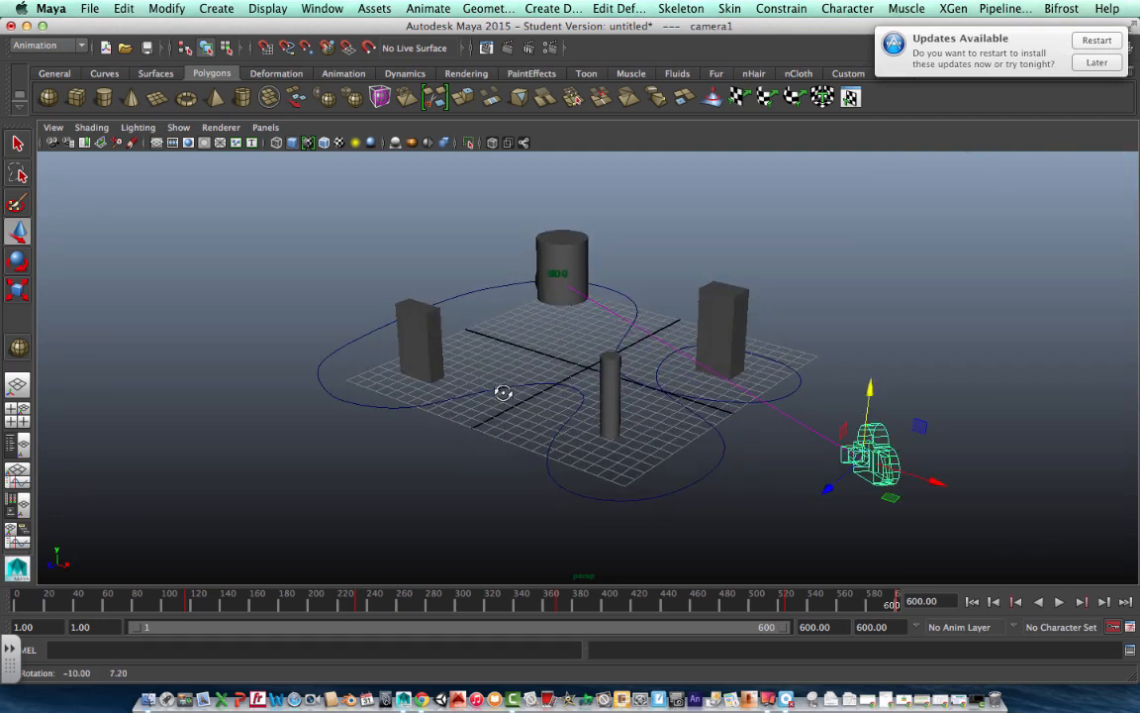
pyautogui.moveTo(513, 380)
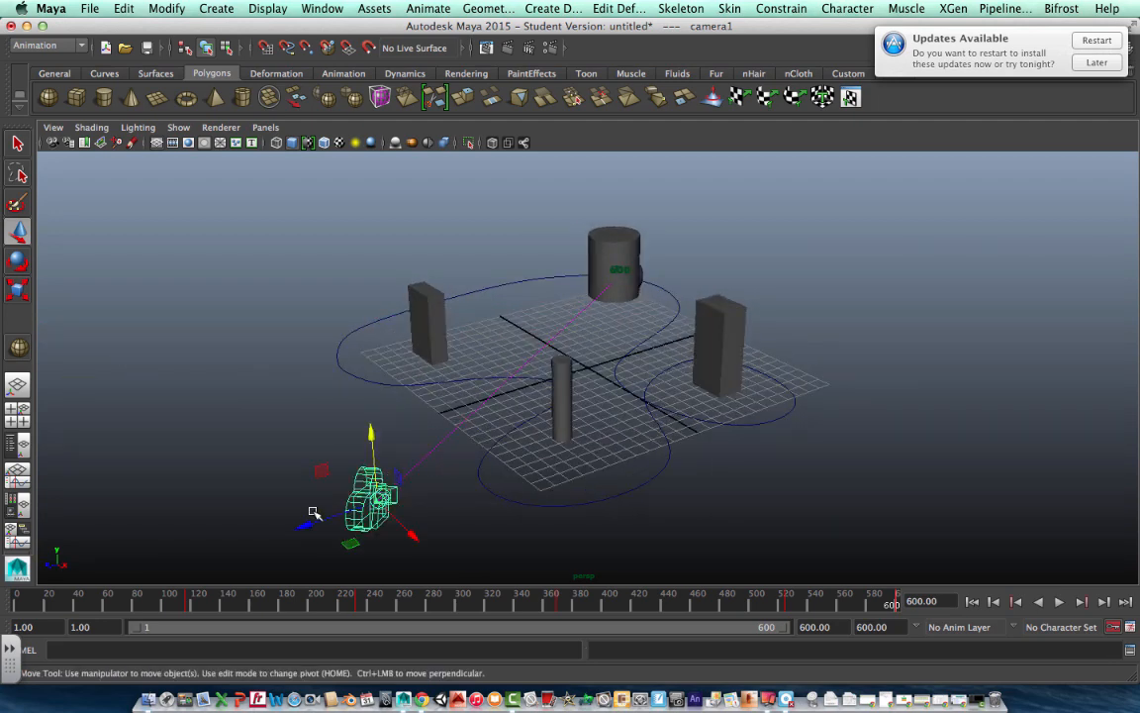
pyautogui.moveTo(372, 495); pyautogui.dragTo(816, 346)
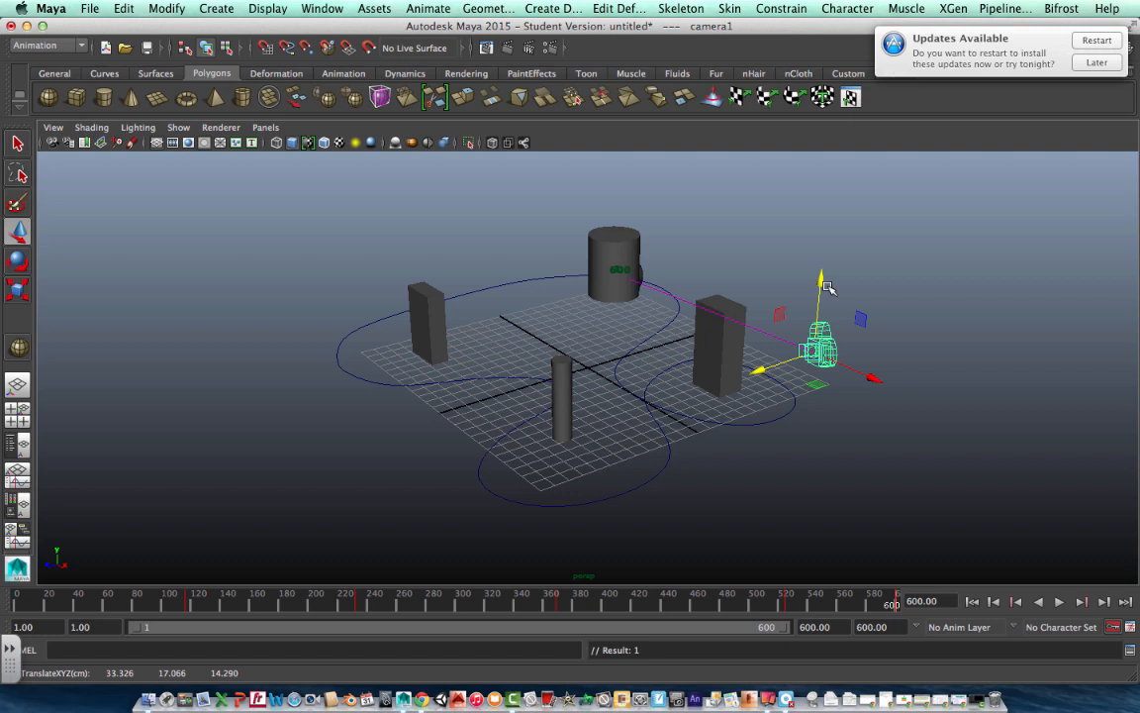
pyautogui.moveTo(820, 347); pyautogui.dragTo(828, 261)
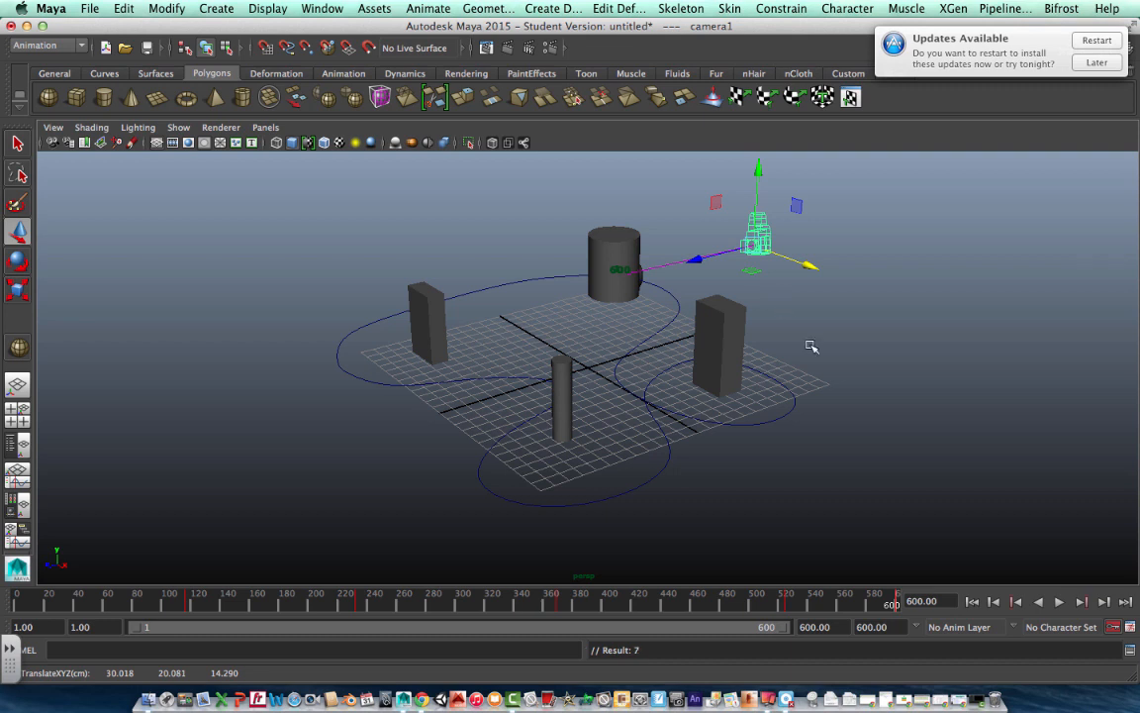
pyautogui.moveTo(472, 220)
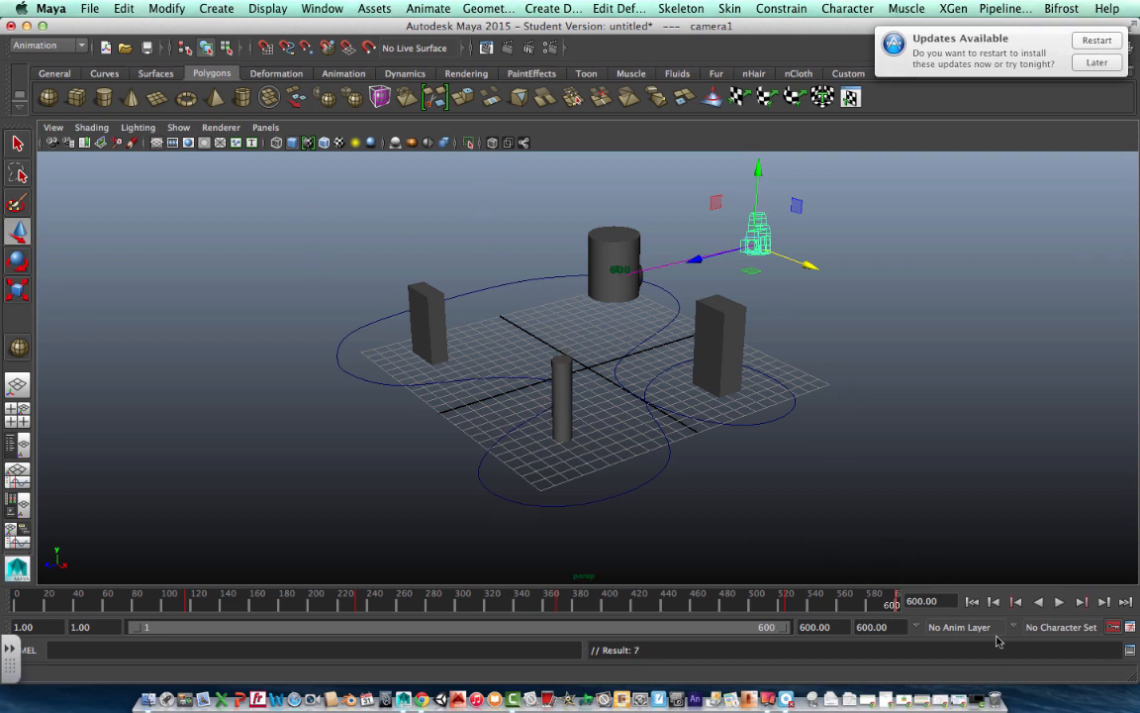
pyautogui.click(1059, 602)
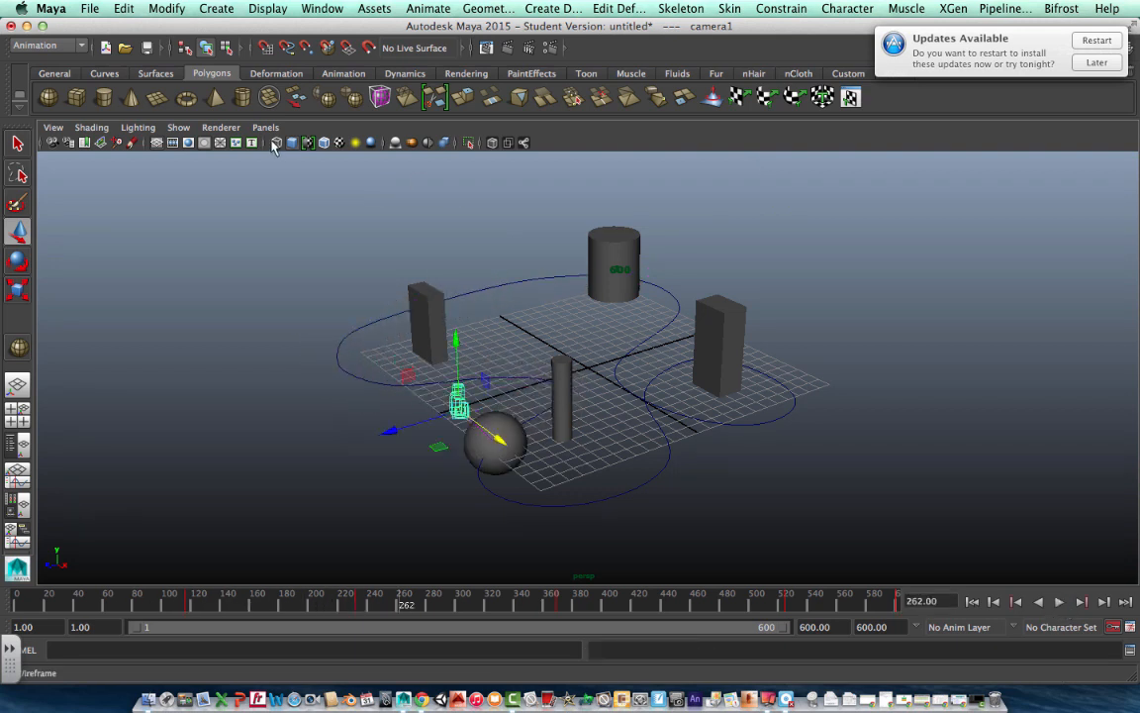
# - Look through camera1 and play the animation to check its view of the sphere
pyautogui.click(265, 127)
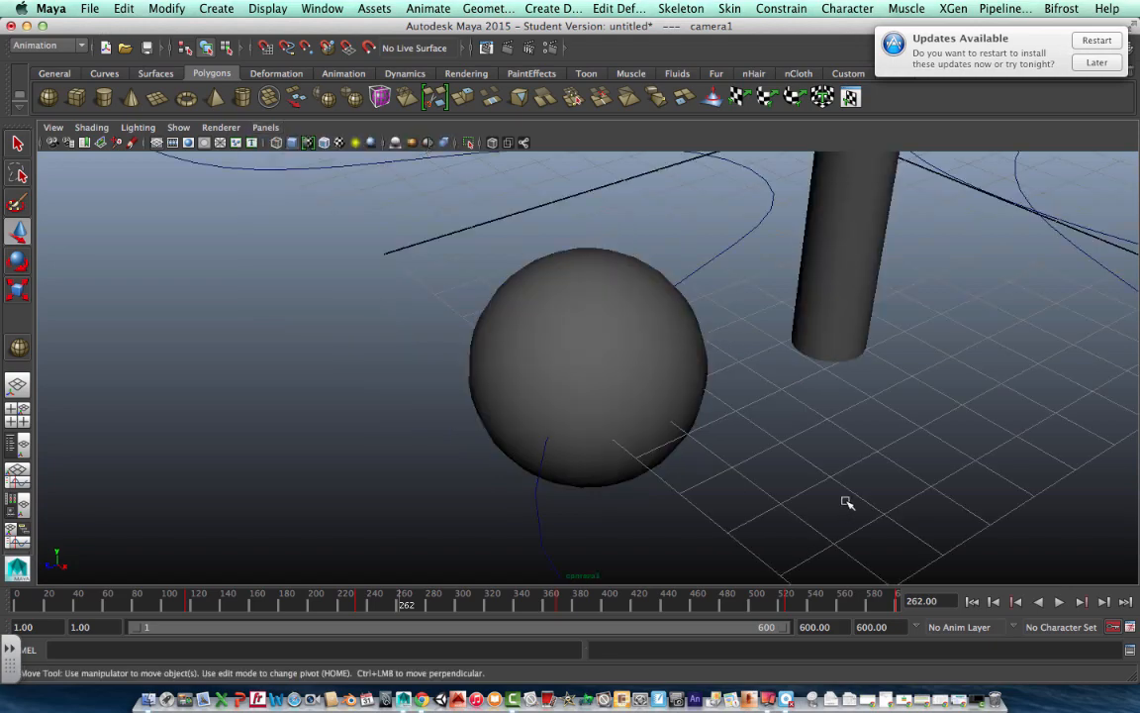
pyautogui.click(1059, 602)
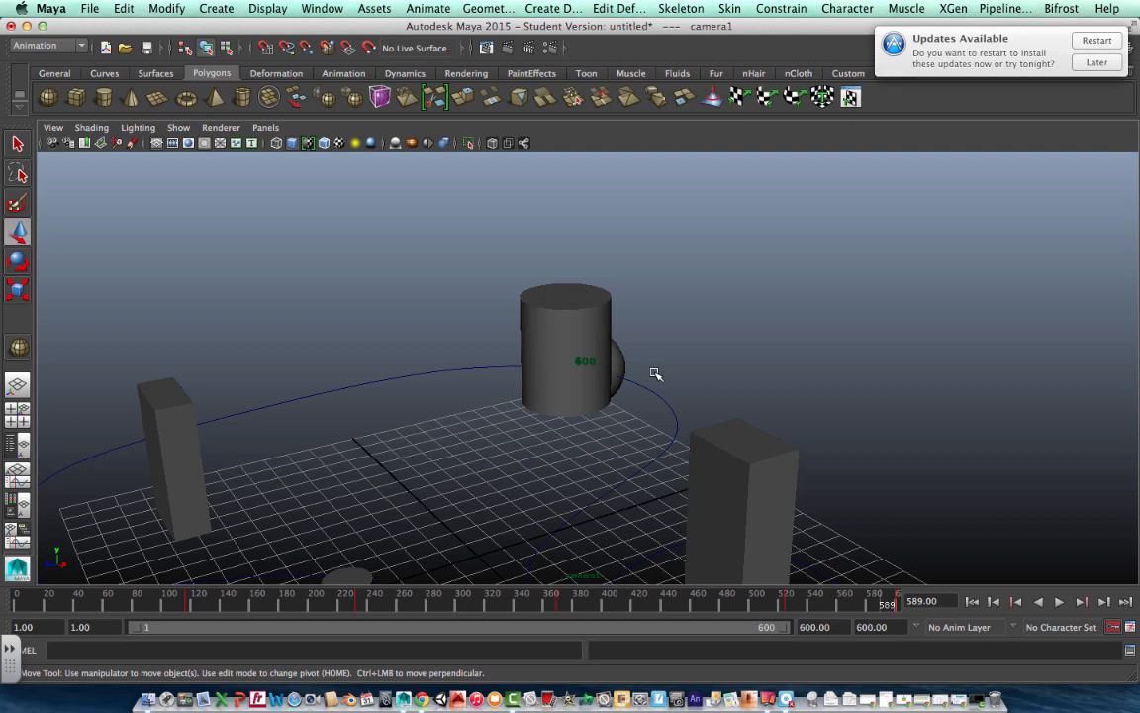
pyautogui.moveTo(736, 364)
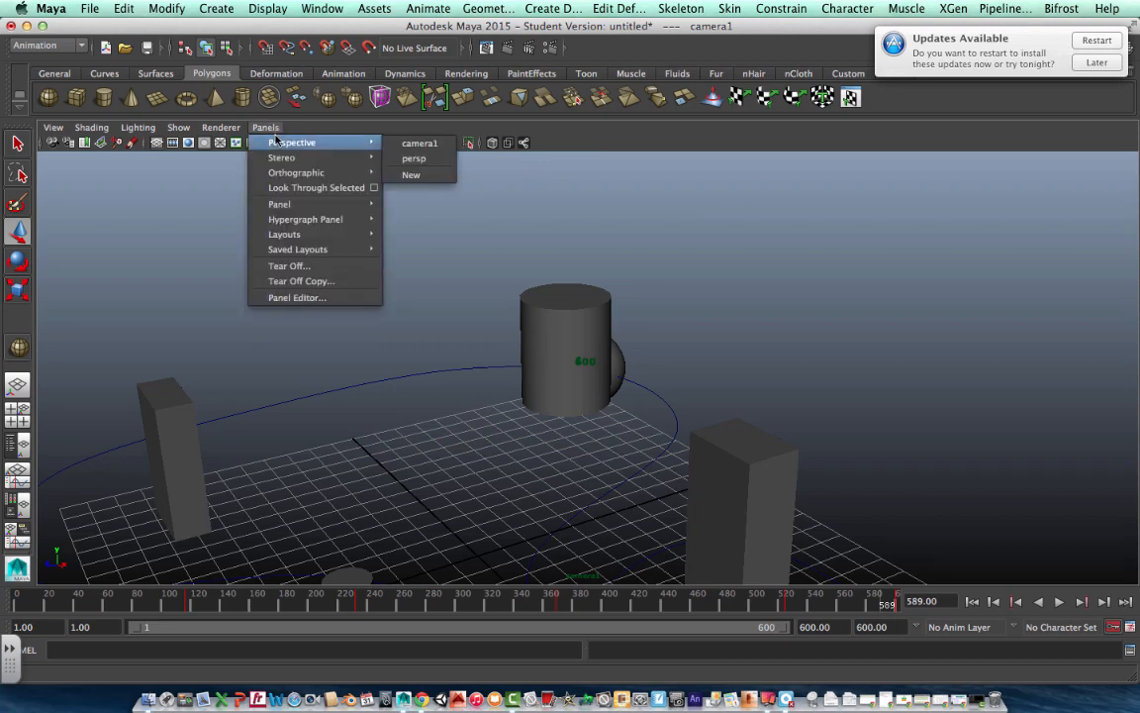
pyautogui.moveTo(281, 158)
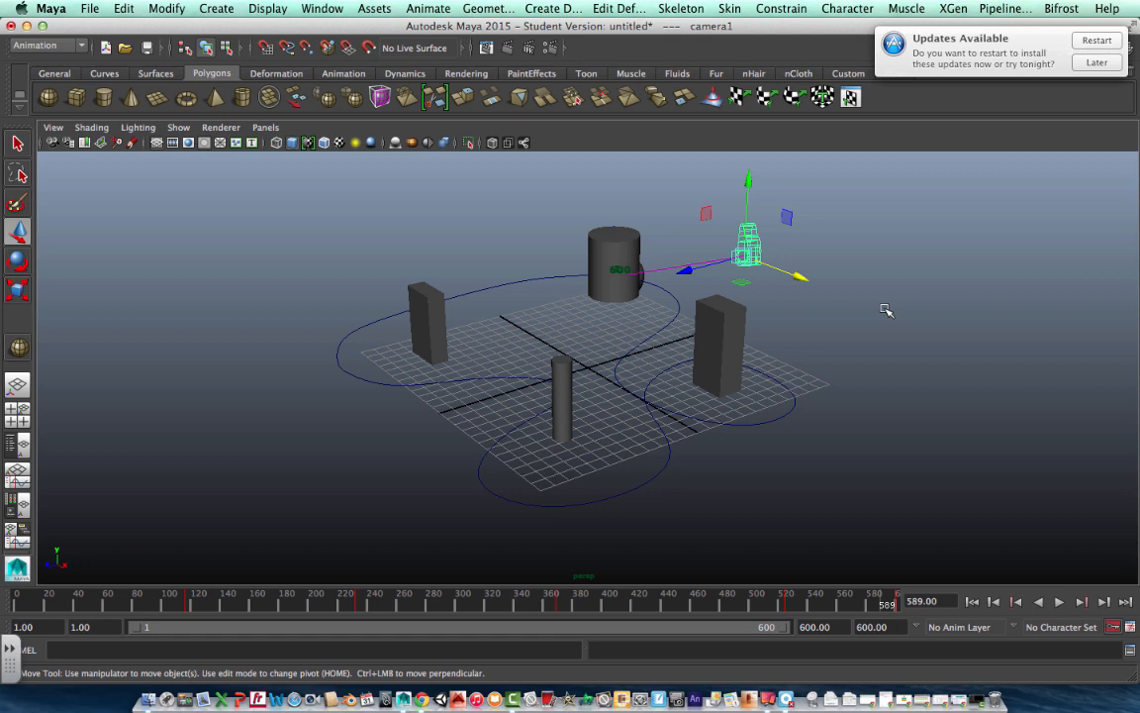
pyautogui.moveTo(824, 281)
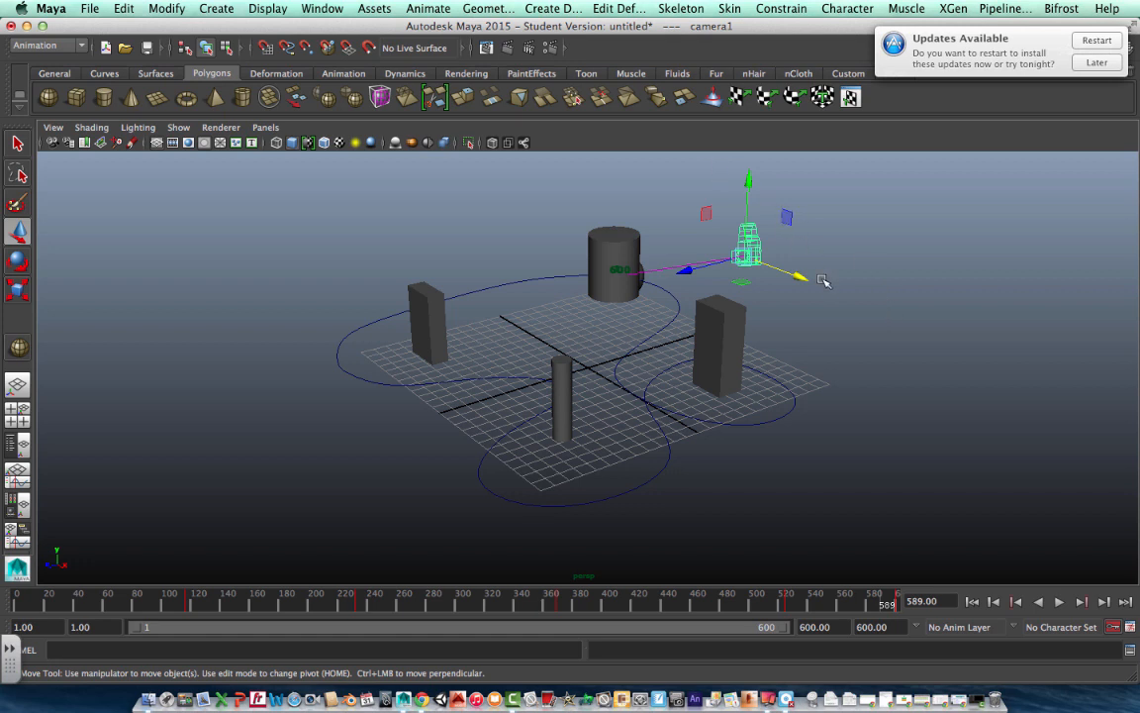
pyautogui.moveTo(811, 281)
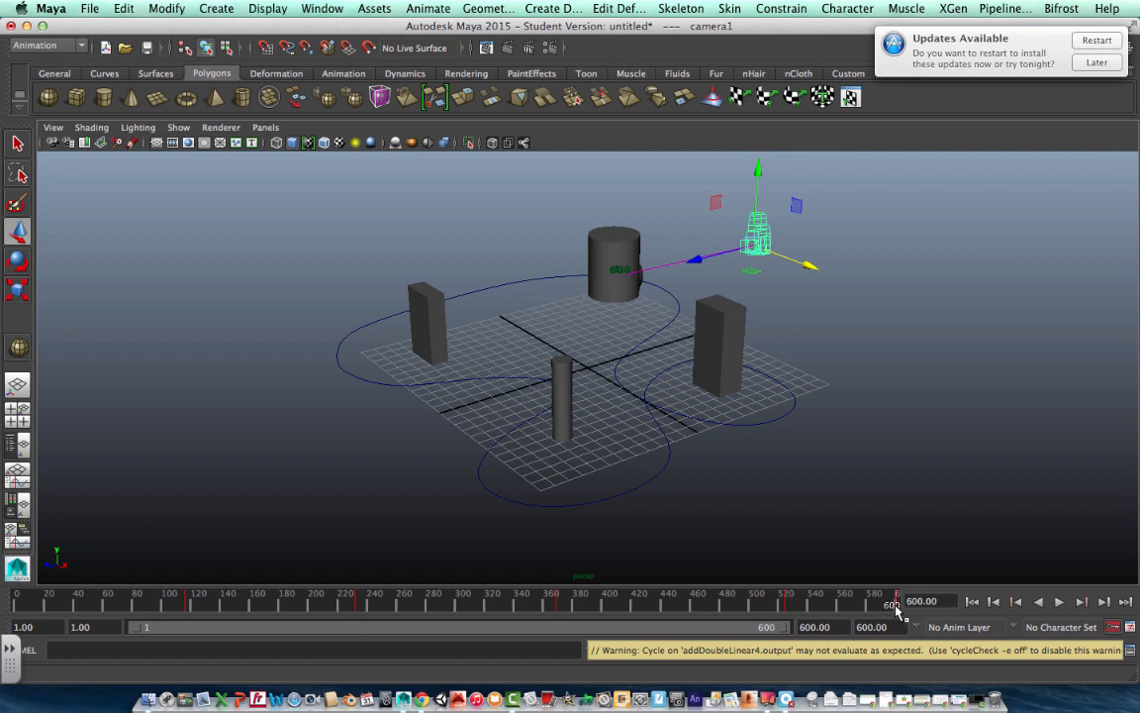
# - Key camera1 raised above the tall cylinder near frame 596
pyautogui.rightClick(895, 606)
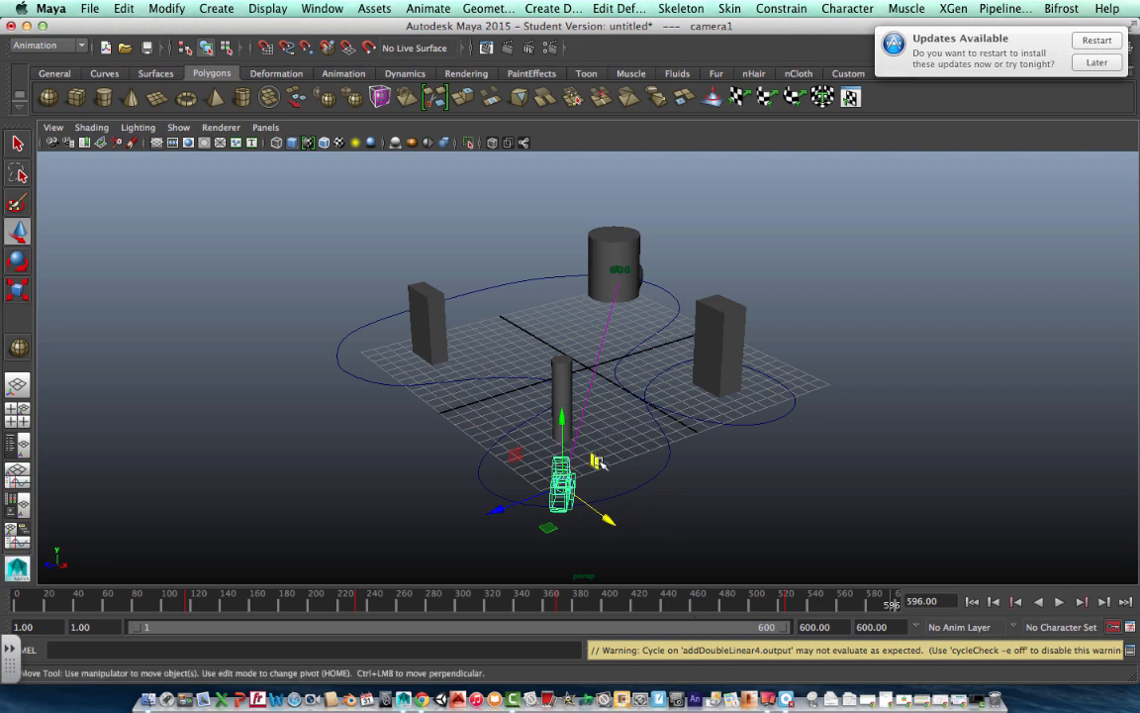
pyautogui.moveTo(562, 485); pyautogui.dragTo(558, 347)
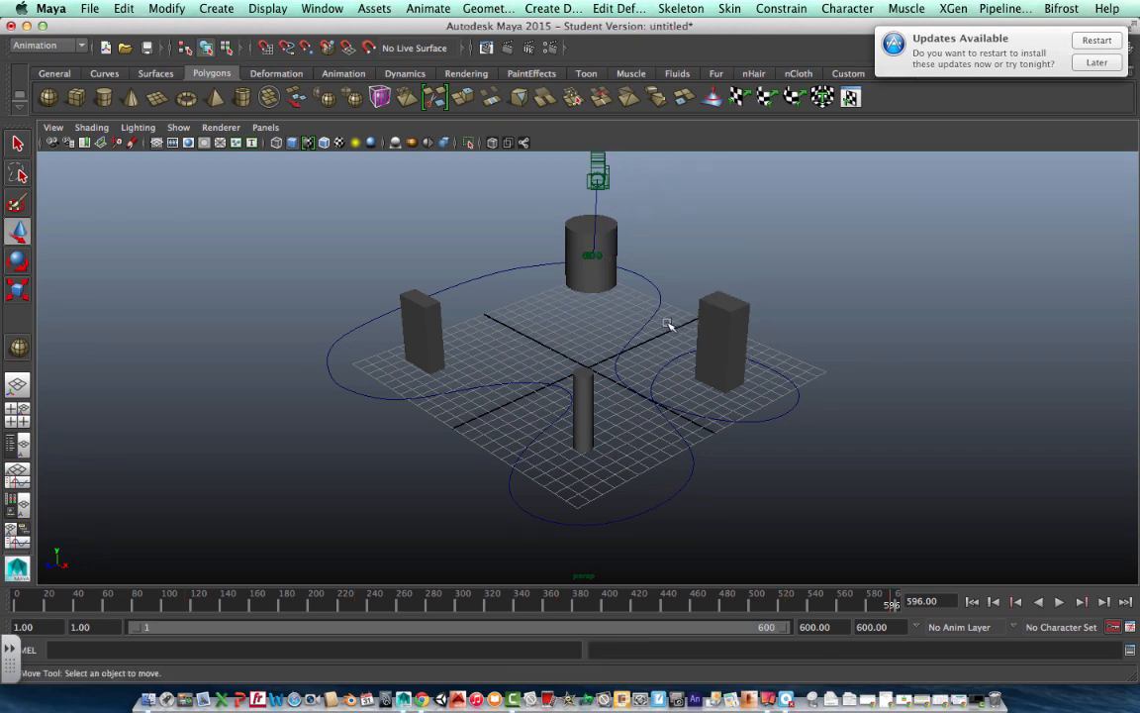
# - Fine-tune the camera's height above the cylinder and play the animation briefly
pyautogui.moveTo(669, 325); pyautogui.dragTo(677, 322)
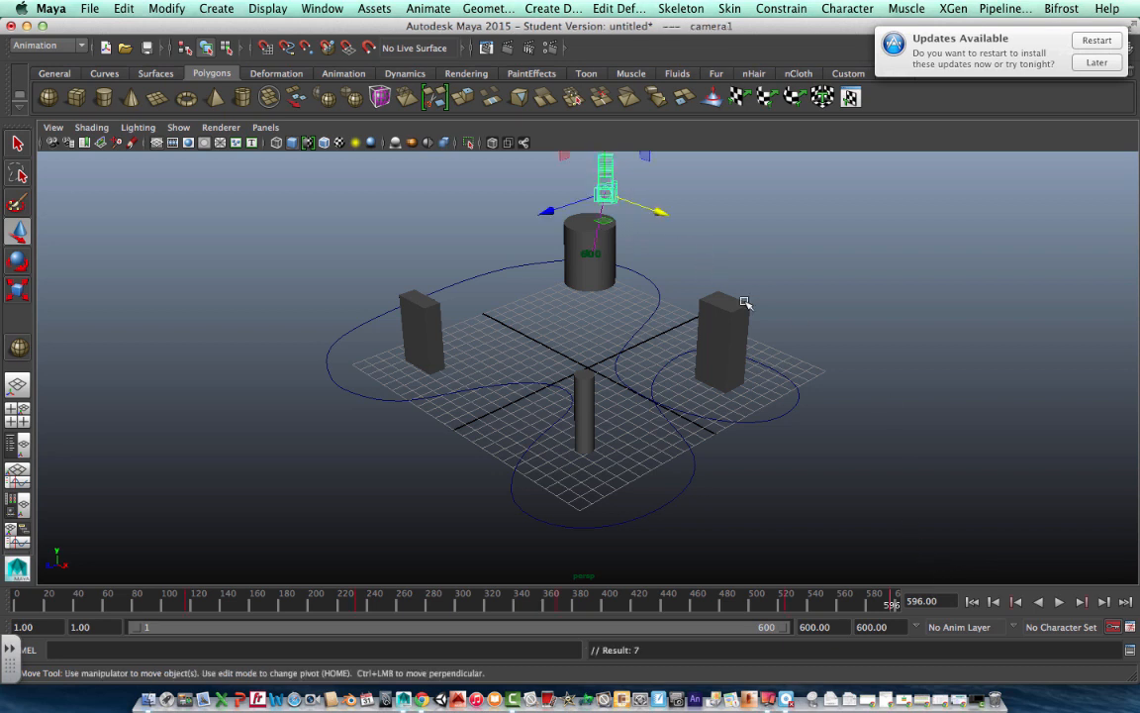
pyautogui.click(1059, 602)
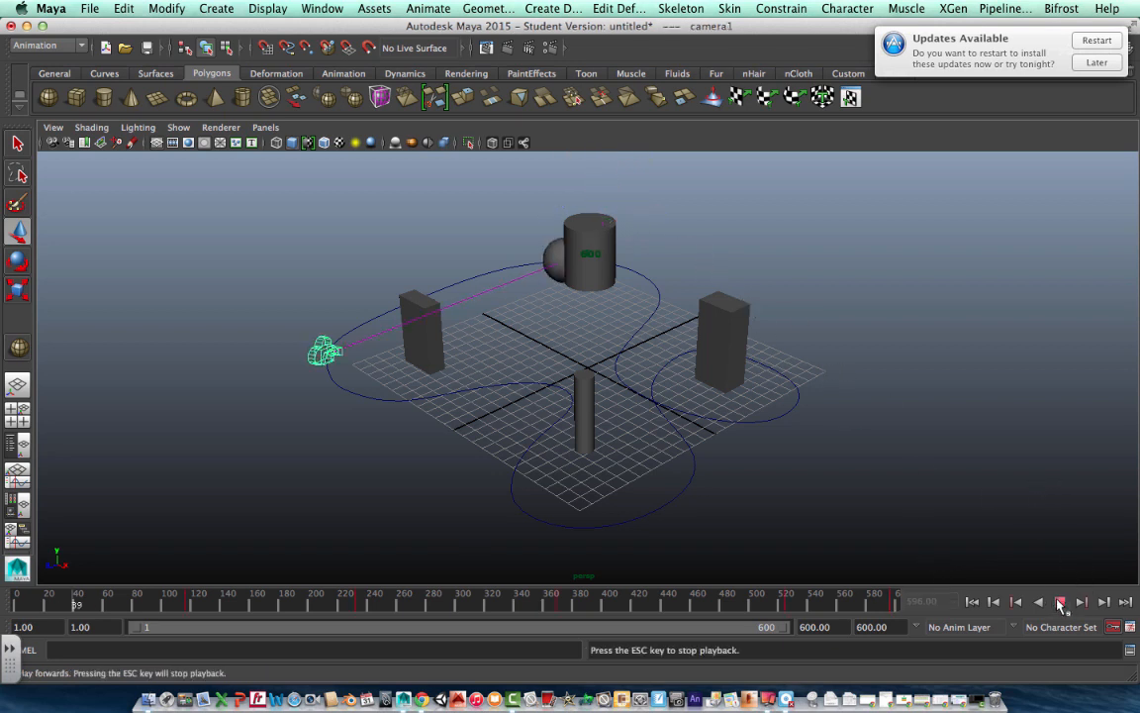
pyautogui.click(1061, 601)
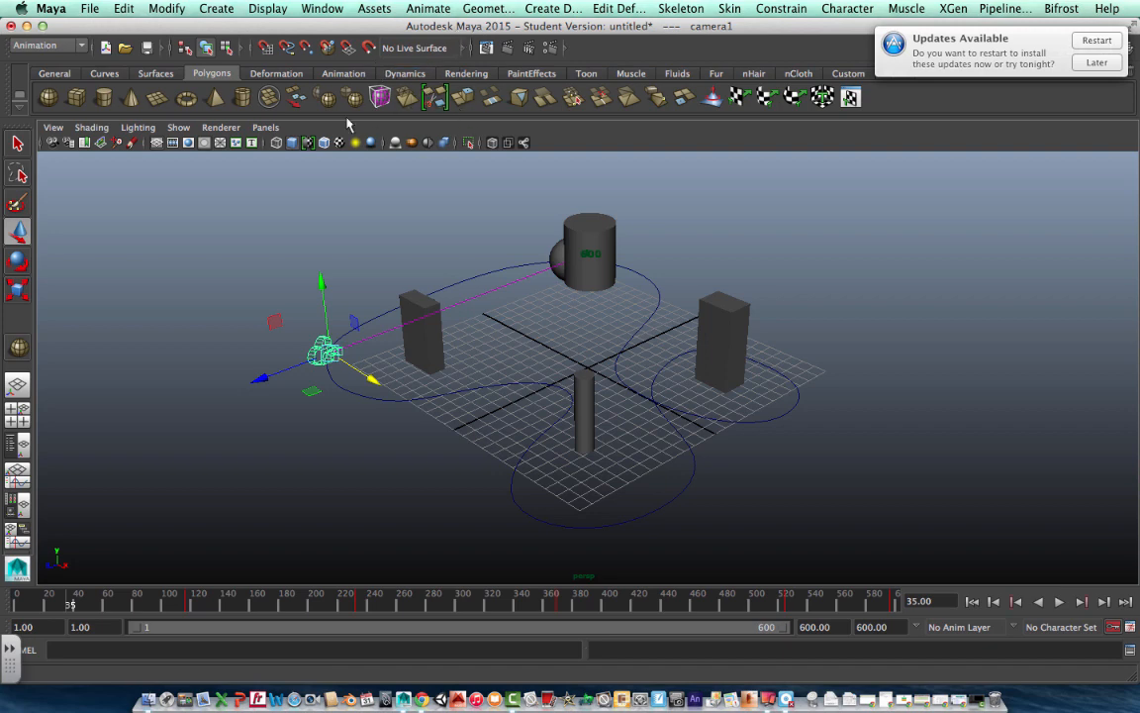
# - Switch to camera1's view and play the sphere's ride from the camera
pyautogui.click(266, 127)
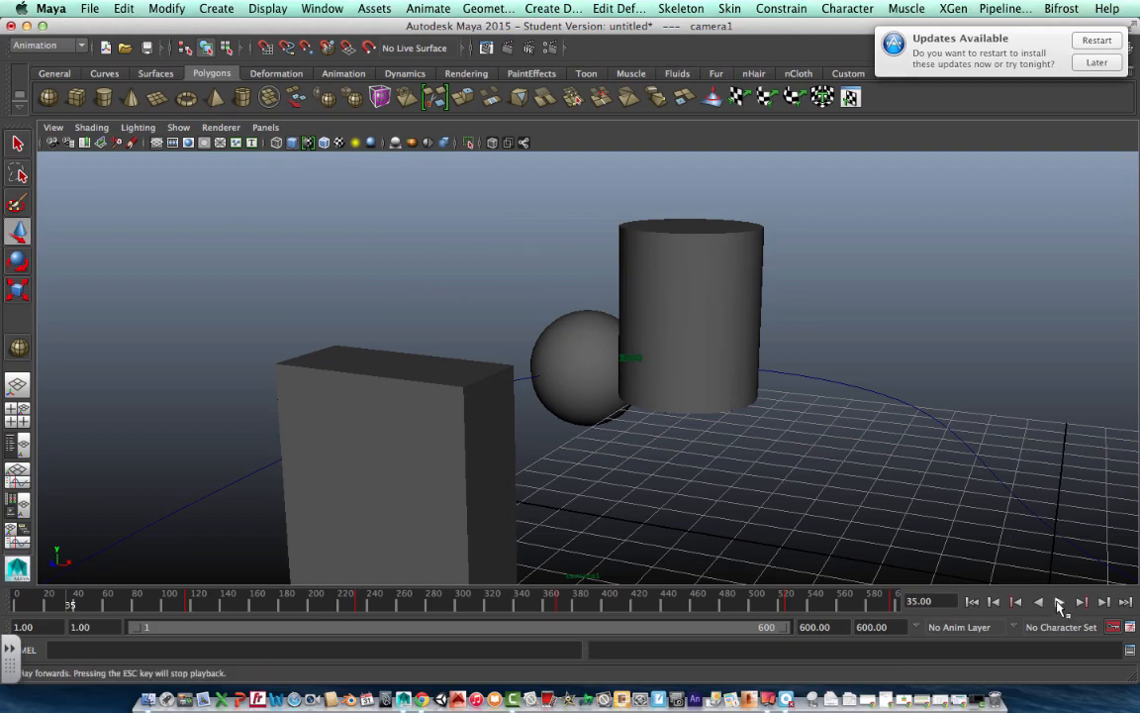
pyautogui.click(1059, 602)
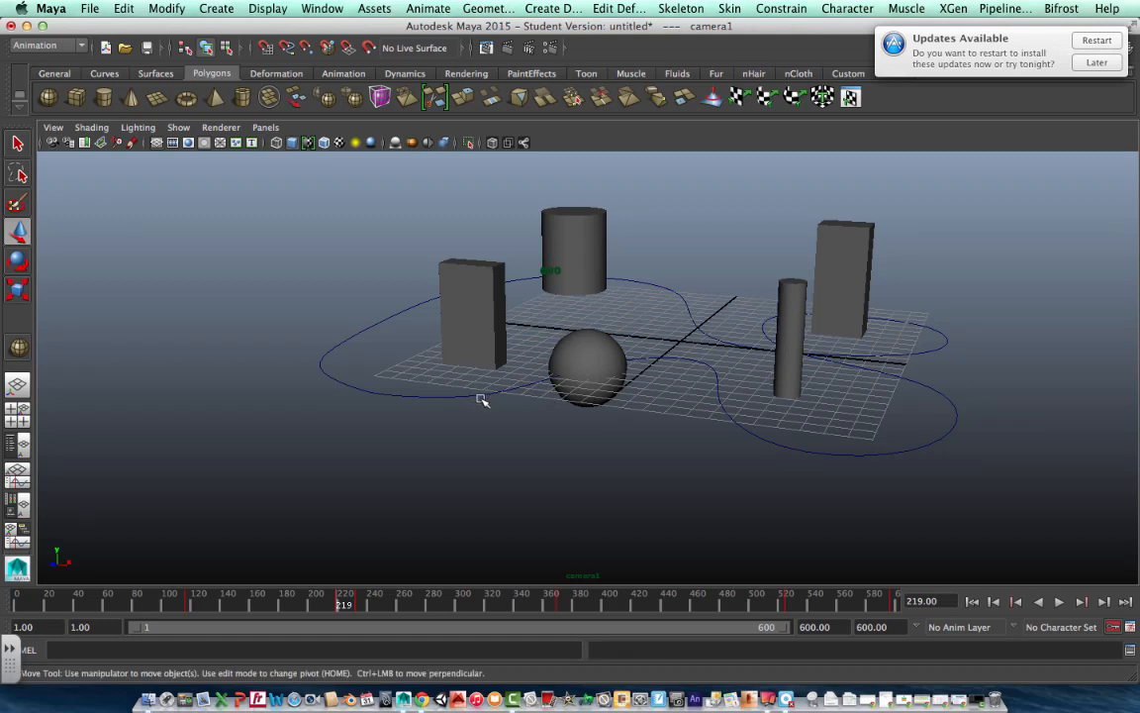
# - Select the path curve's control vertices and pull one up into a hill
pyautogui.click(475, 400)
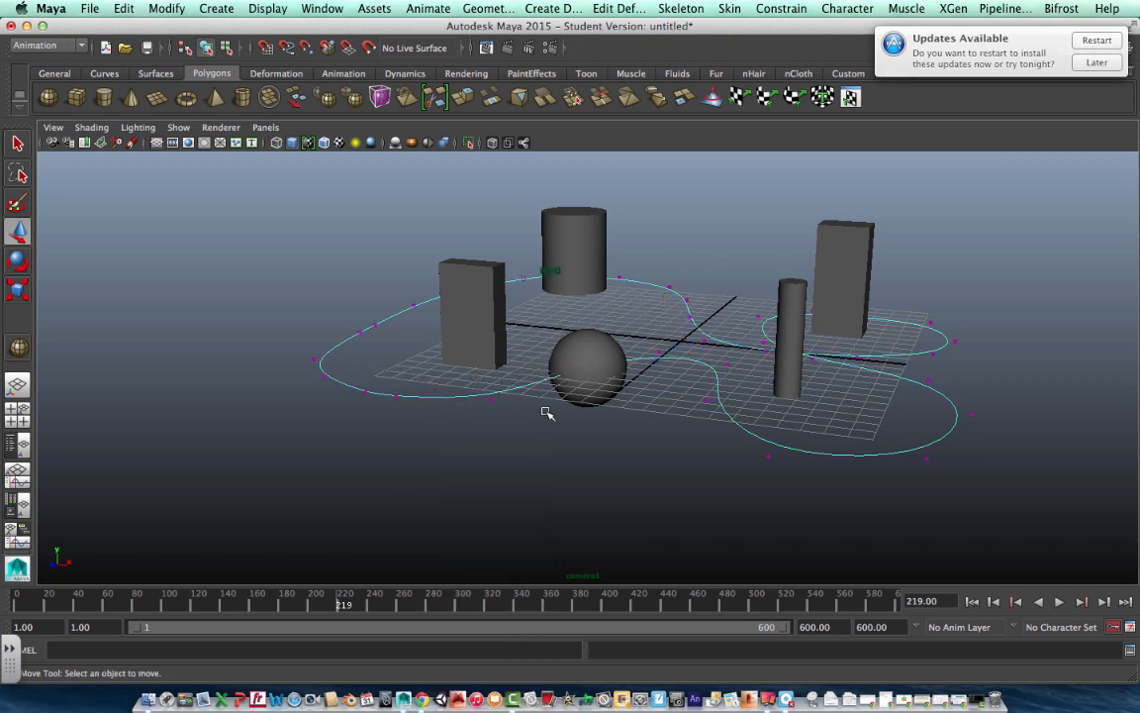
pyautogui.moveTo(709, 408)
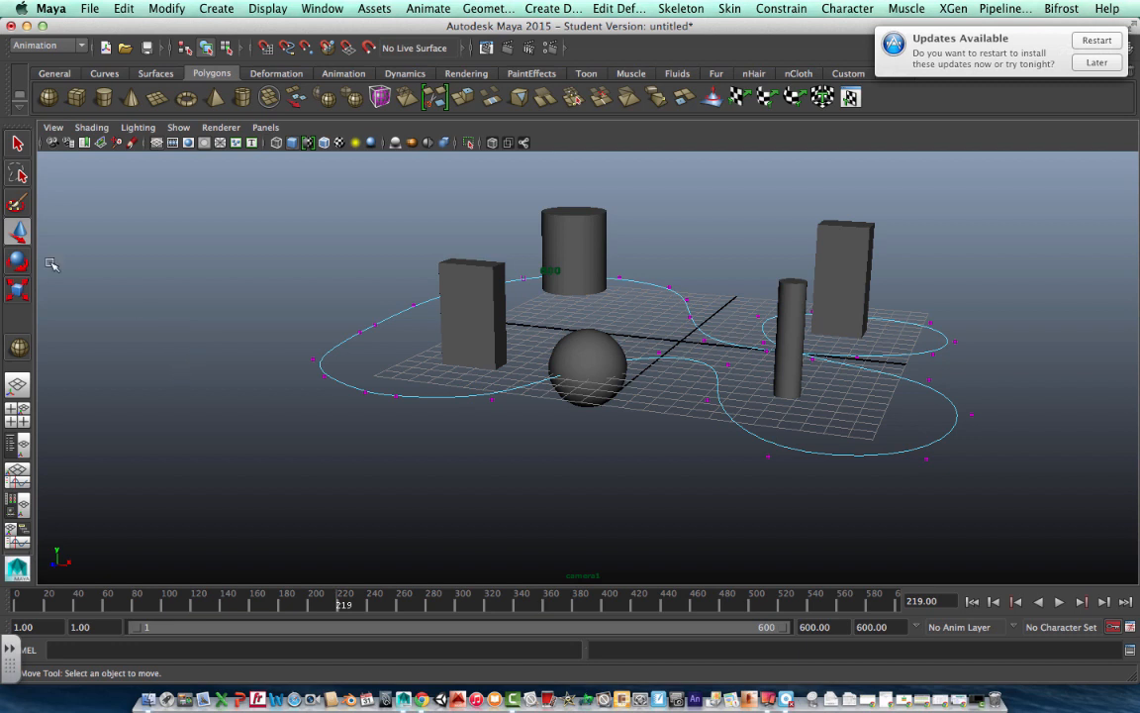
pyautogui.moveTo(773, 463)
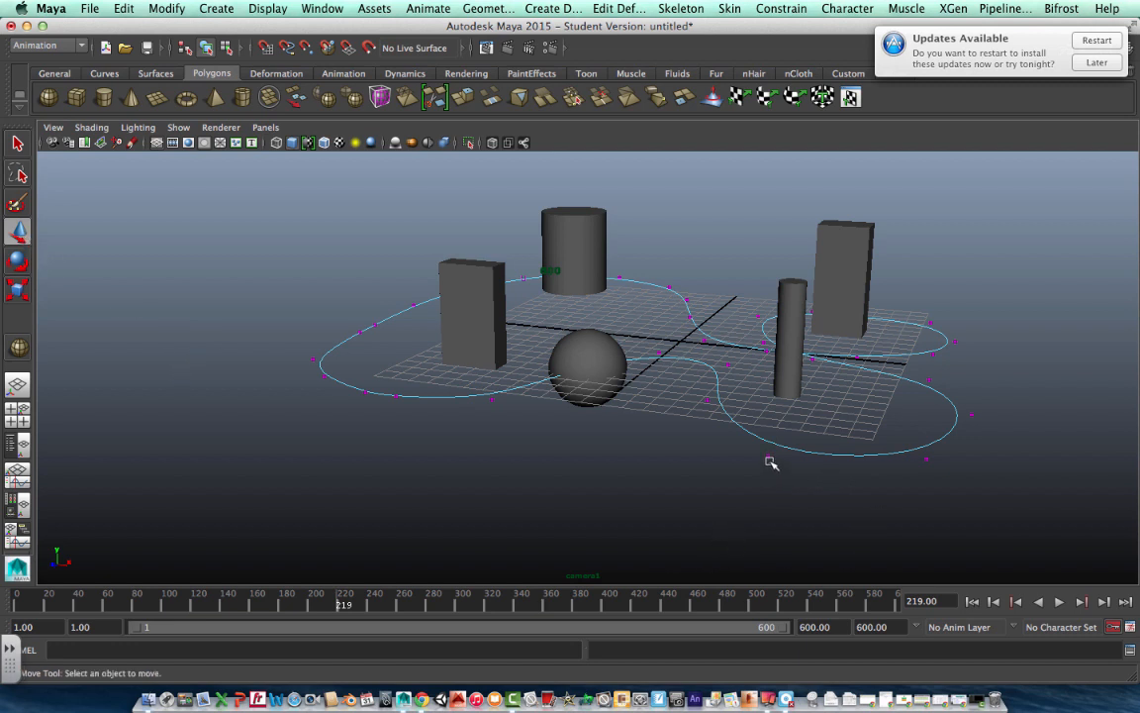
pyautogui.click(772, 457)
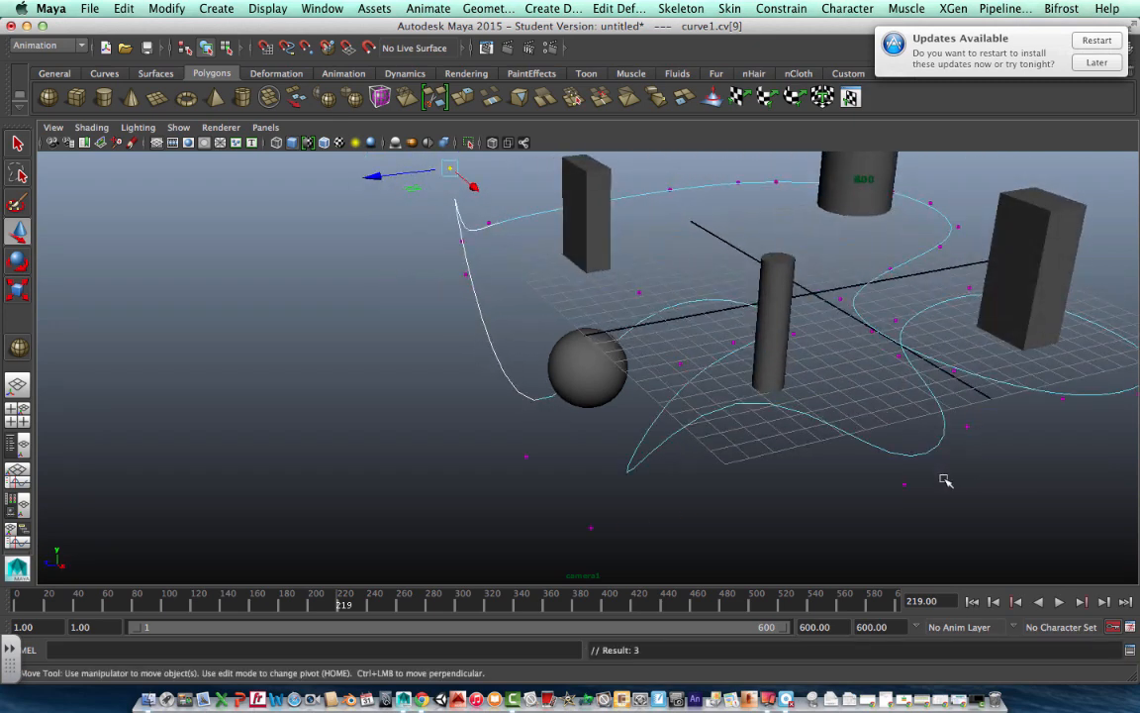
pyautogui.moveTo(946, 481); pyautogui.dragTo(685, 475)
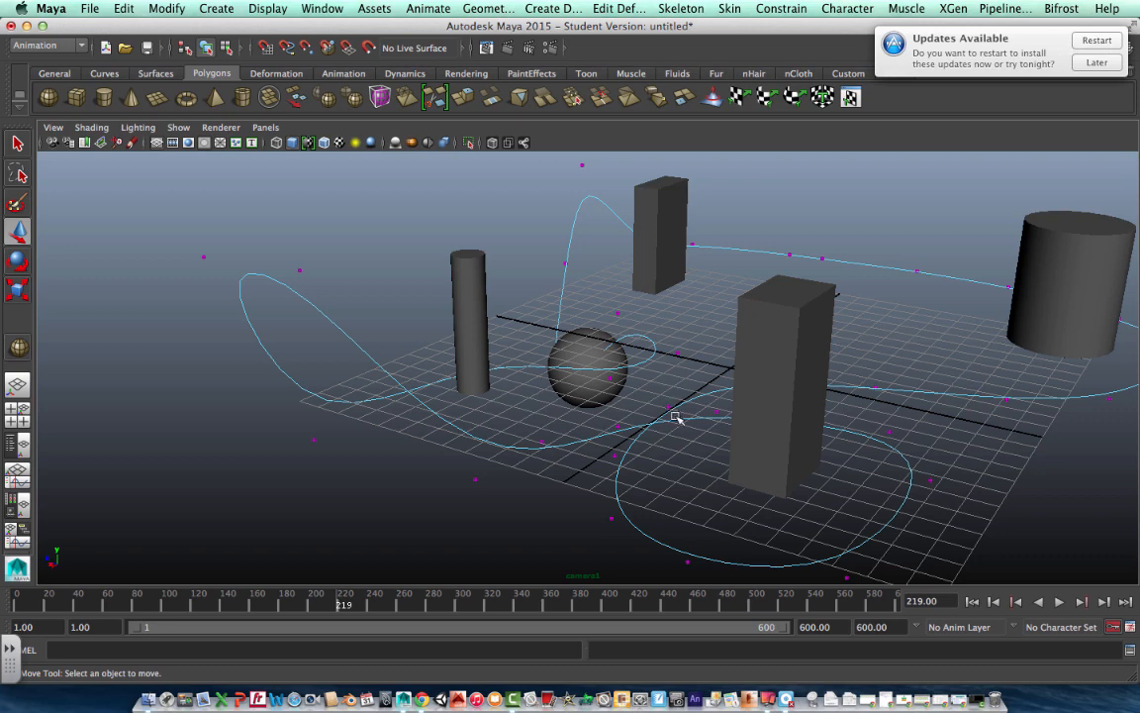
pyautogui.moveTo(23, 241)
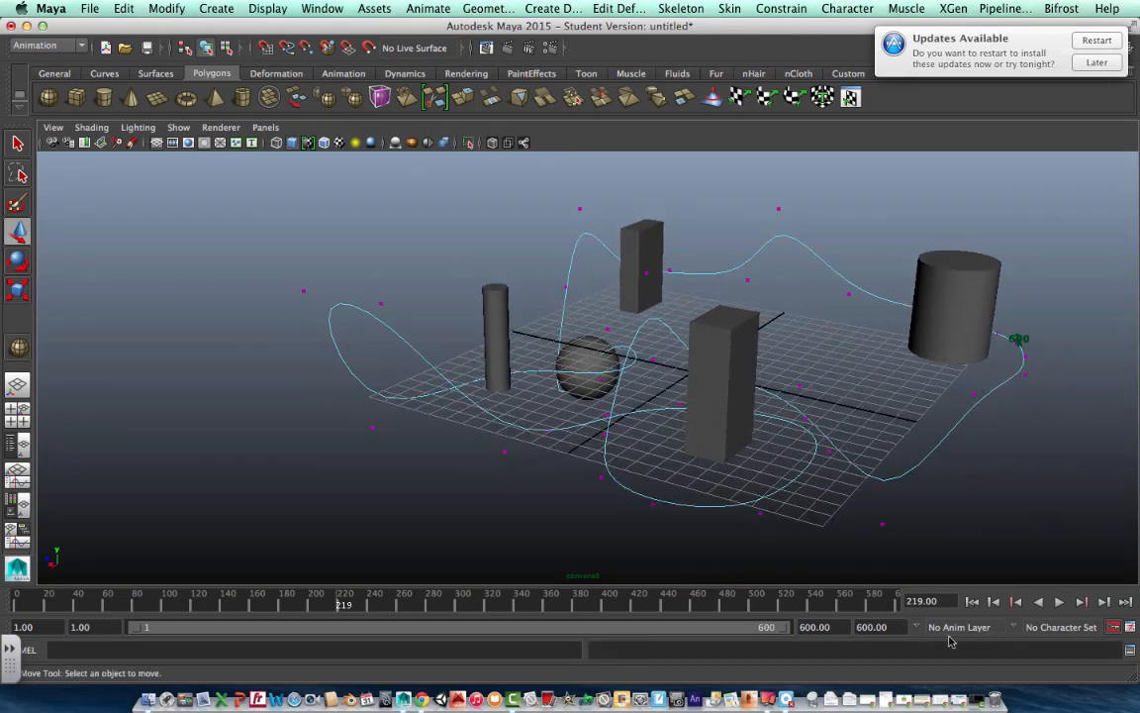
# - Play the animation and switch between camera1 and persp views via Panels
pyautogui.click(1057, 601)
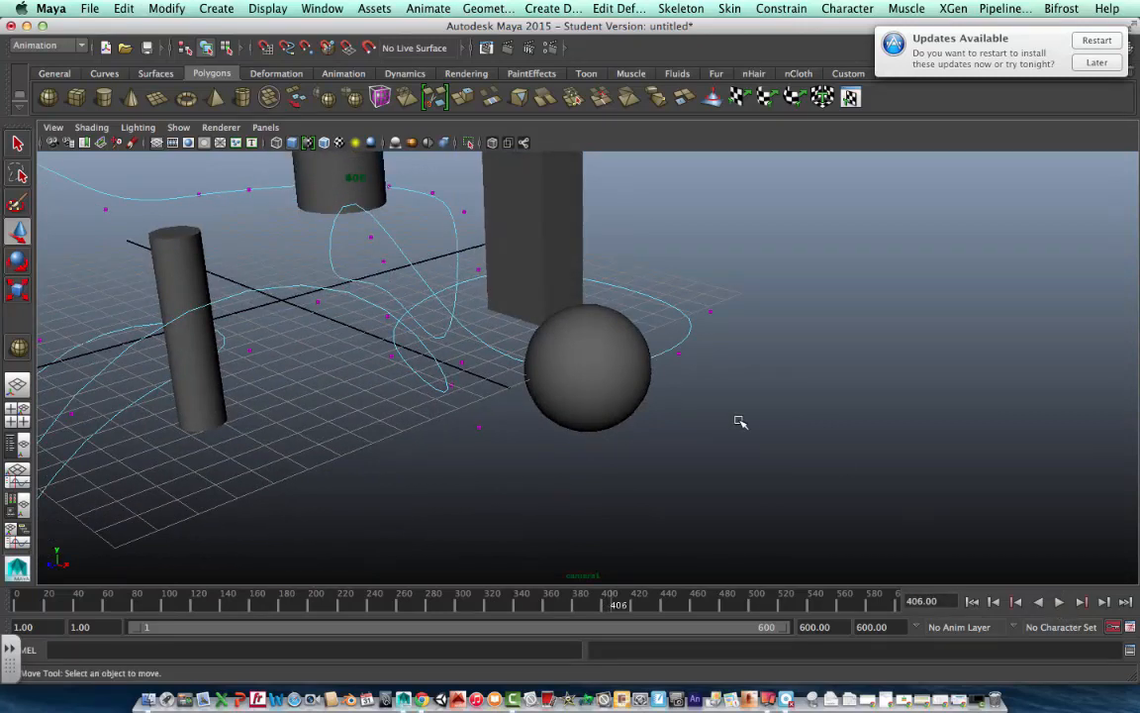
pyautogui.click(265, 127)
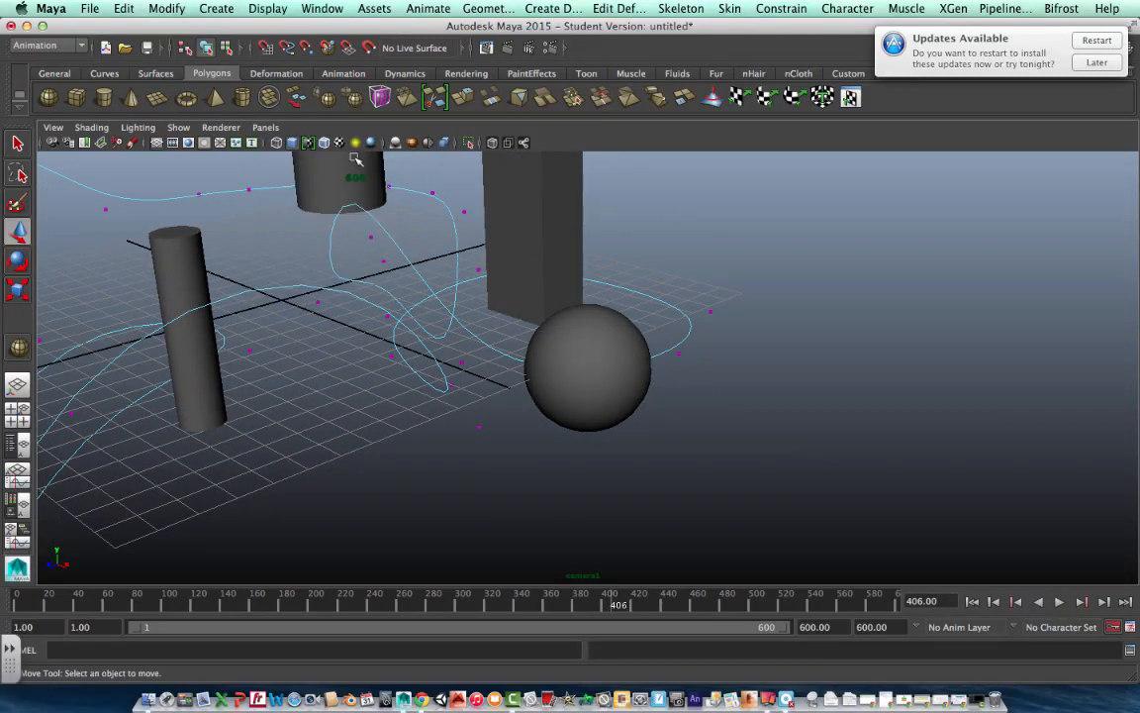
pyautogui.click(265, 127)
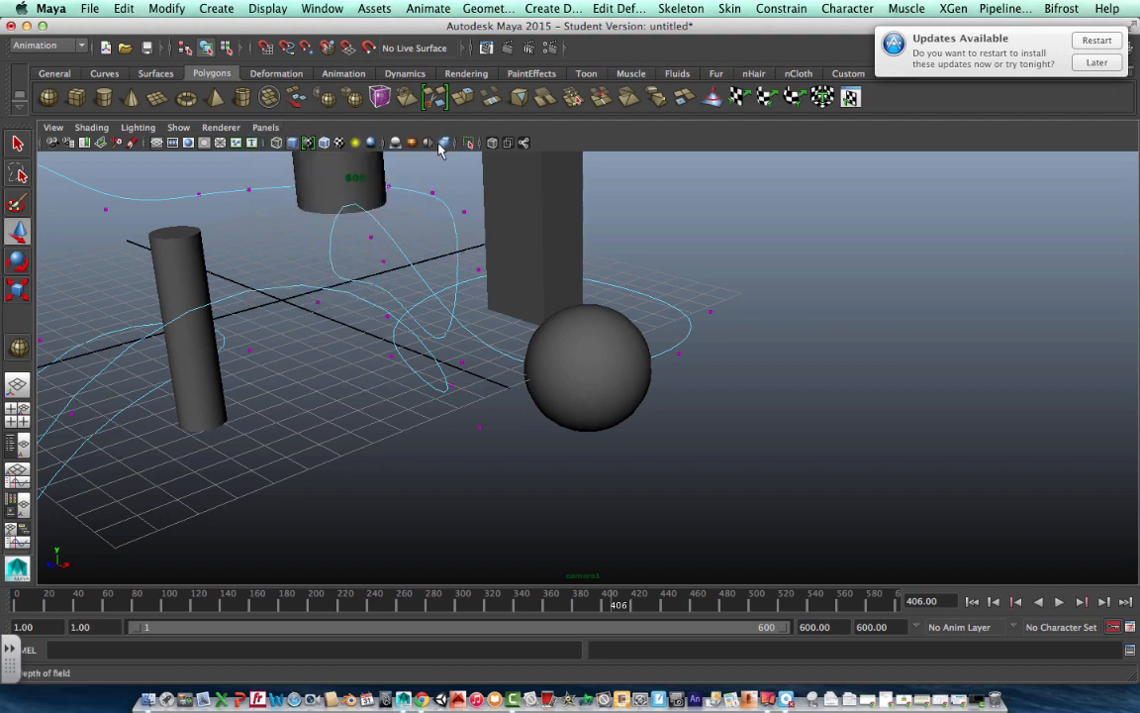
# - Replay the sphere riding the hilly track, stopping and restarting playback
pyautogui.click(1059, 602)
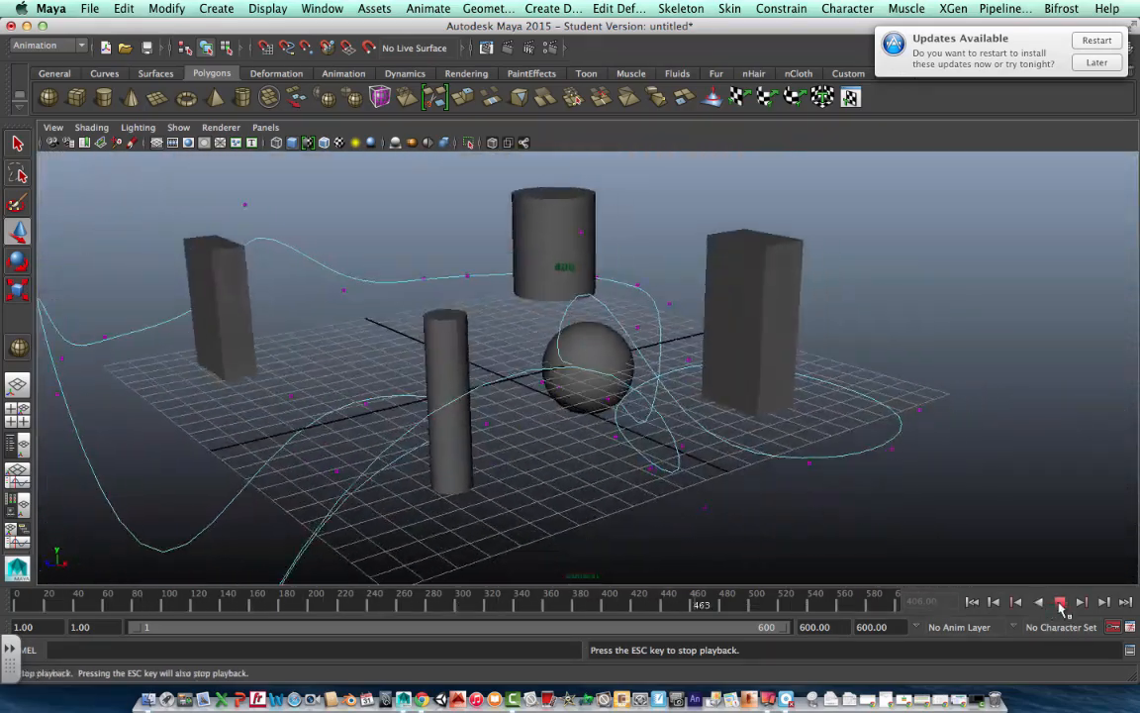
pyautogui.click(265, 126)
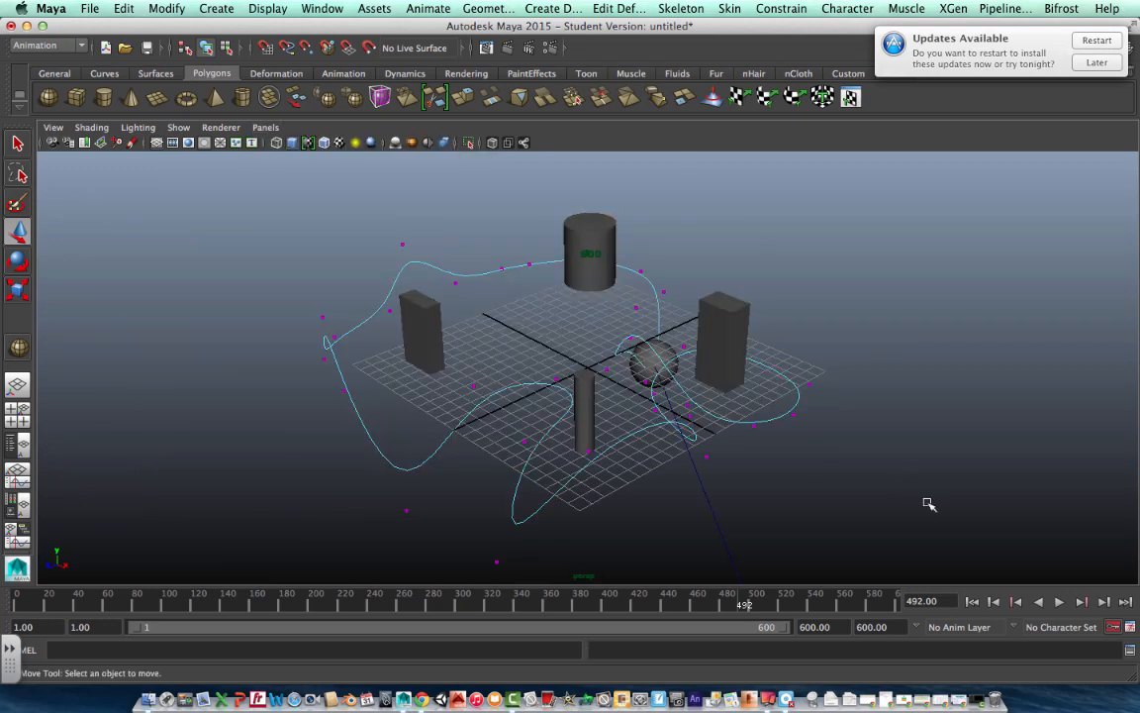
pyautogui.click(1057, 601)
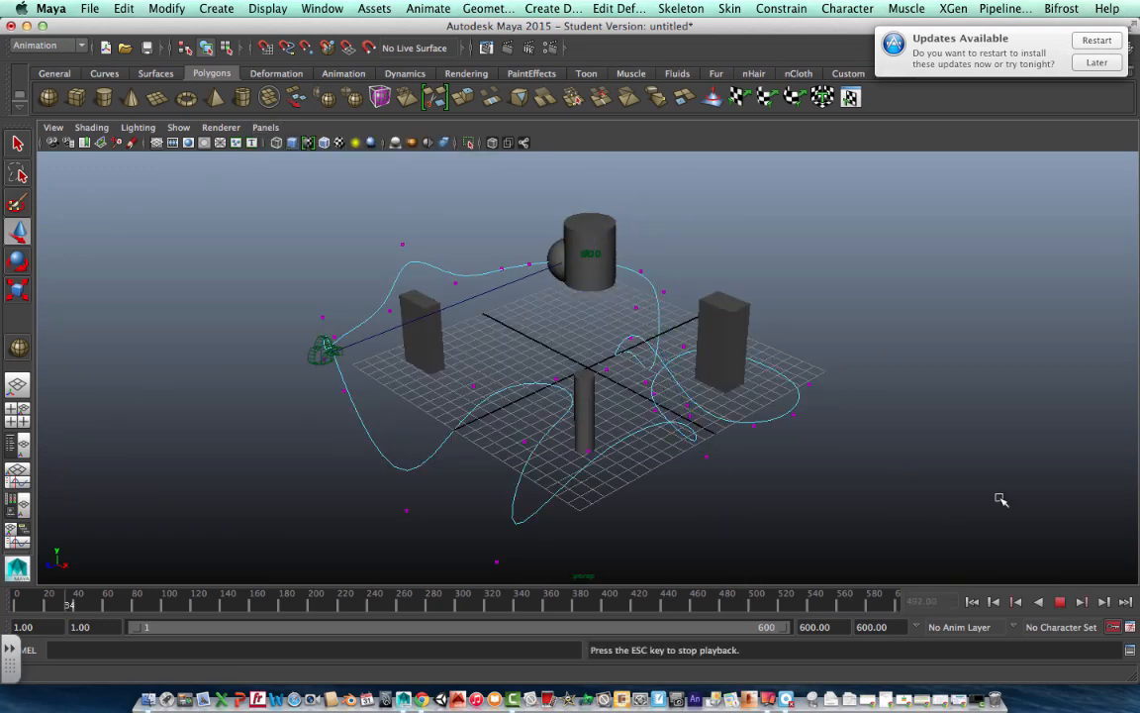